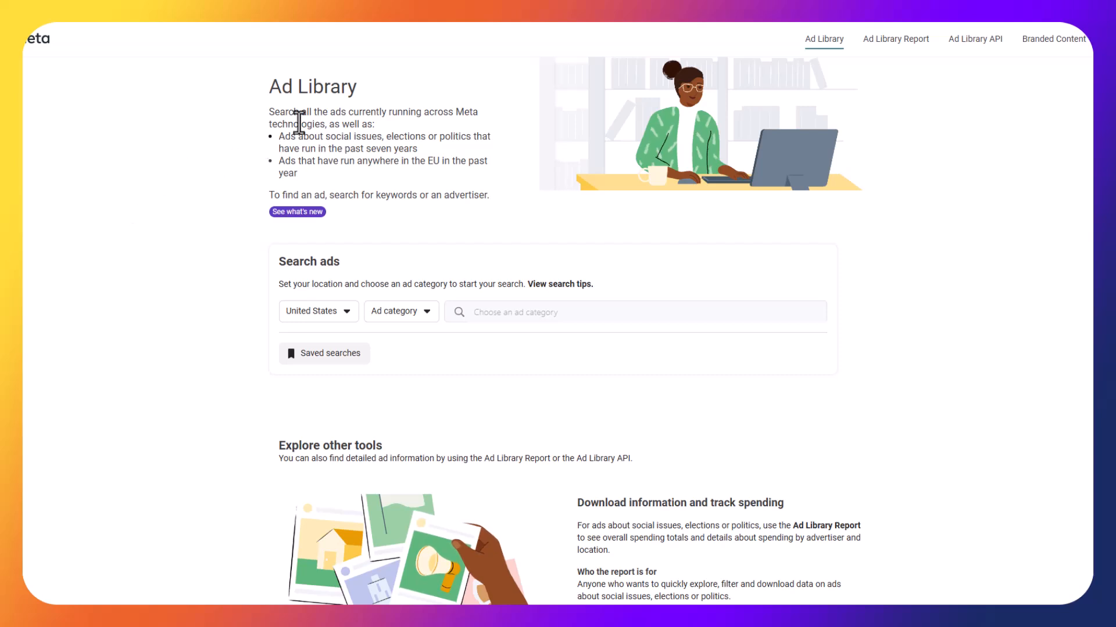
# - Highlight the introduction text, then set the United States search to All ads
pyautogui.doubleClick(302, 124)
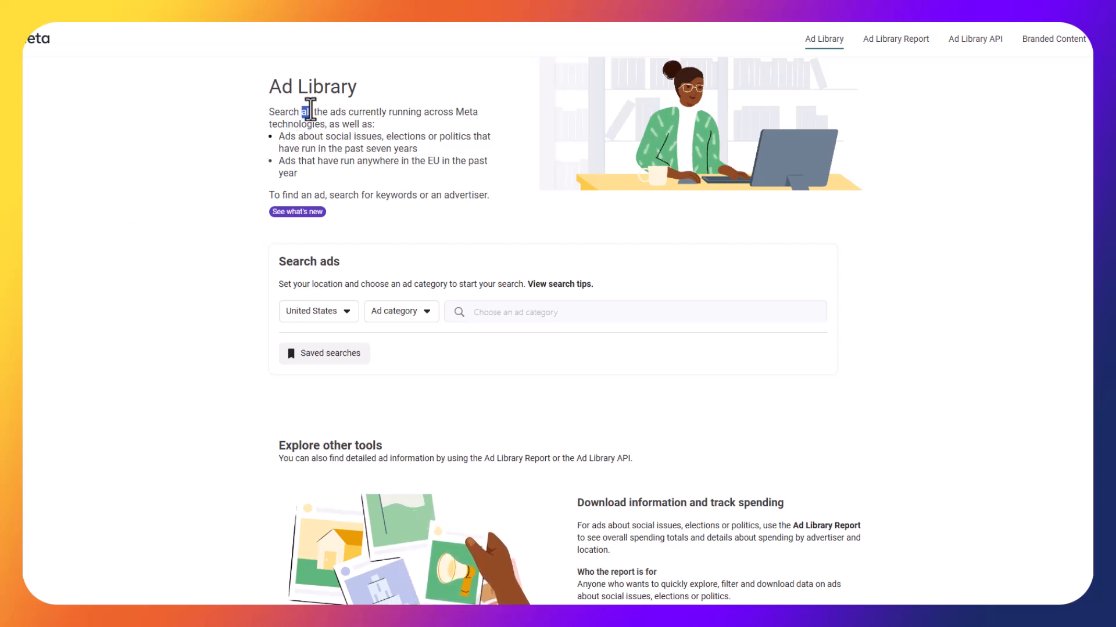
pyautogui.moveTo(307, 111); pyautogui.dragTo(406, 117)
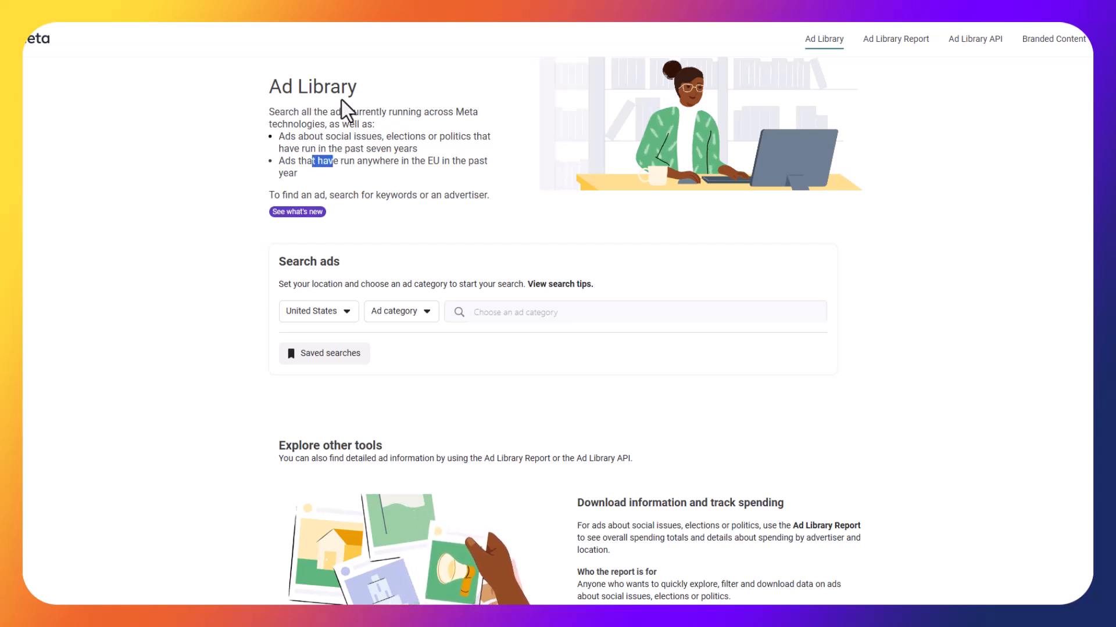
pyautogui.moveTo(502, 316)
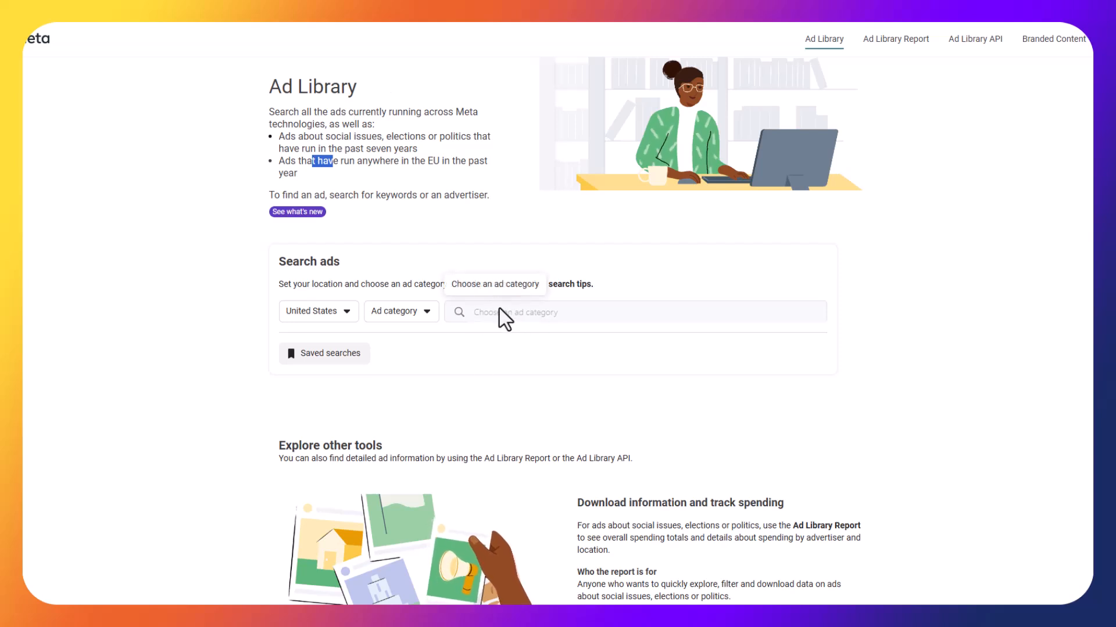
pyautogui.moveTo(506, 278)
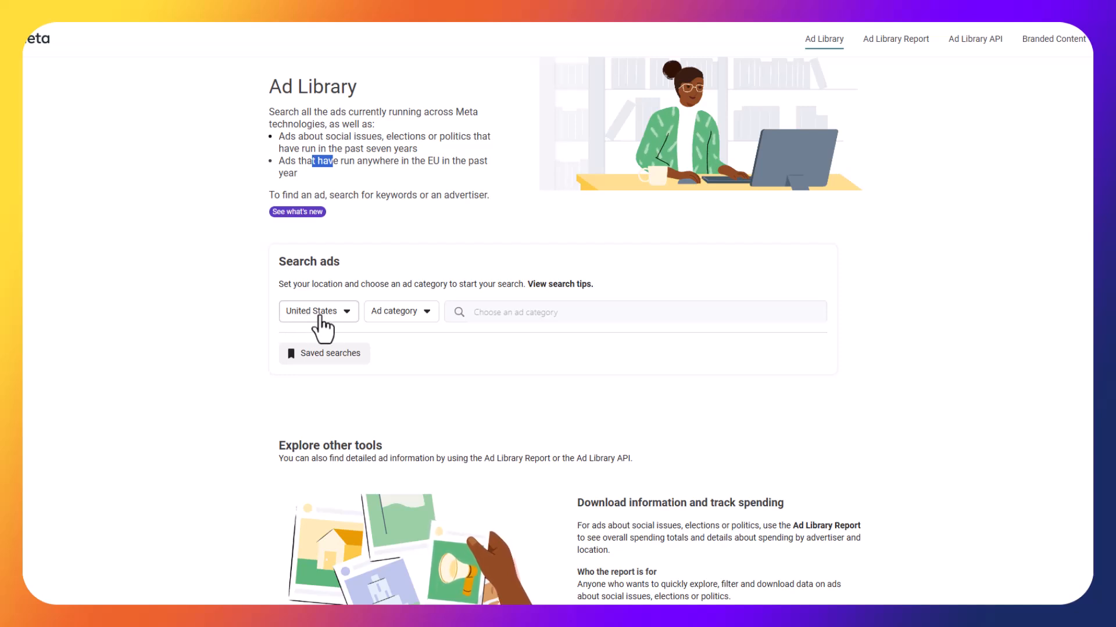
pyautogui.click(317, 312)
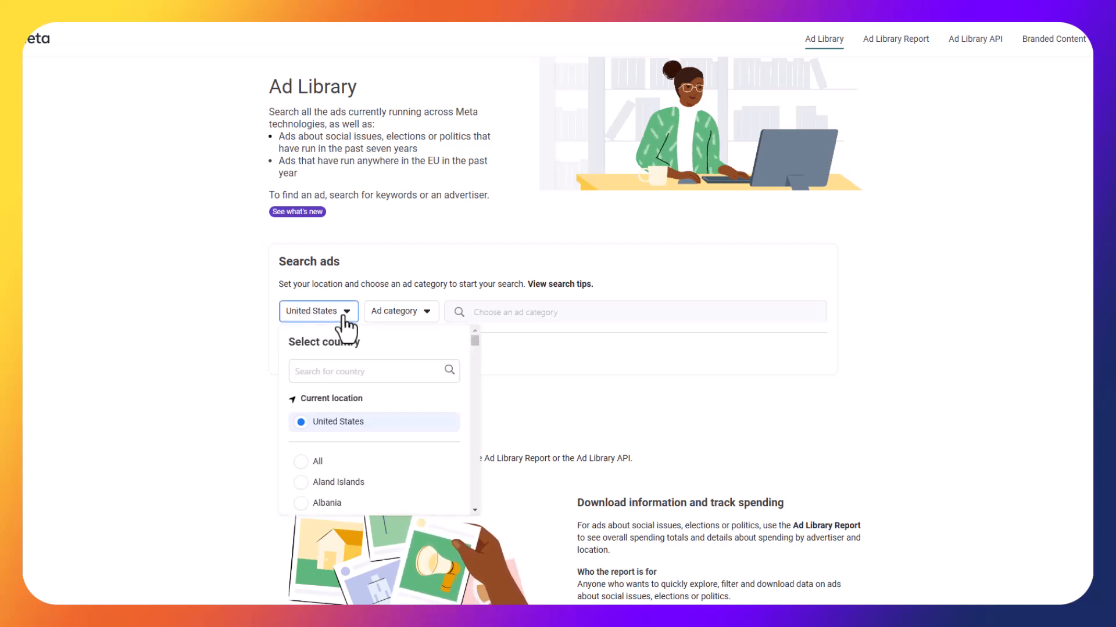
pyautogui.click(400, 311)
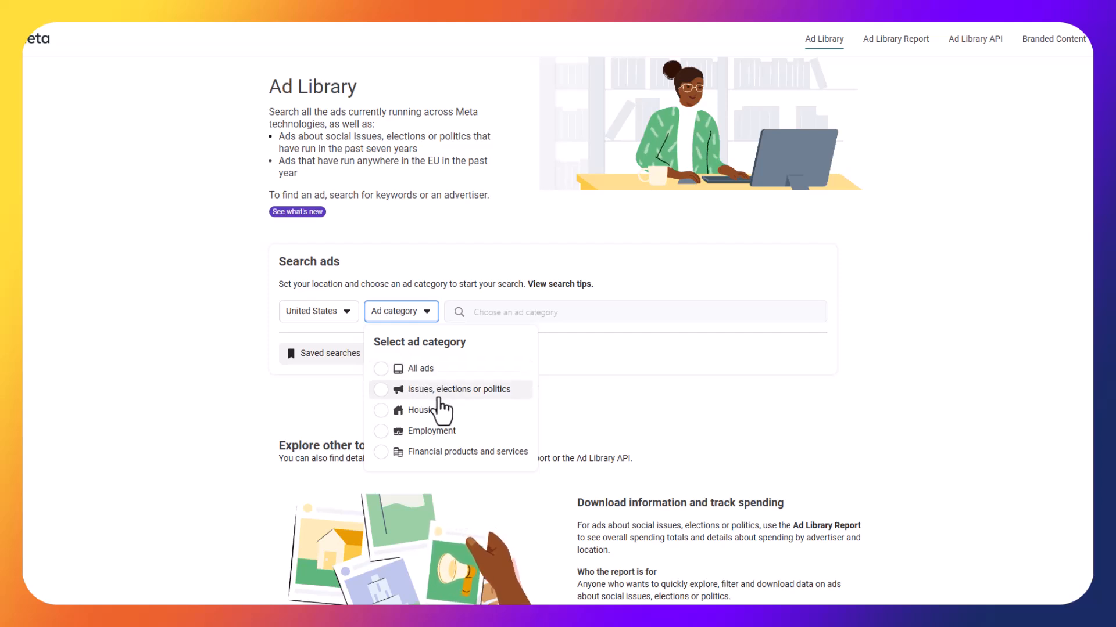
pyautogui.moveTo(452, 395)
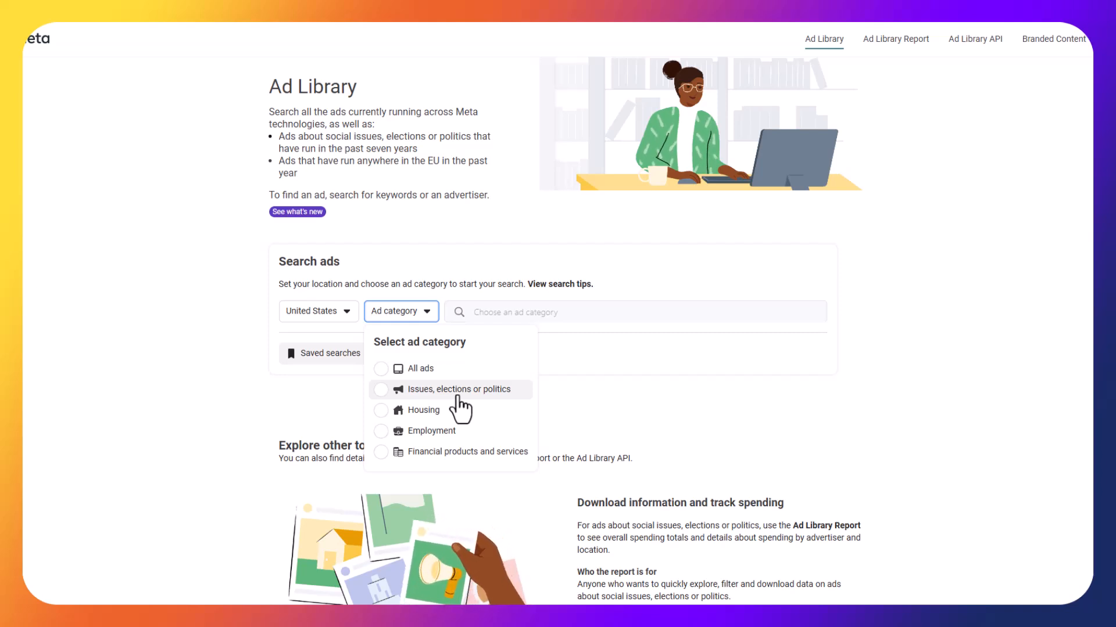
pyautogui.moveTo(427, 368)
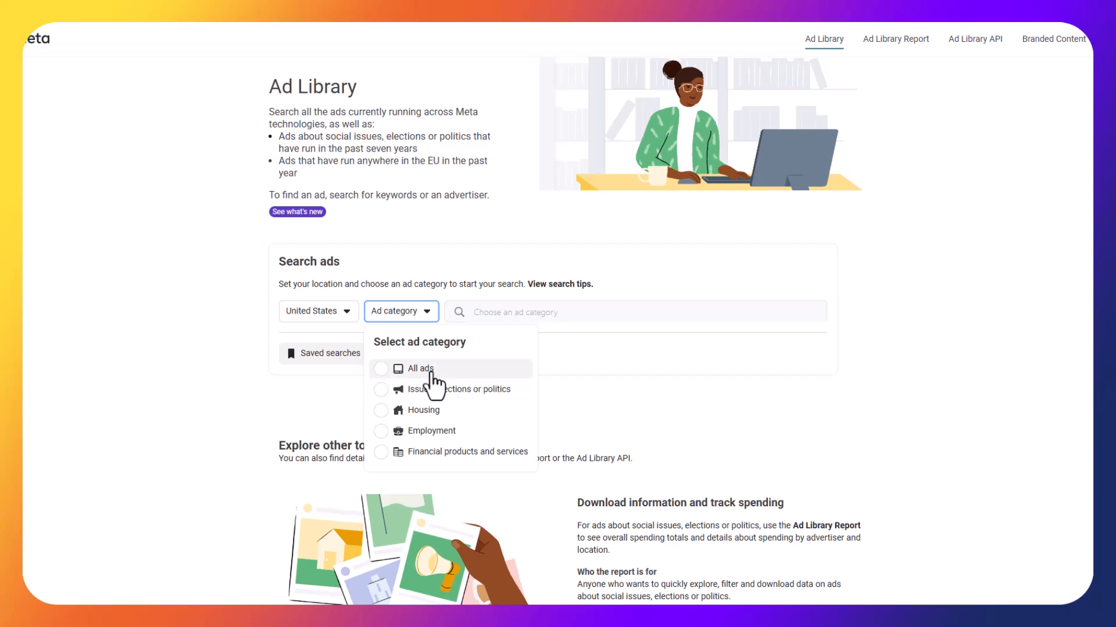
pyautogui.click(421, 368)
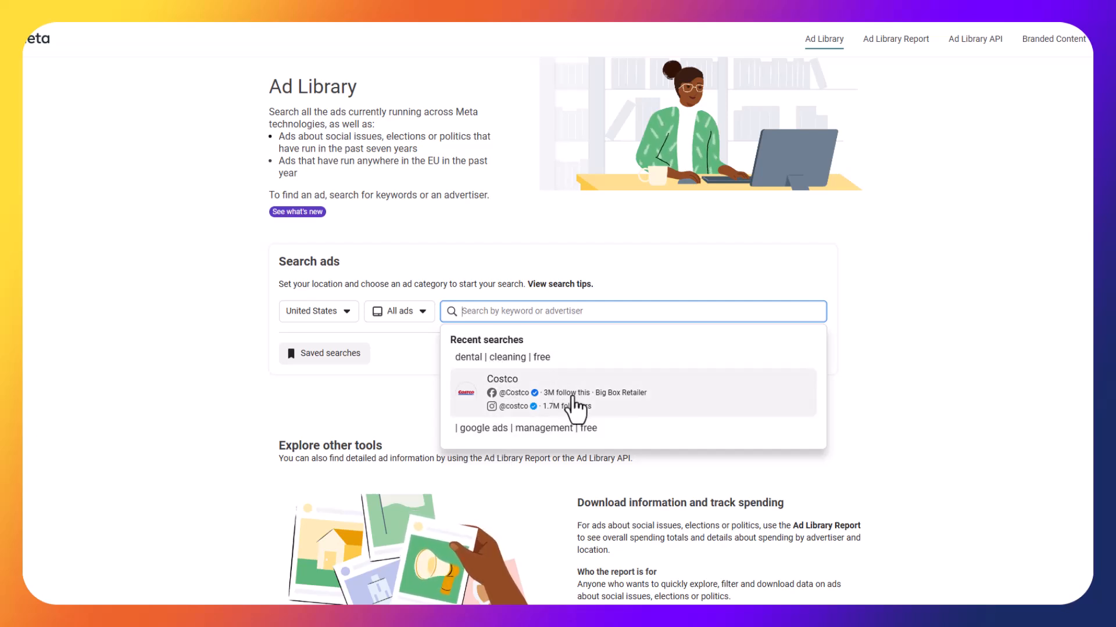
pyautogui.moveTo(859, 284)
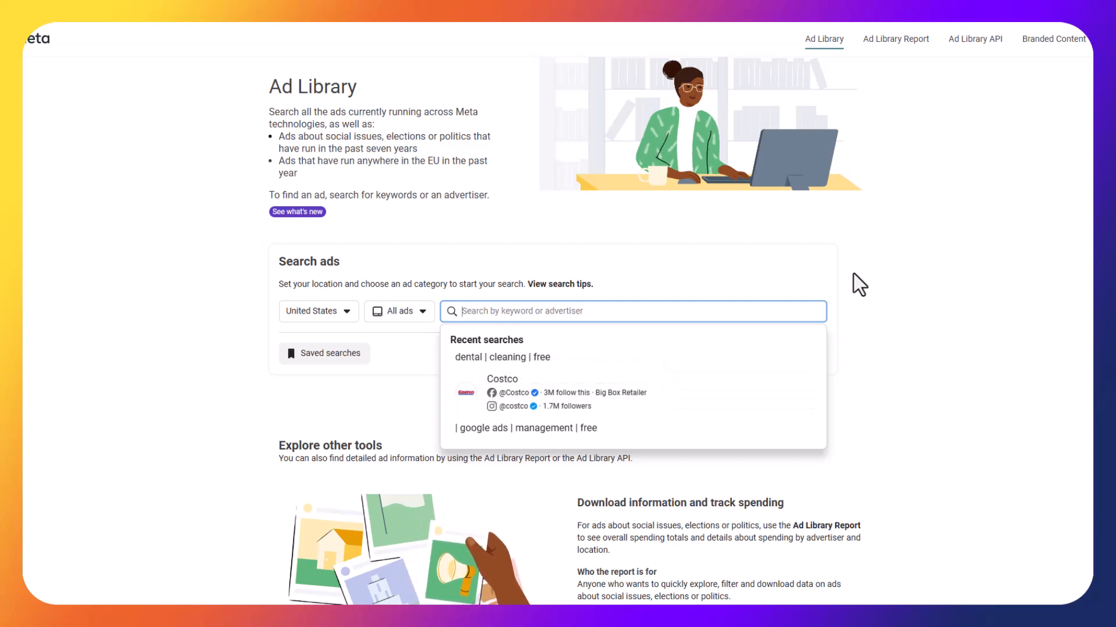
# - Type 'costco' and scroll through the matching Costco advertiser pages
pyautogui.write('costco')
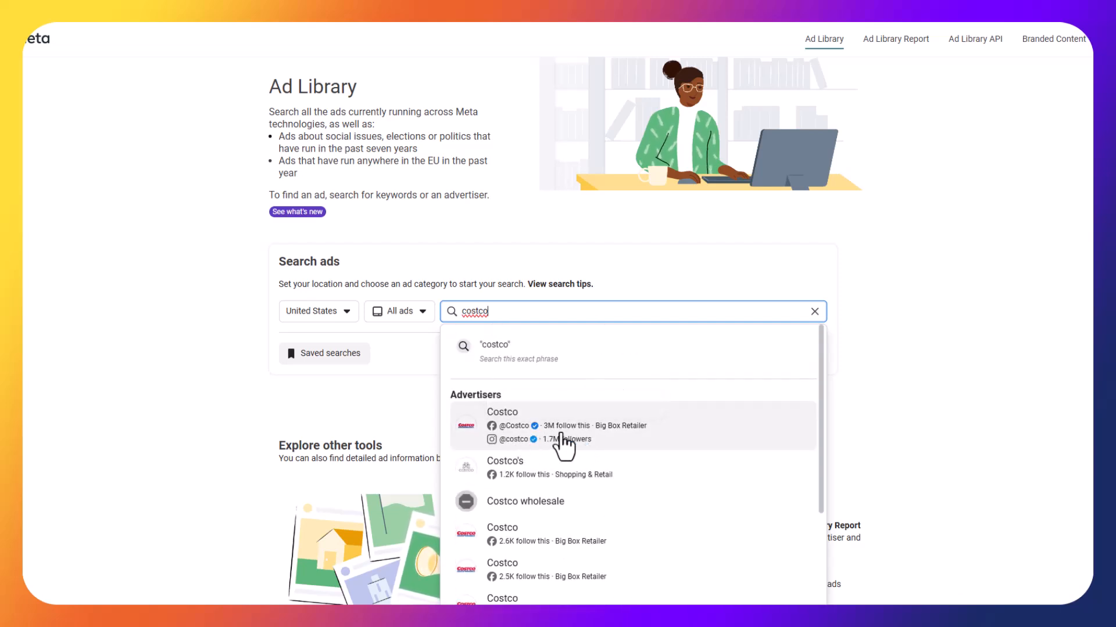
pyautogui.moveTo(640, 401)
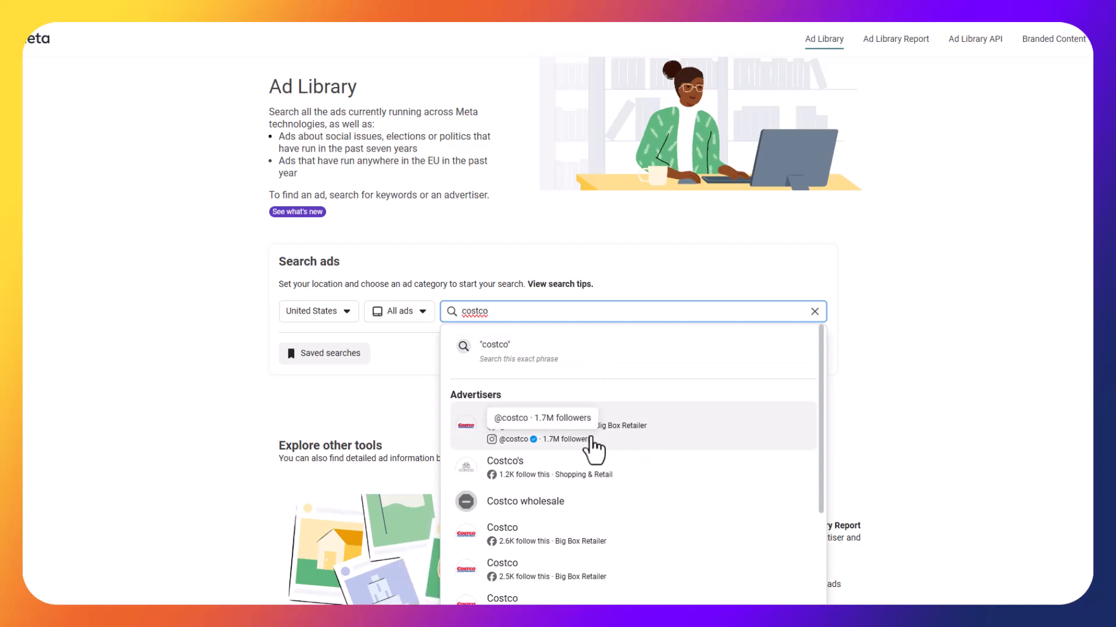
pyautogui.moveTo(744, 391)
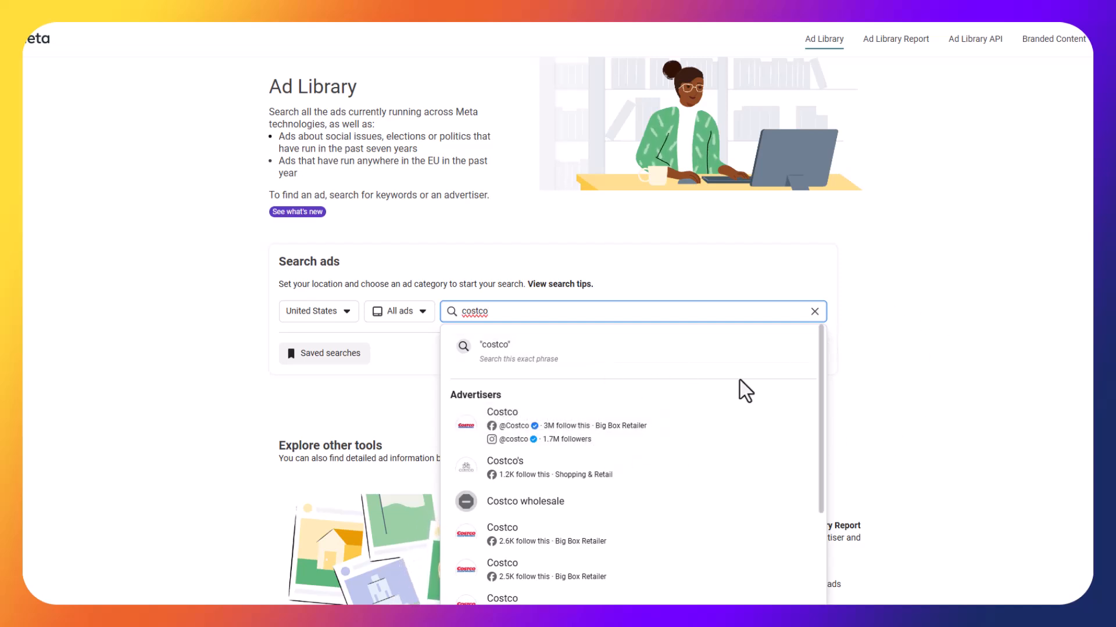
pyautogui.moveTo(720, 434)
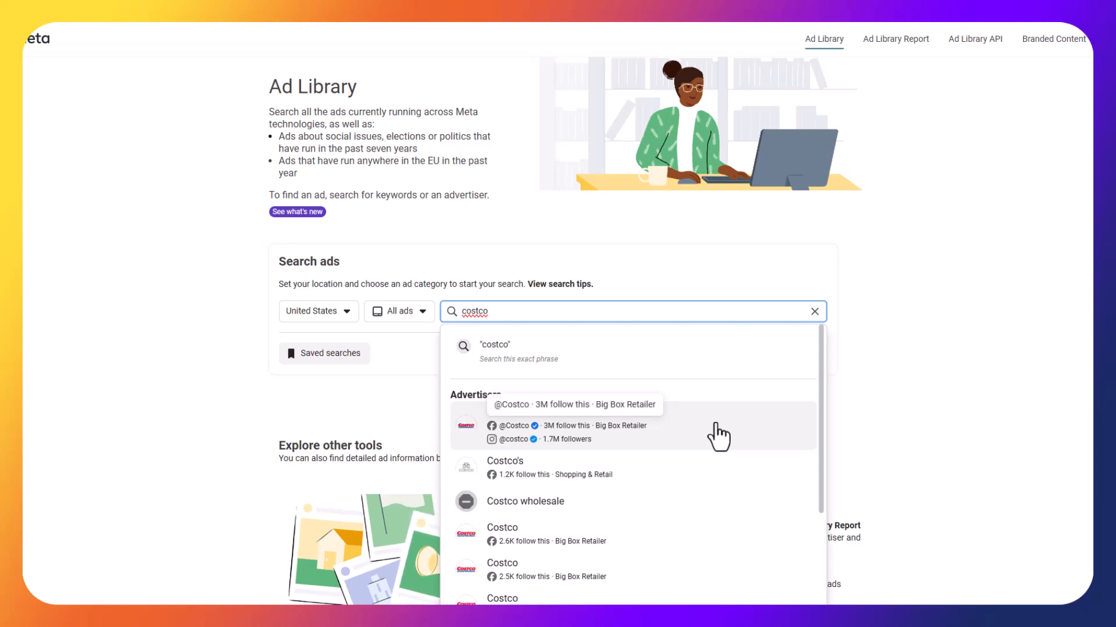
pyautogui.scroll(-3)
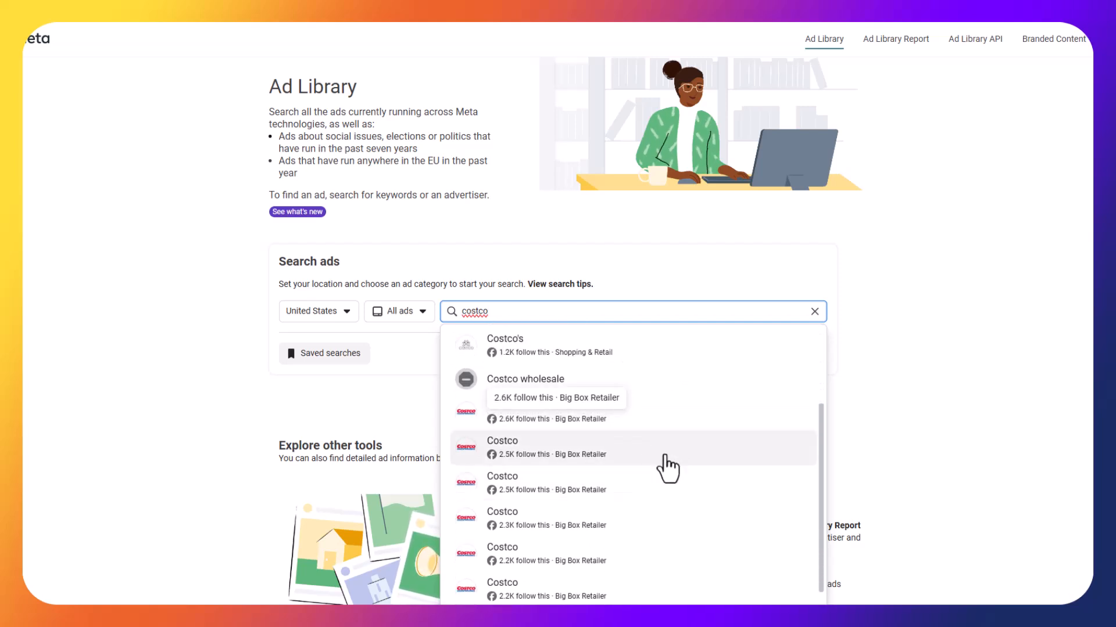
pyautogui.scroll(-3)
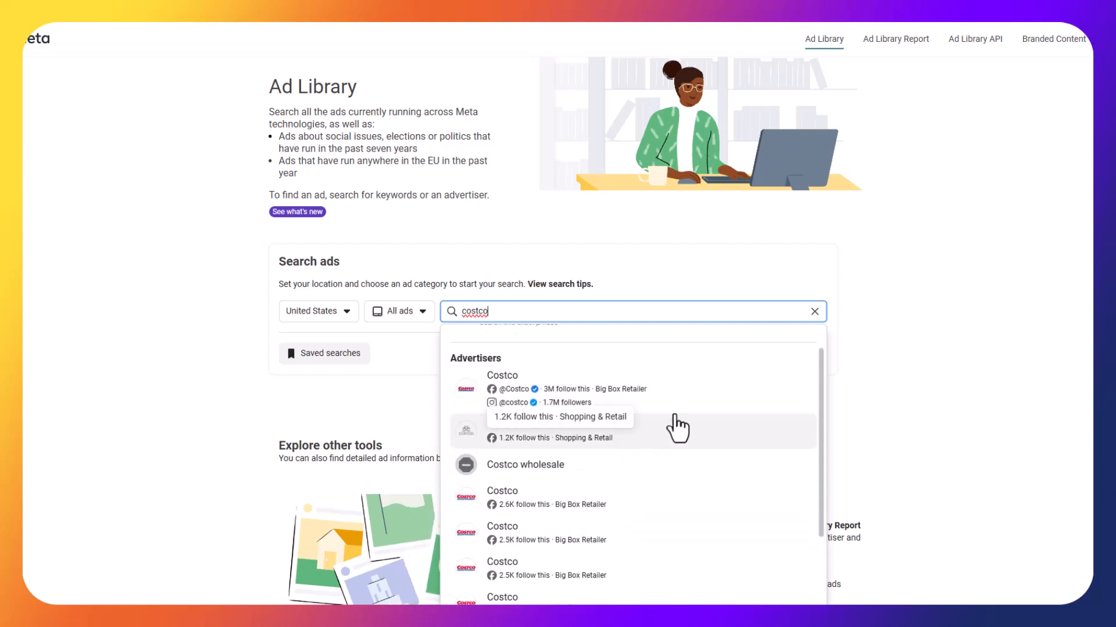
pyautogui.moveTo(768, 391)
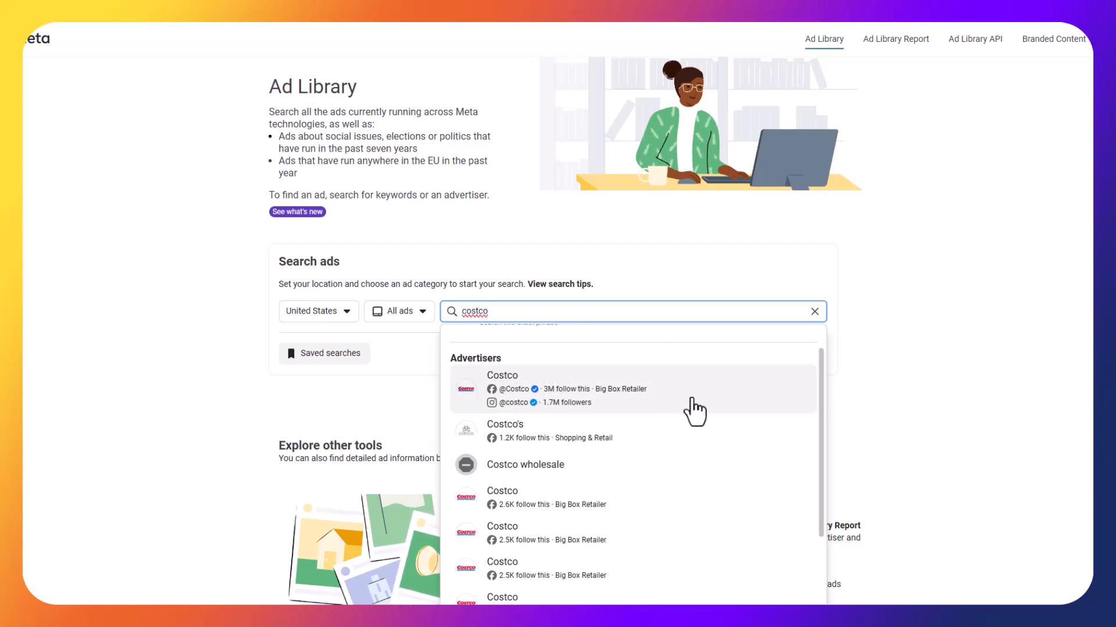
# - Open the verified Costco advertiser's active ads and browse the November and October results
pyautogui.click(561, 388)
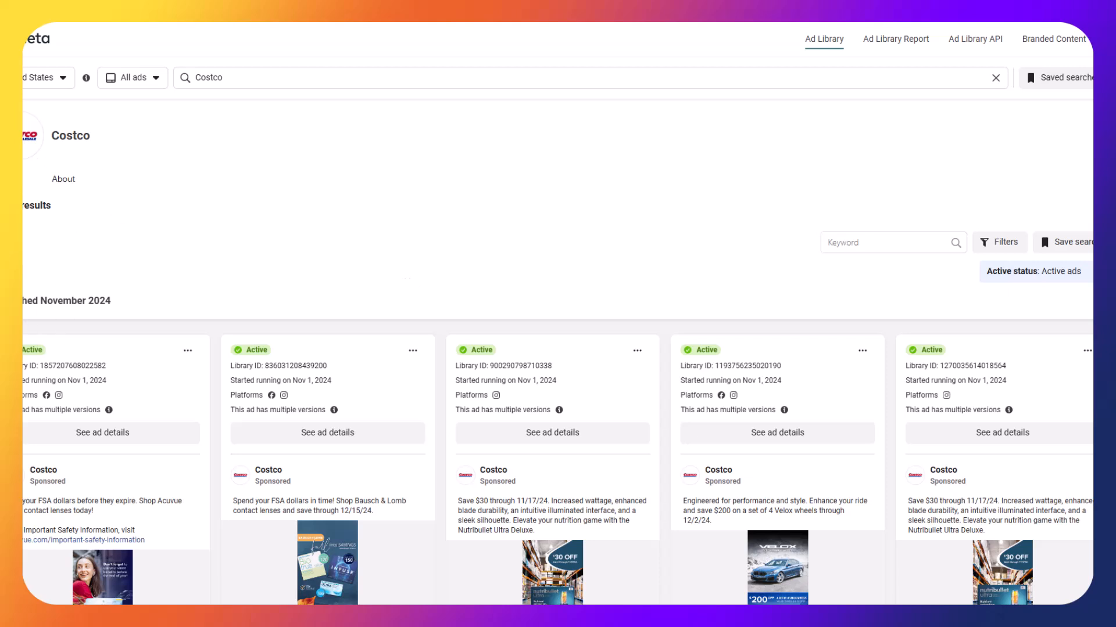
pyautogui.moveTo(61, 150)
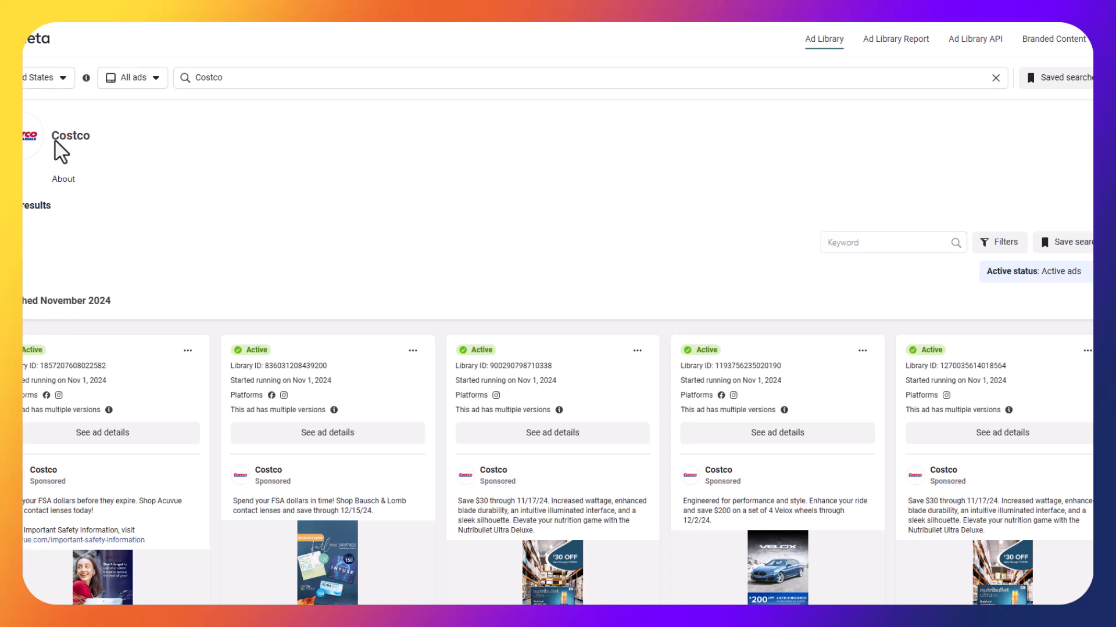
pyautogui.moveTo(70, 136)
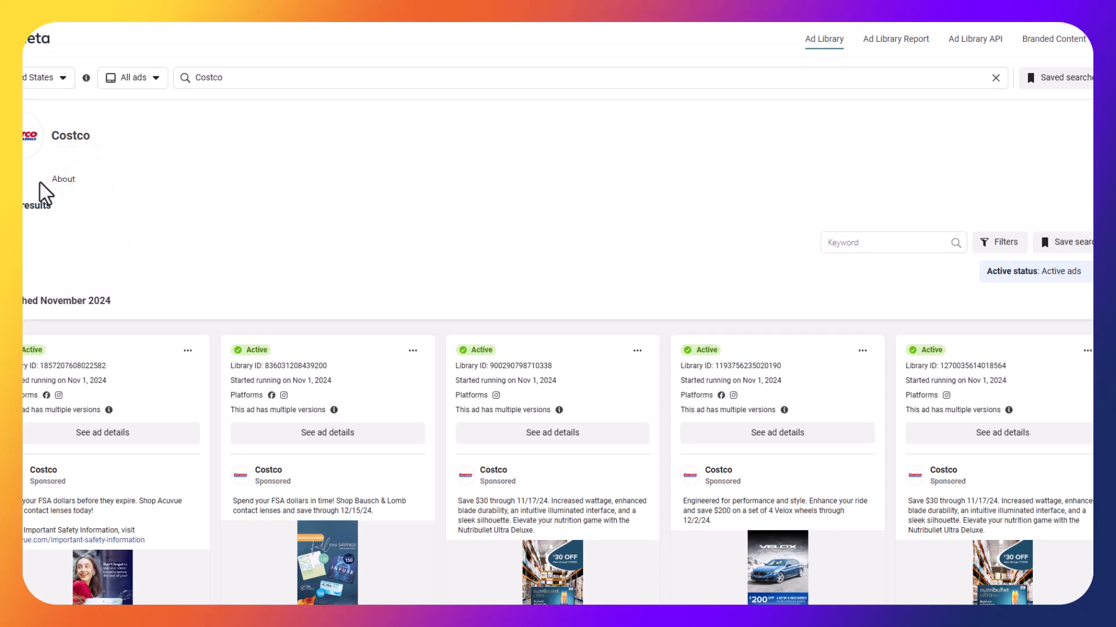
pyautogui.click(62, 179)
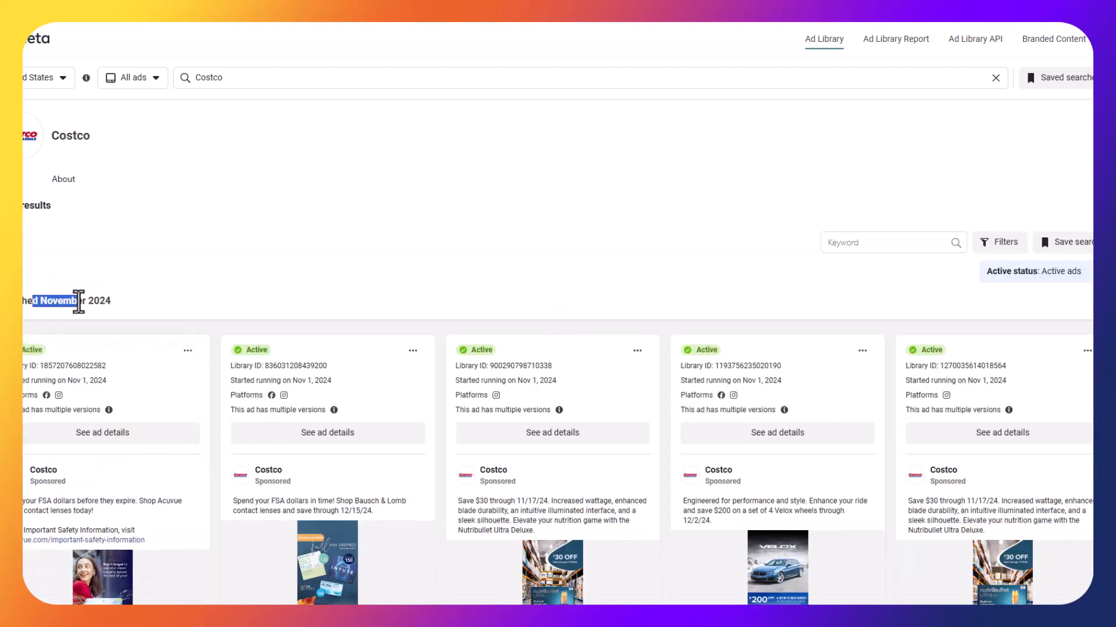
pyautogui.scroll(-3)
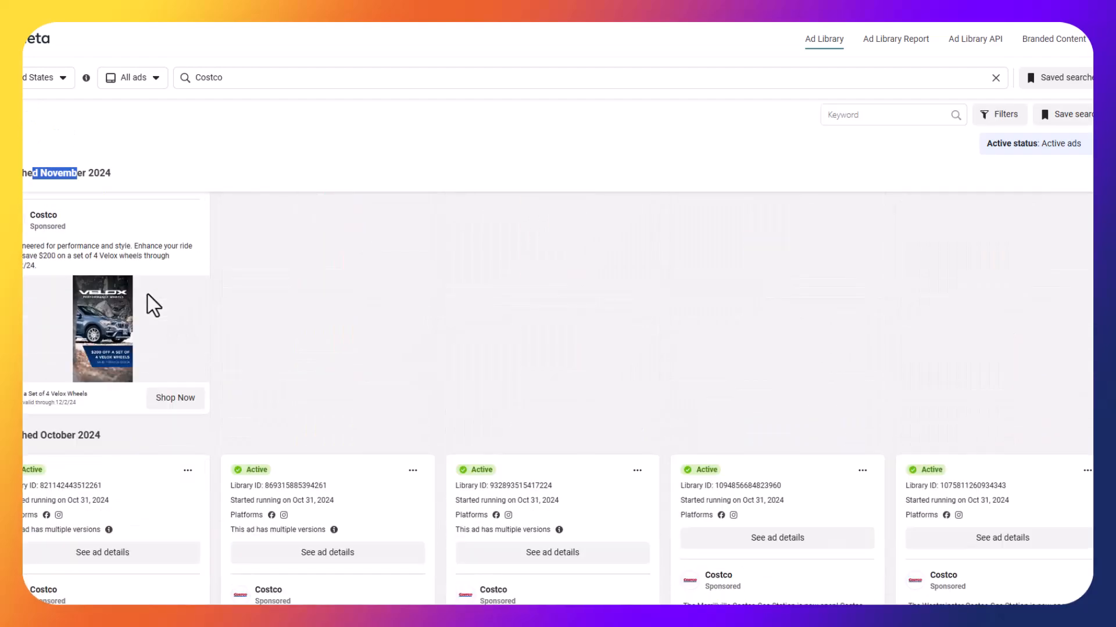
pyautogui.scroll(-3)
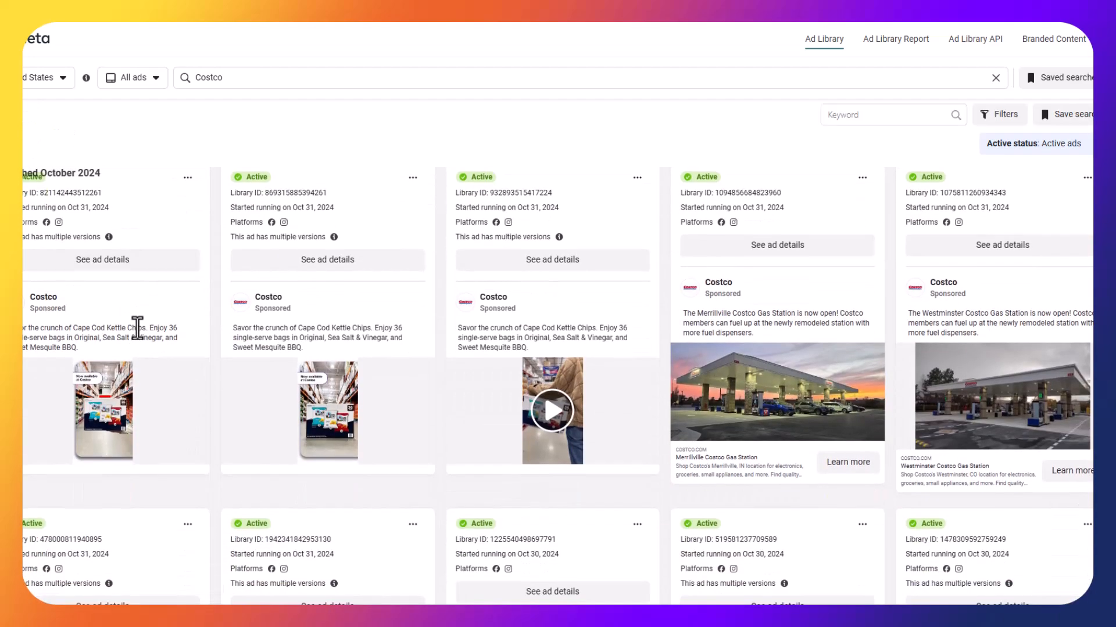
pyautogui.scroll(-3)
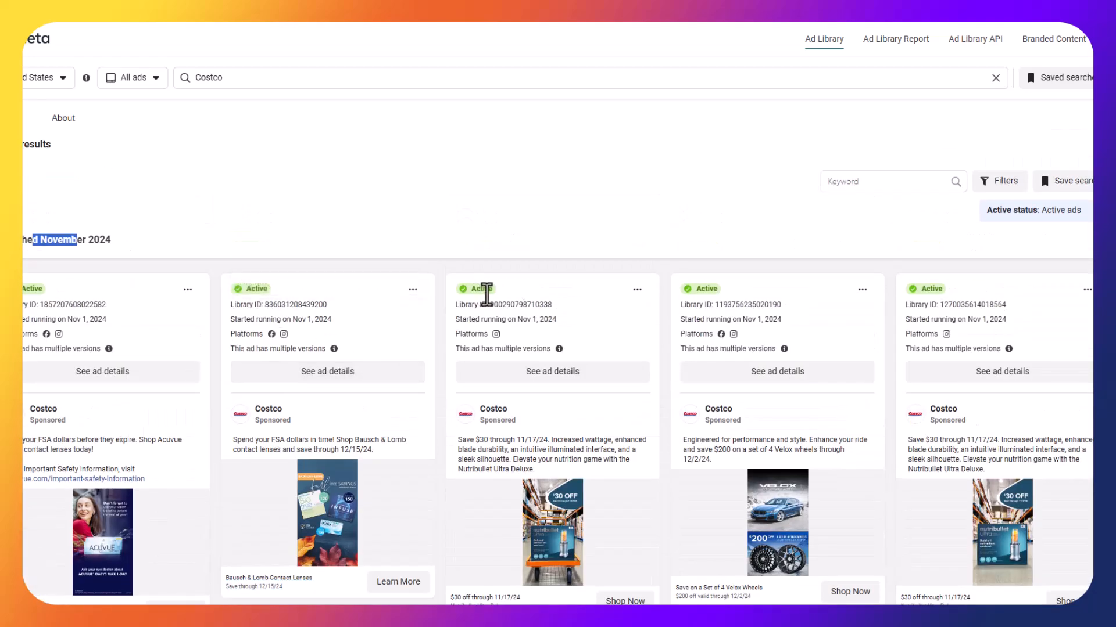
pyautogui.moveTo(639, 276)
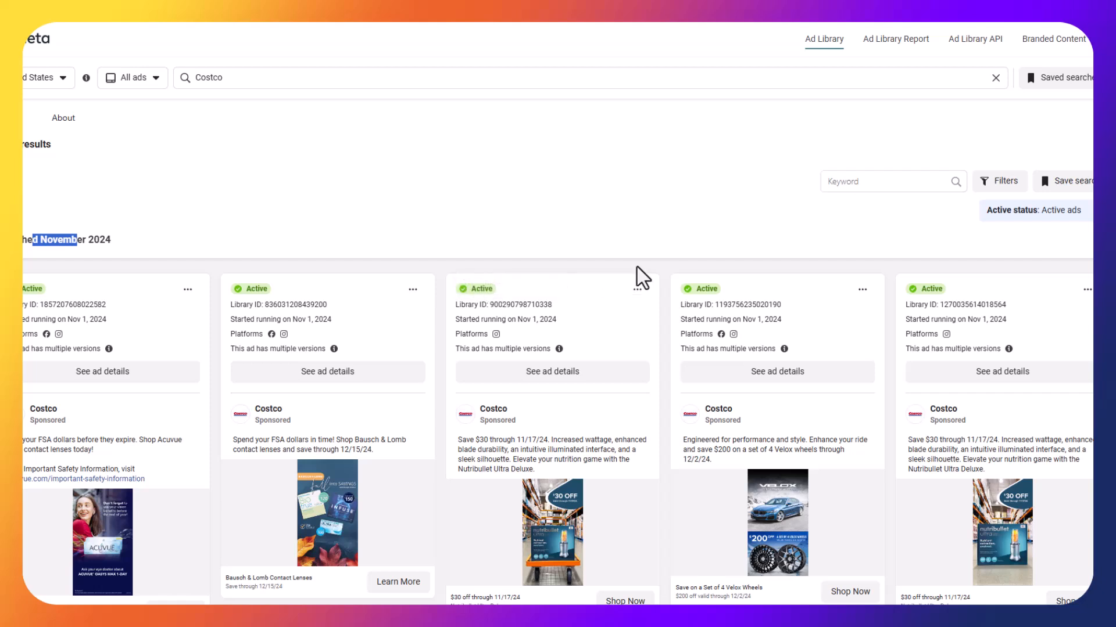
pyautogui.scroll(-3)
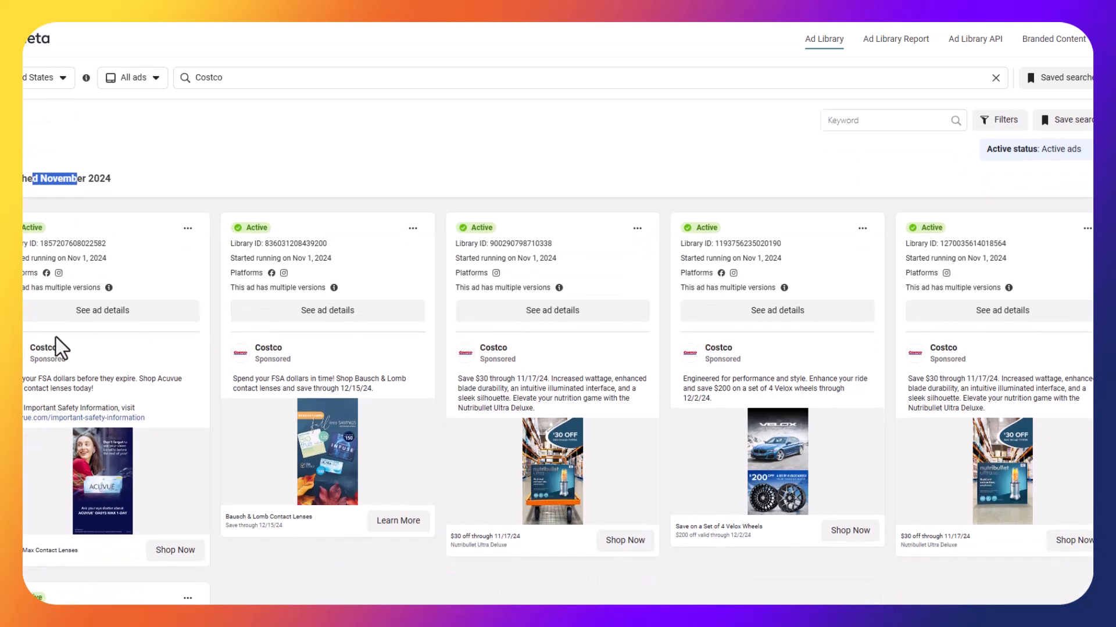
pyautogui.moveTo(64, 384); pyautogui.dragTo(28, 388)
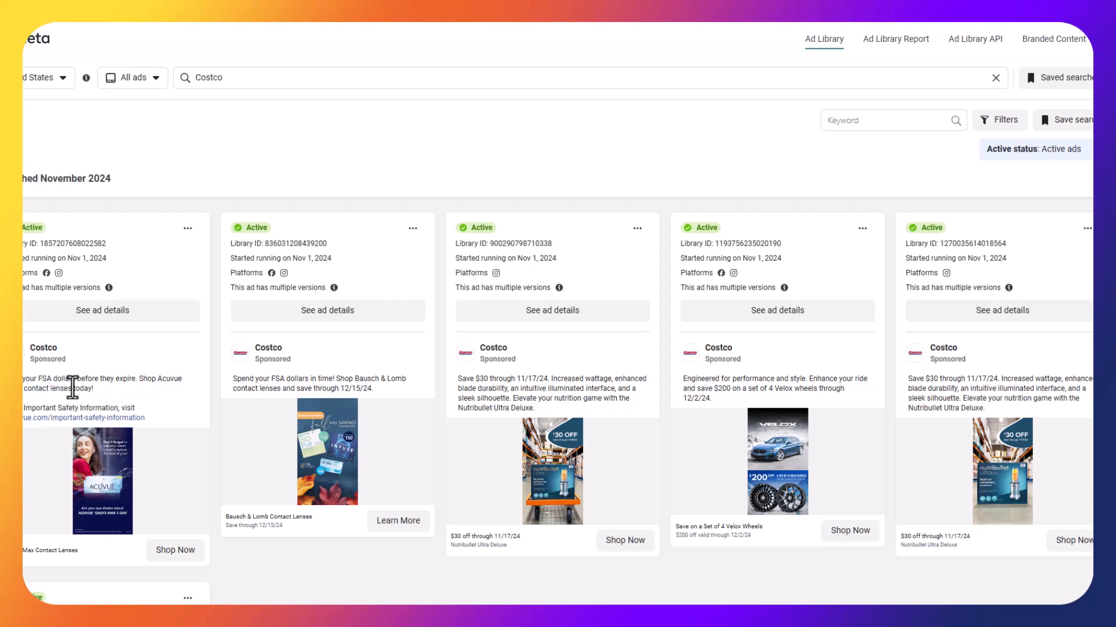
pyautogui.moveTo(135, 456)
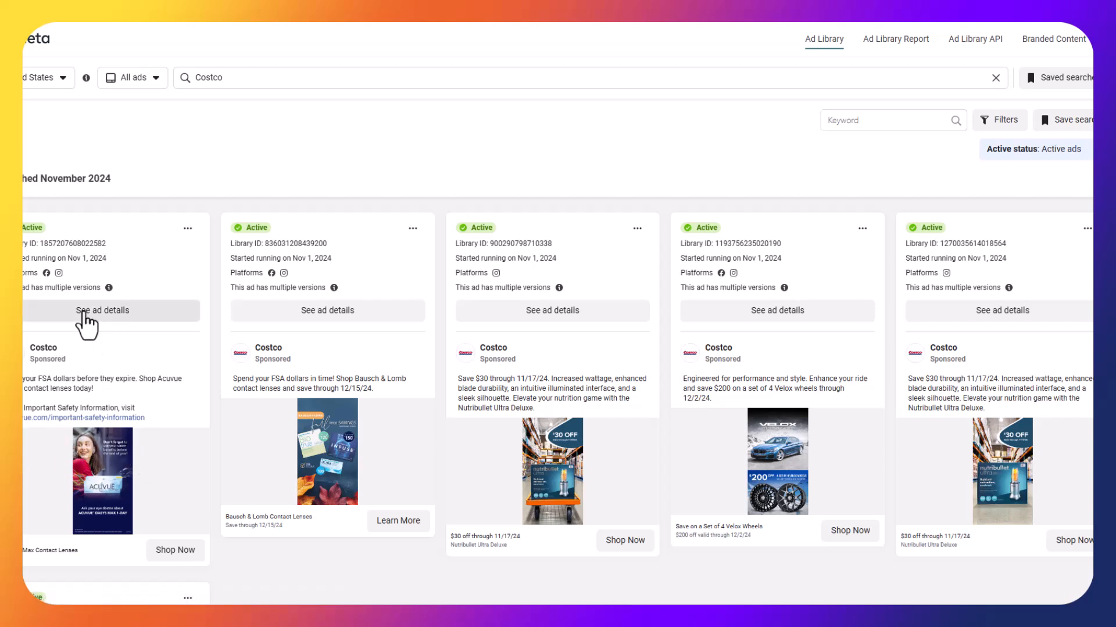
# - Inspect the Costco Acuvue contact lens ad details and its Shop Now product page
pyautogui.click(101, 310)
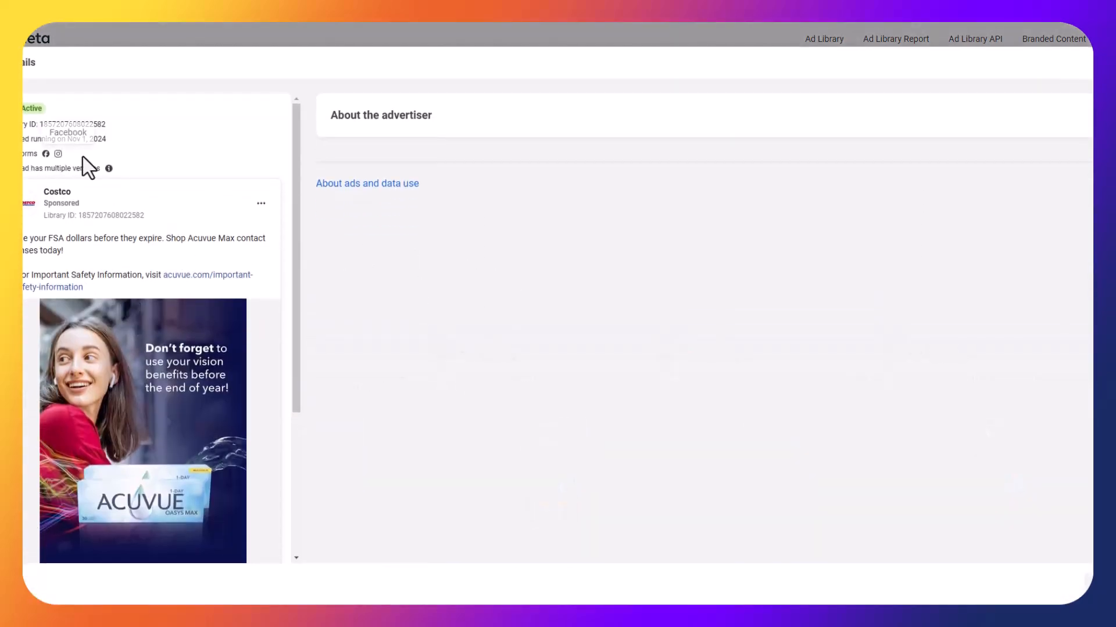
pyautogui.scroll(-3)
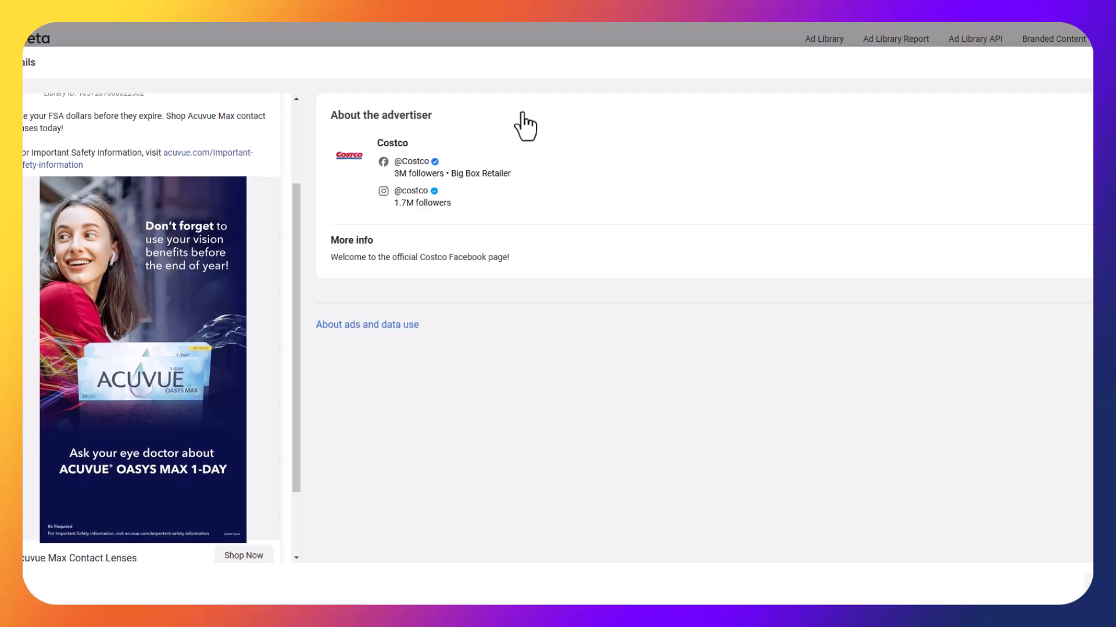
pyautogui.scroll(-3)
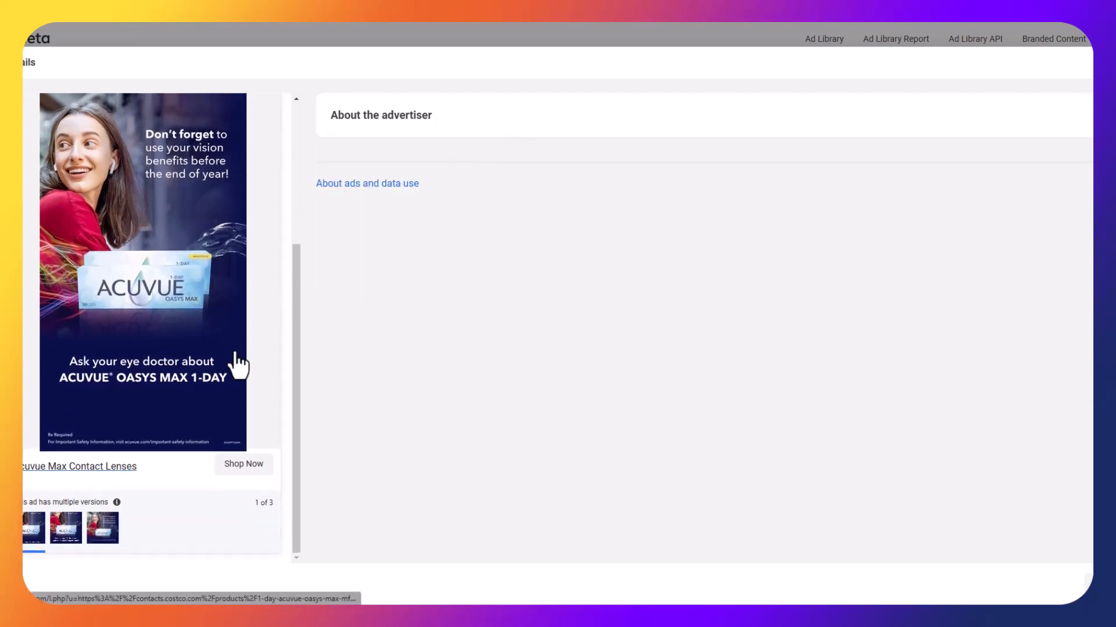
pyautogui.scroll(-3)
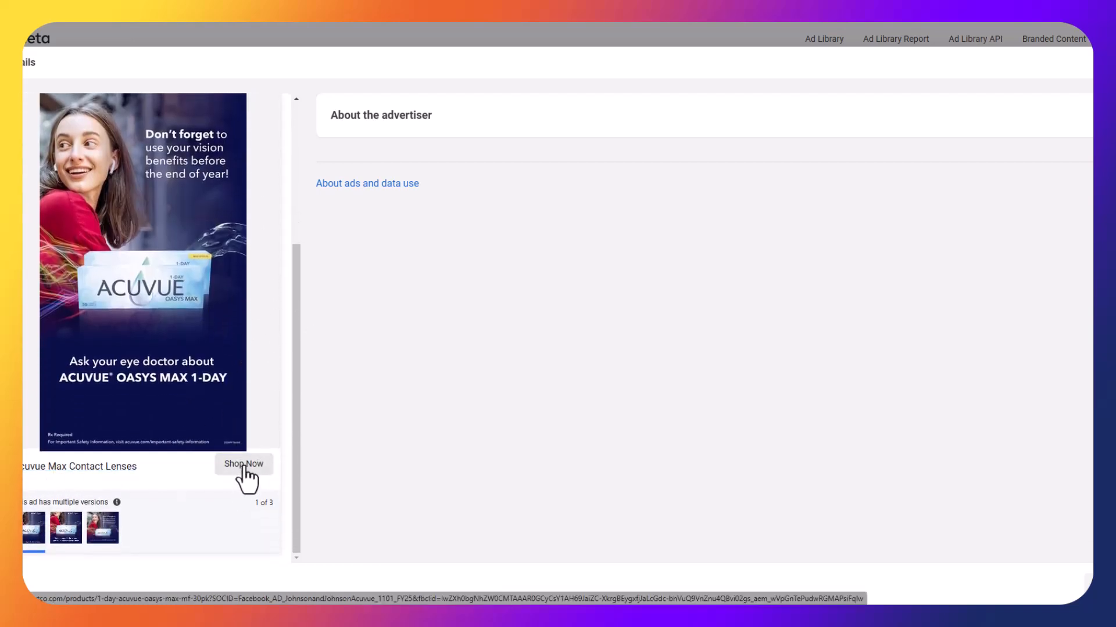
pyautogui.click(243, 464)
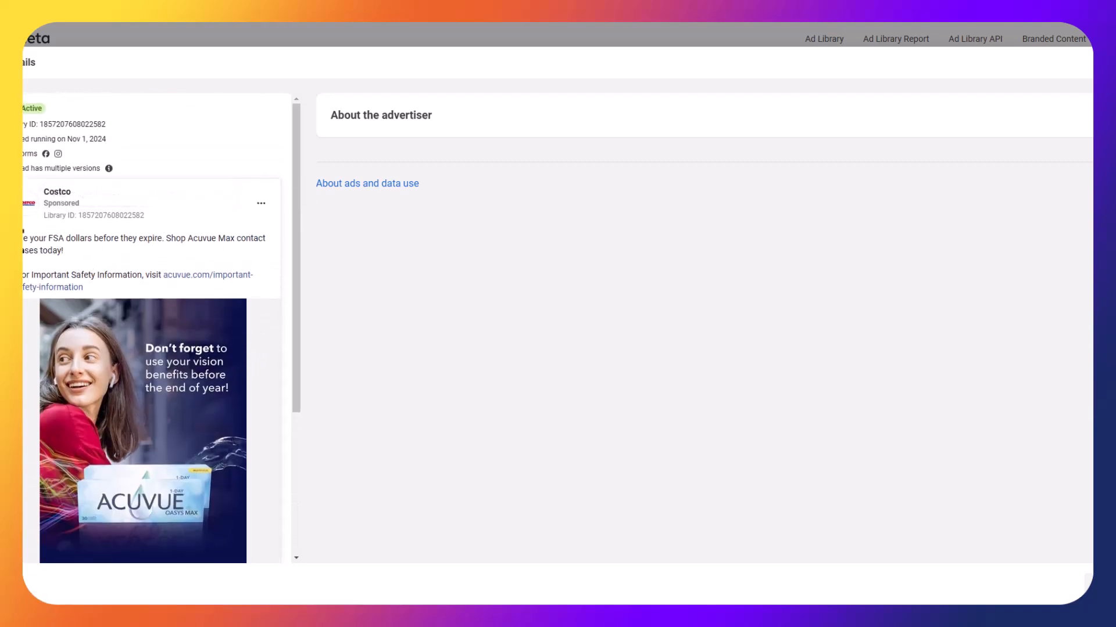
pyautogui.moveTo(180, 241)
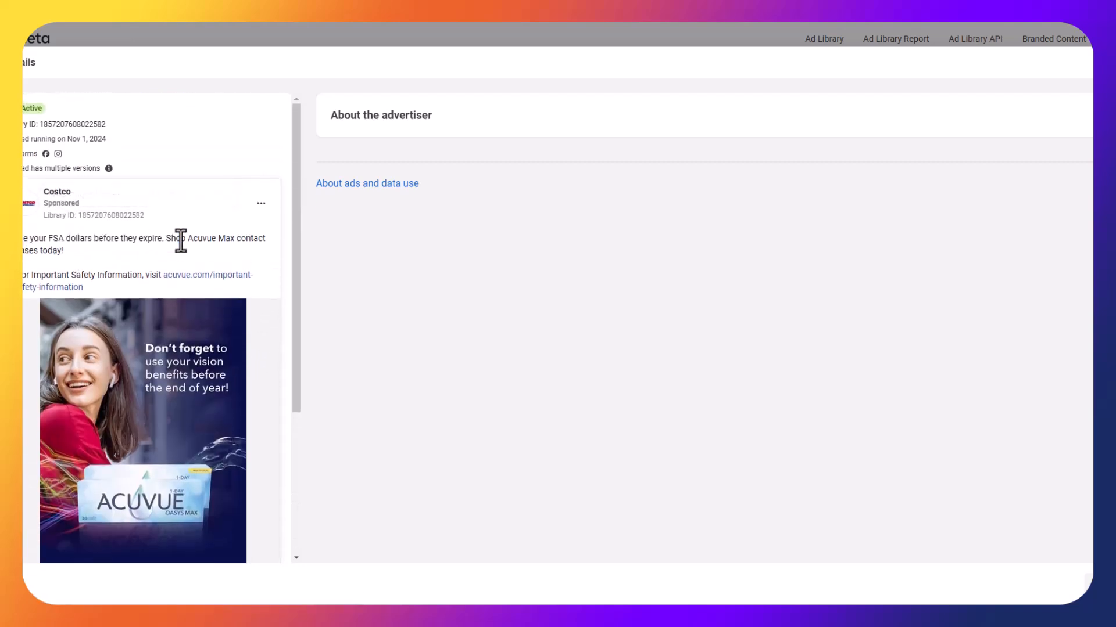
pyautogui.scroll(-3)
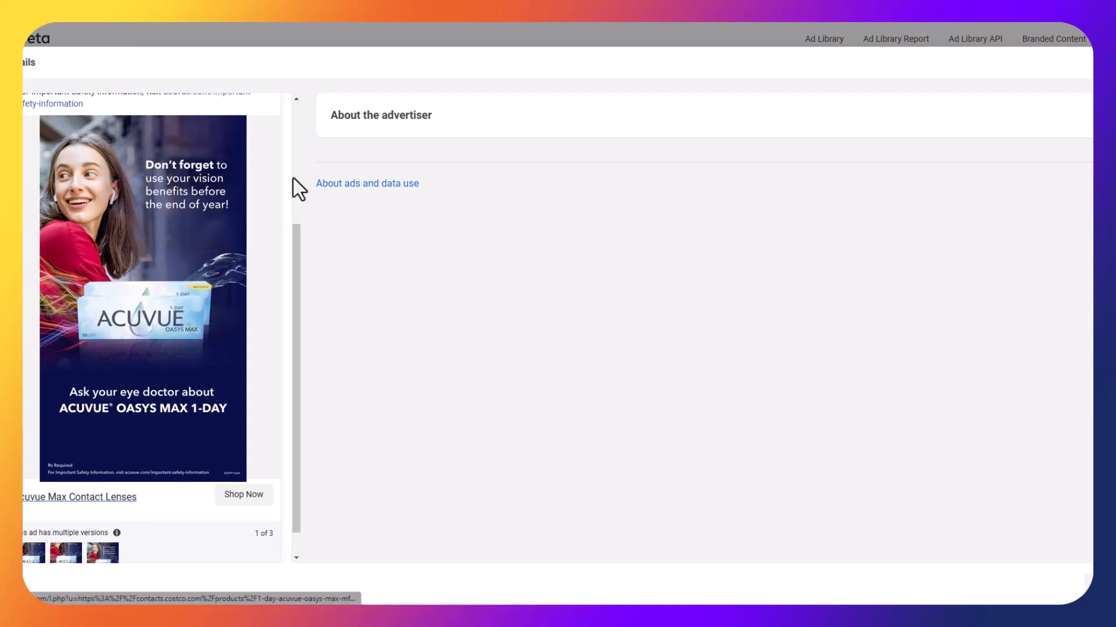
pyautogui.moveTo(359, 217)
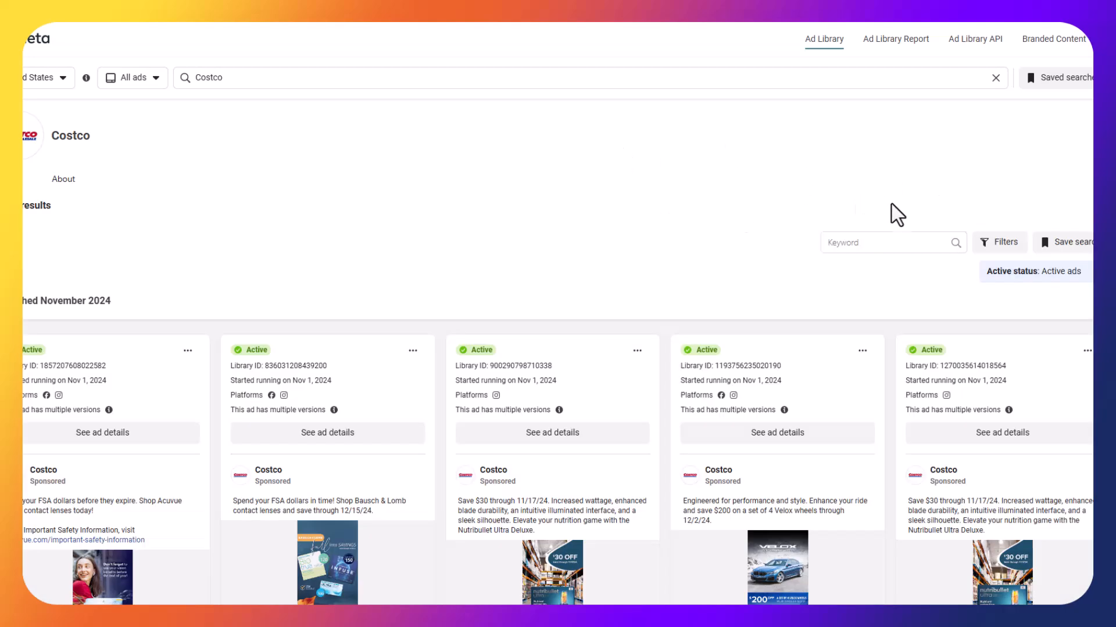
pyautogui.moveTo(663, 213)
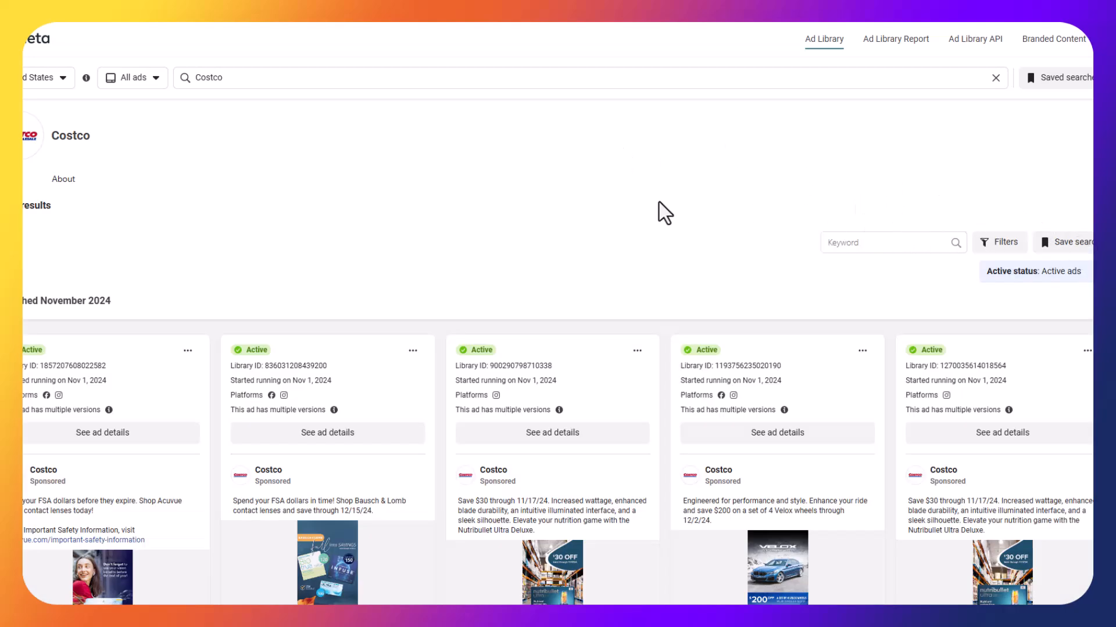
pyautogui.moveTo(1071, 242)
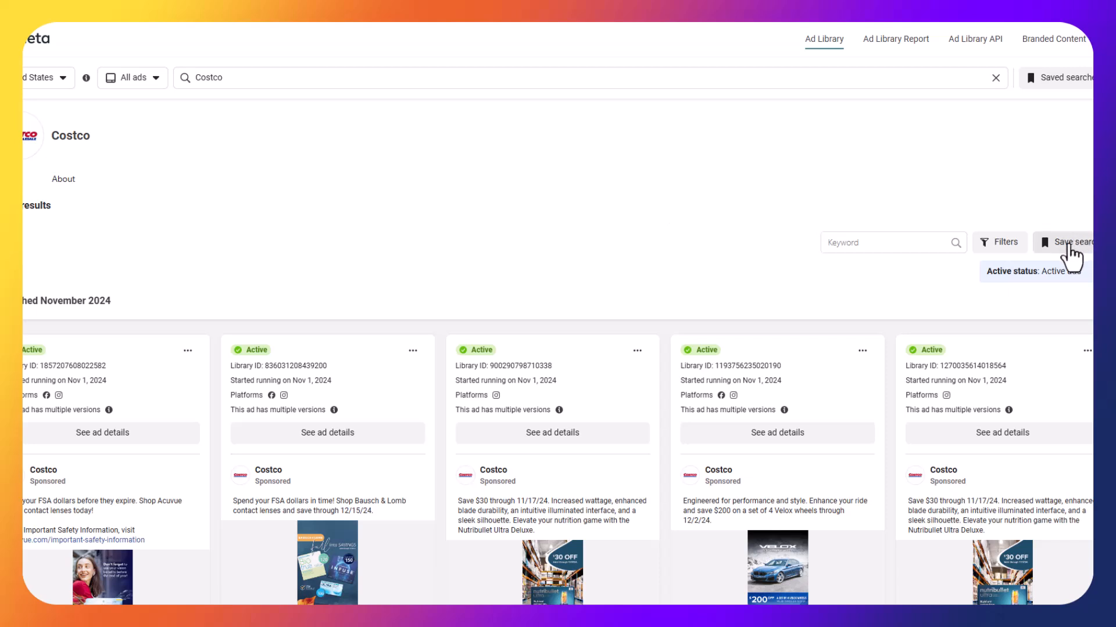
pyautogui.moveTo(1080, 256)
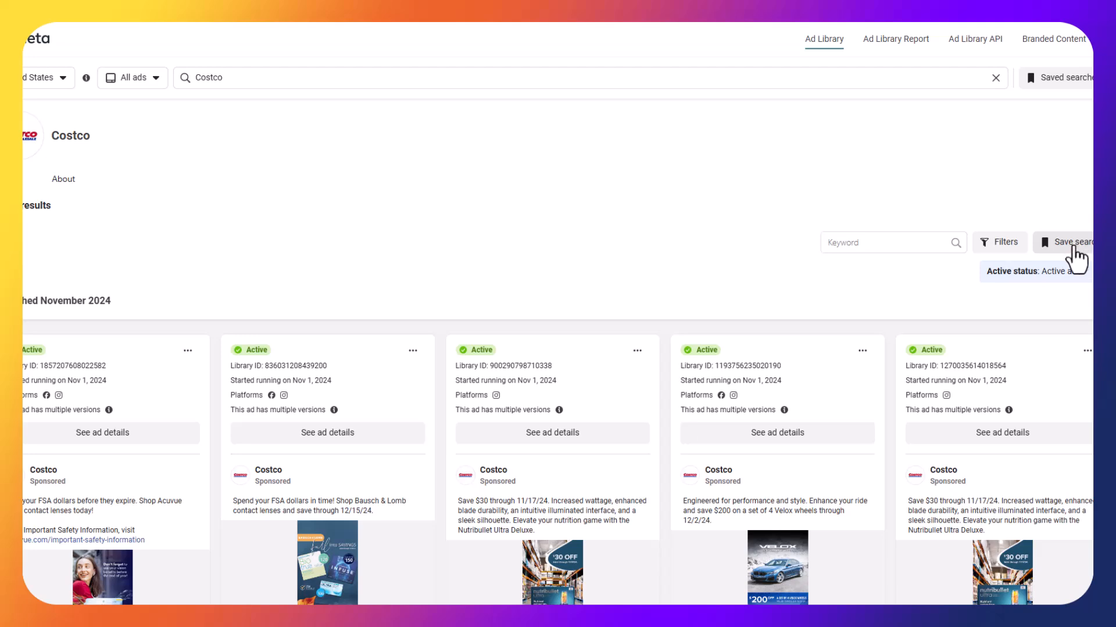
# - Save Costco's active ads search with the name 'Costco A'
pyautogui.click(1070, 242)
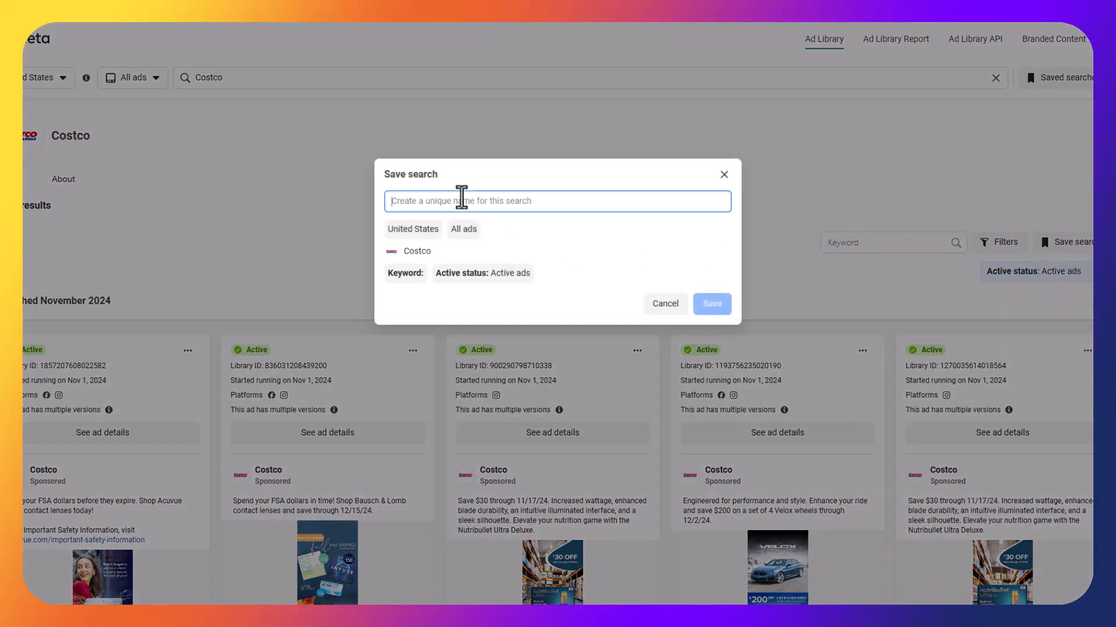
pyautogui.write('Costco A')
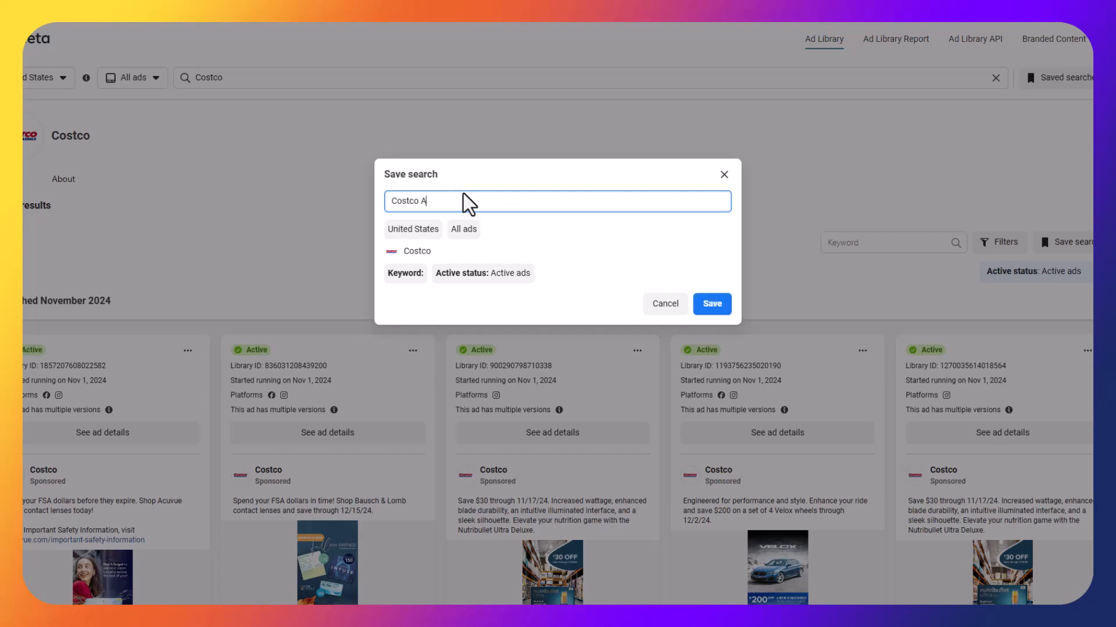
pyautogui.click(711, 304)
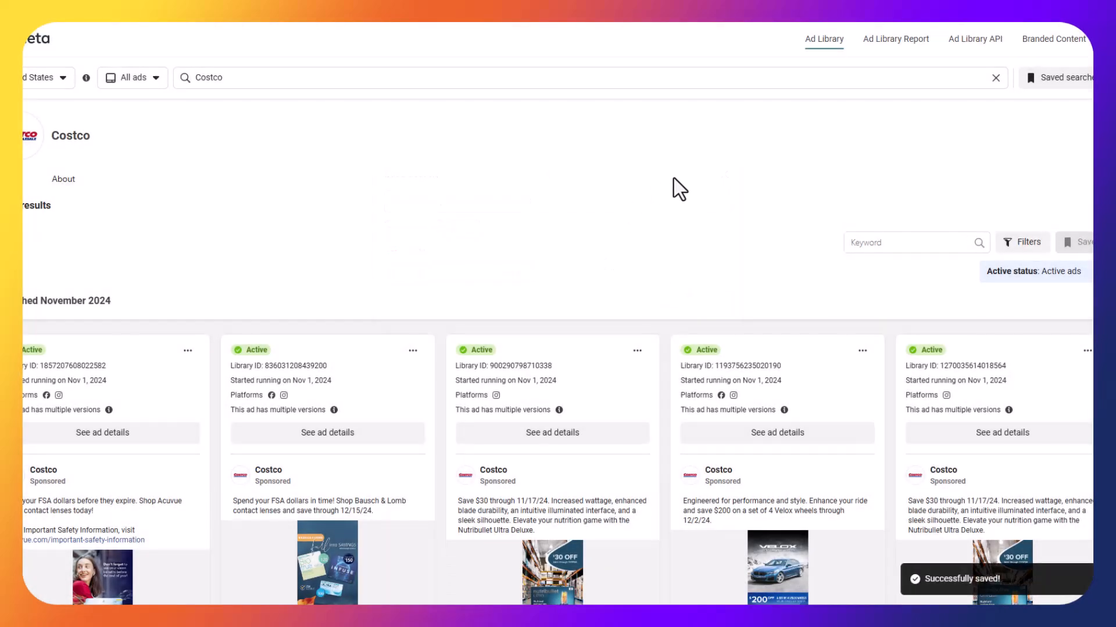
pyautogui.moveTo(430, 257)
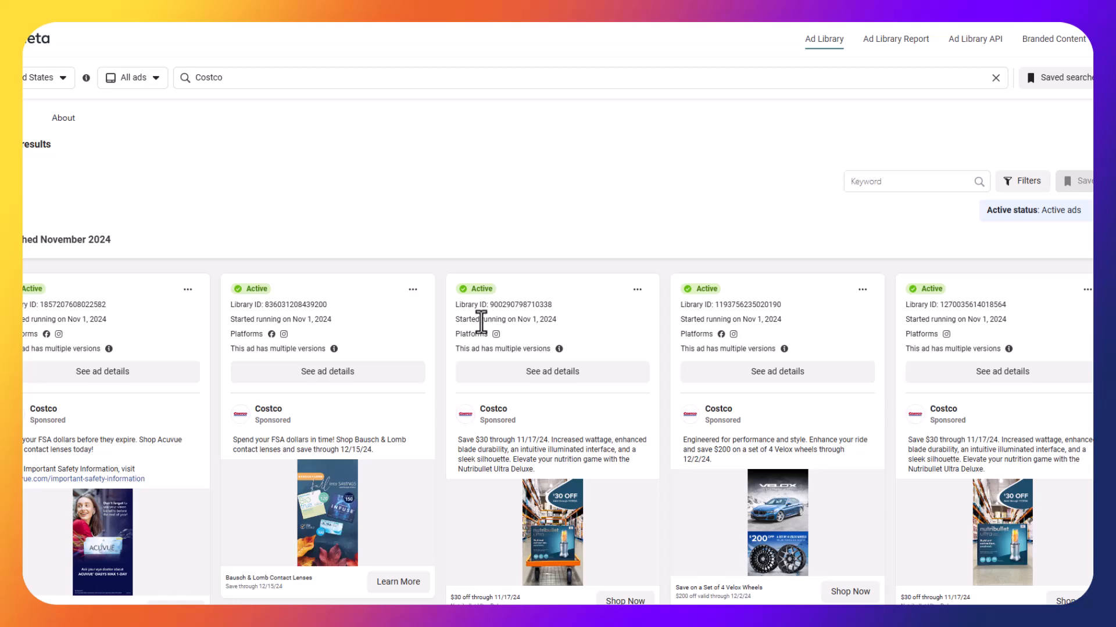
pyautogui.scroll(-3)
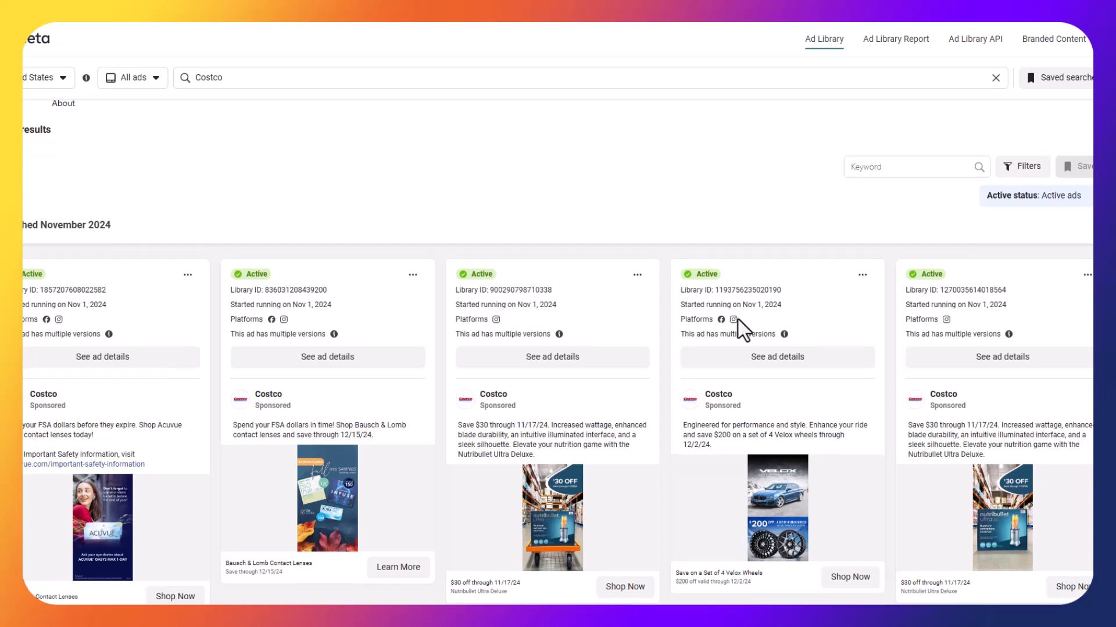
pyautogui.scroll(-3)
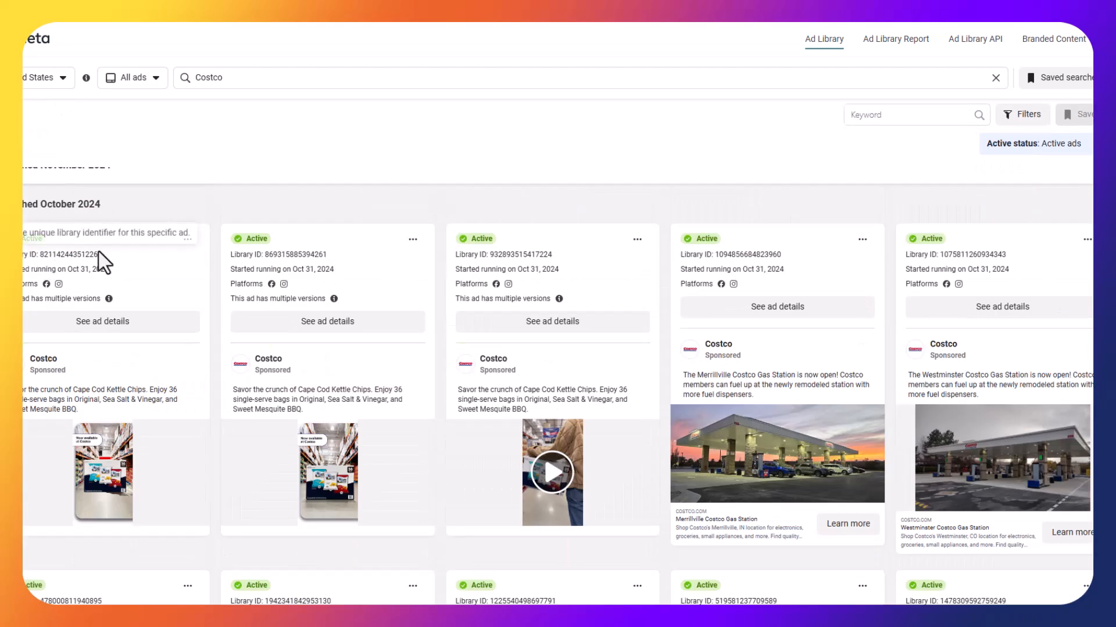
pyautogui.scroll(-3)
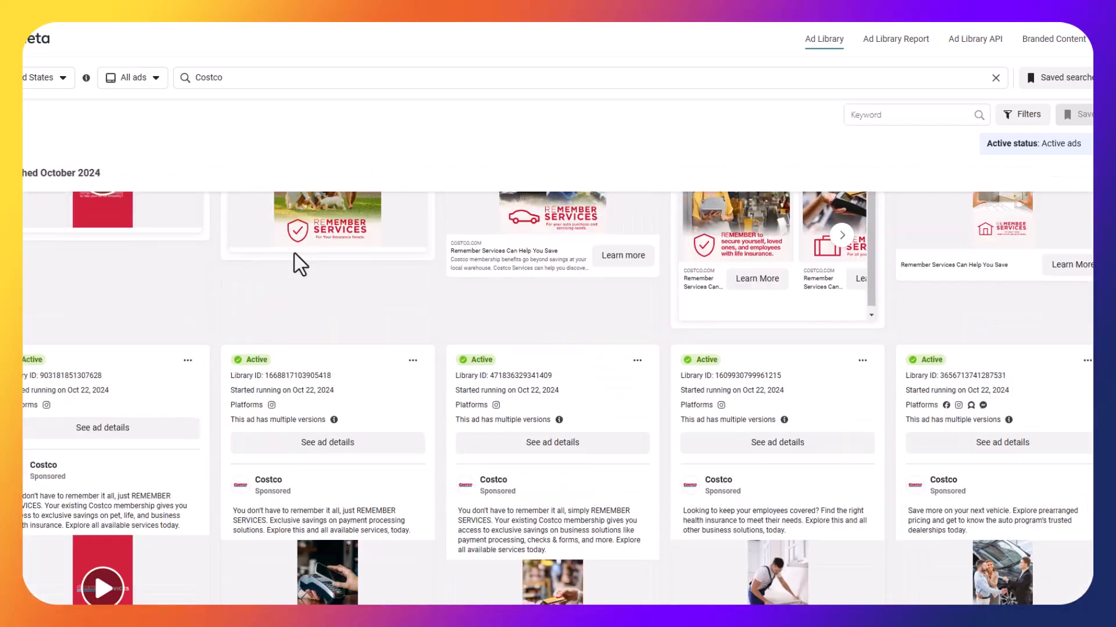
pyautogui.scroll(-3)
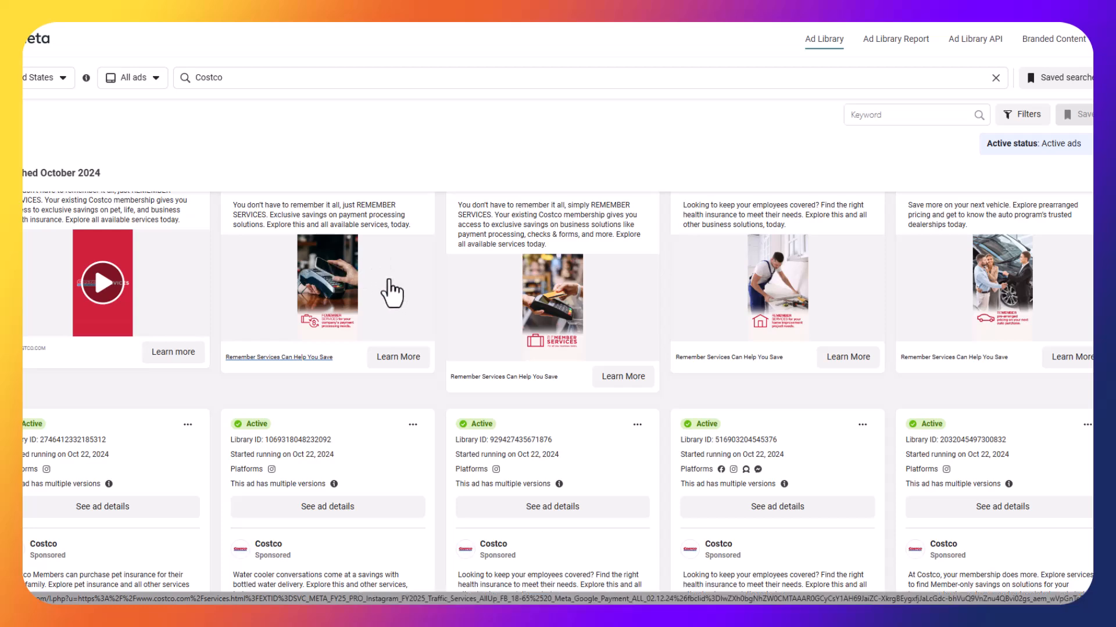
pyautogui.scroll(-3)
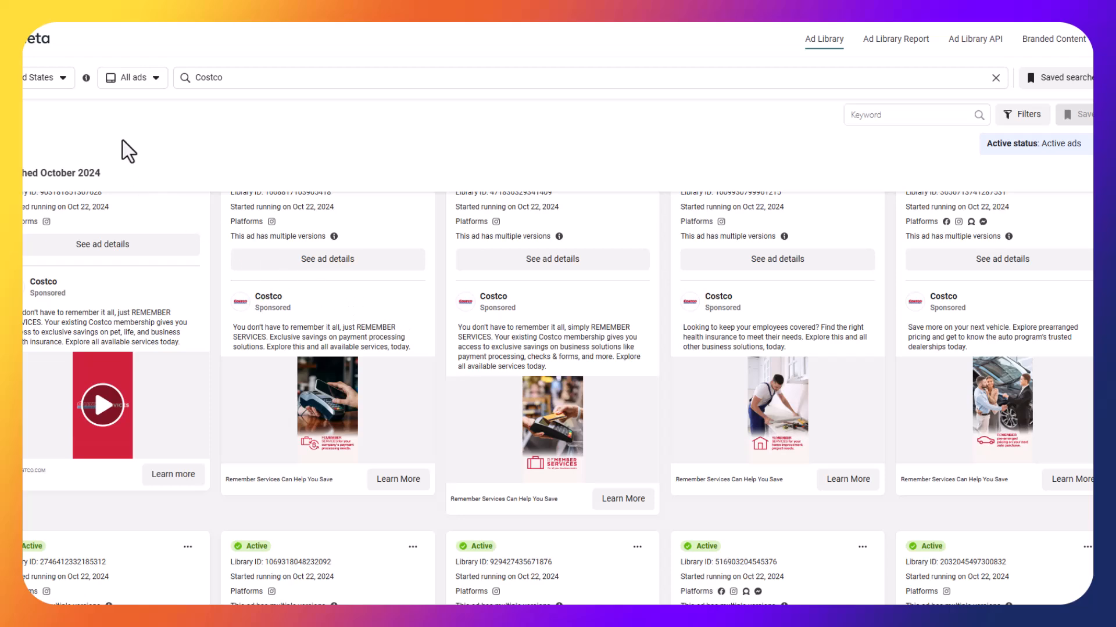
pyautogui.click(132, 78)
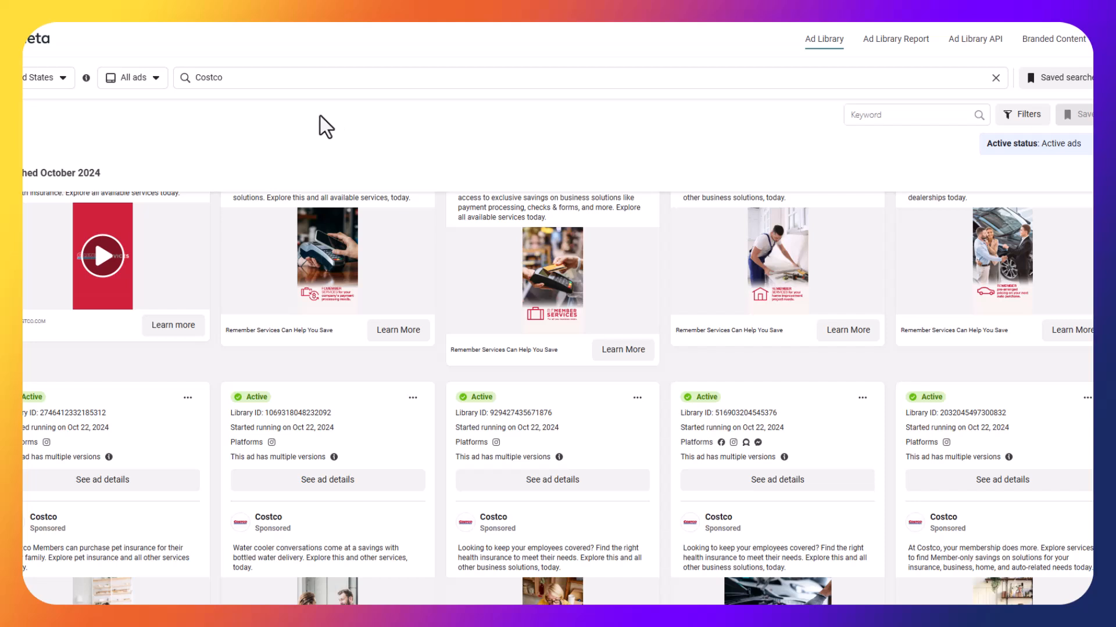
pyautogui.moveTo(460, 149)
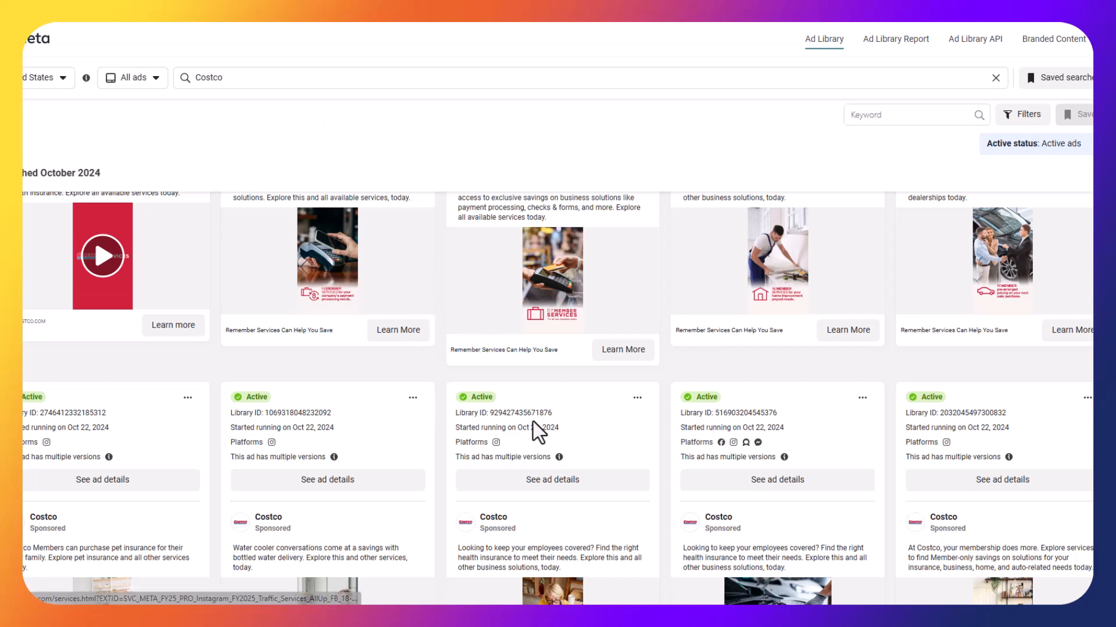
pyautogui.scroll(-3)
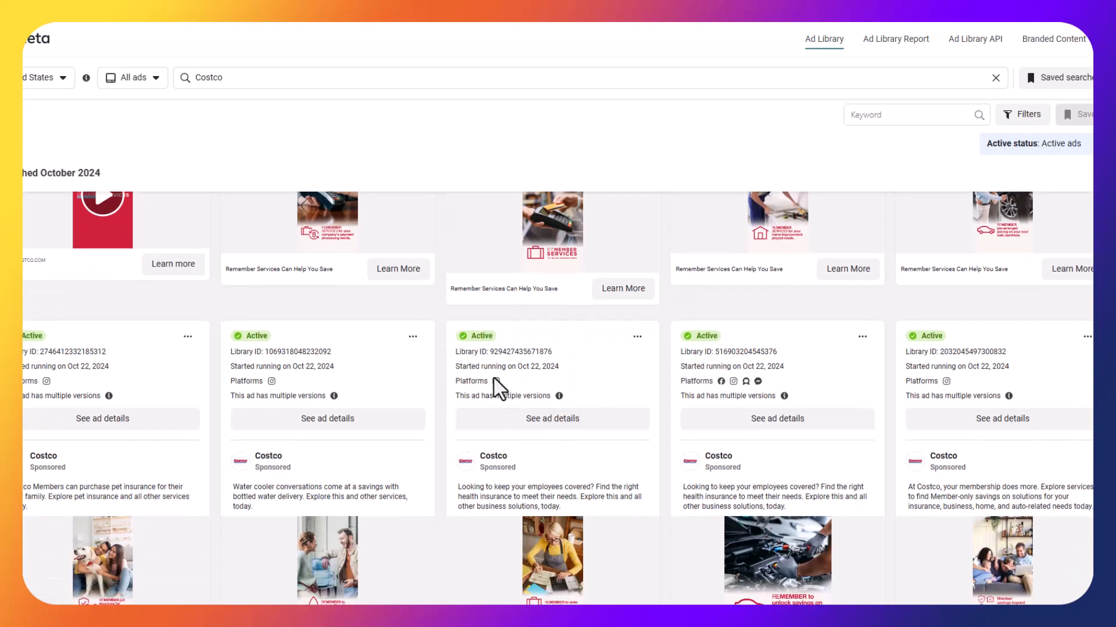
pyautogui.moveTo(782, 390)
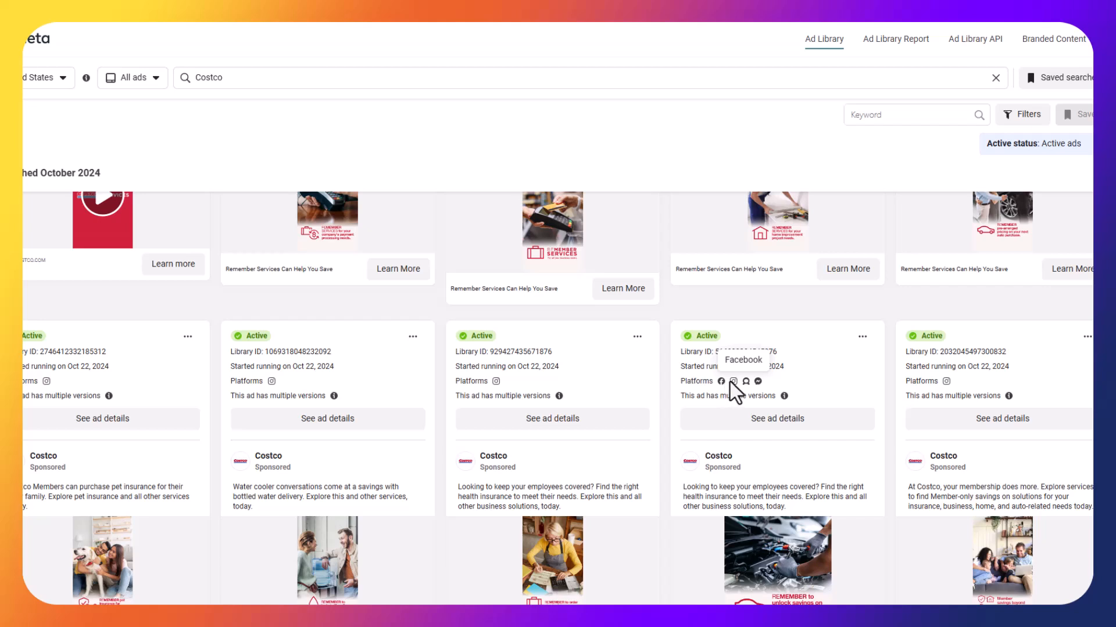
pyautogui.moveTo(758, 381)
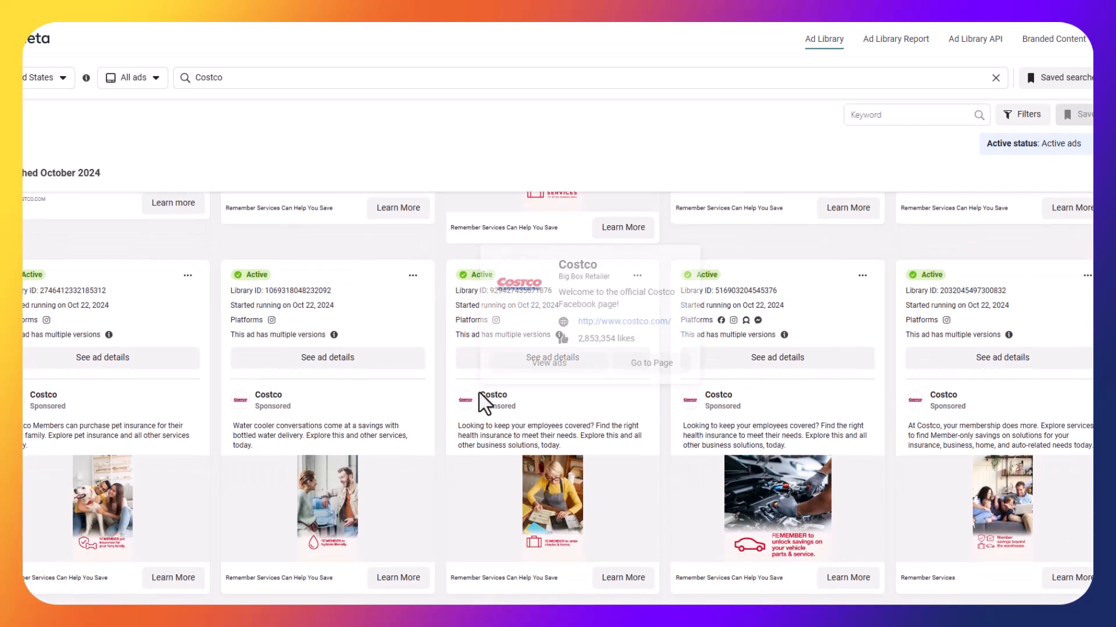
pyautogui.moveTo(689, 400)
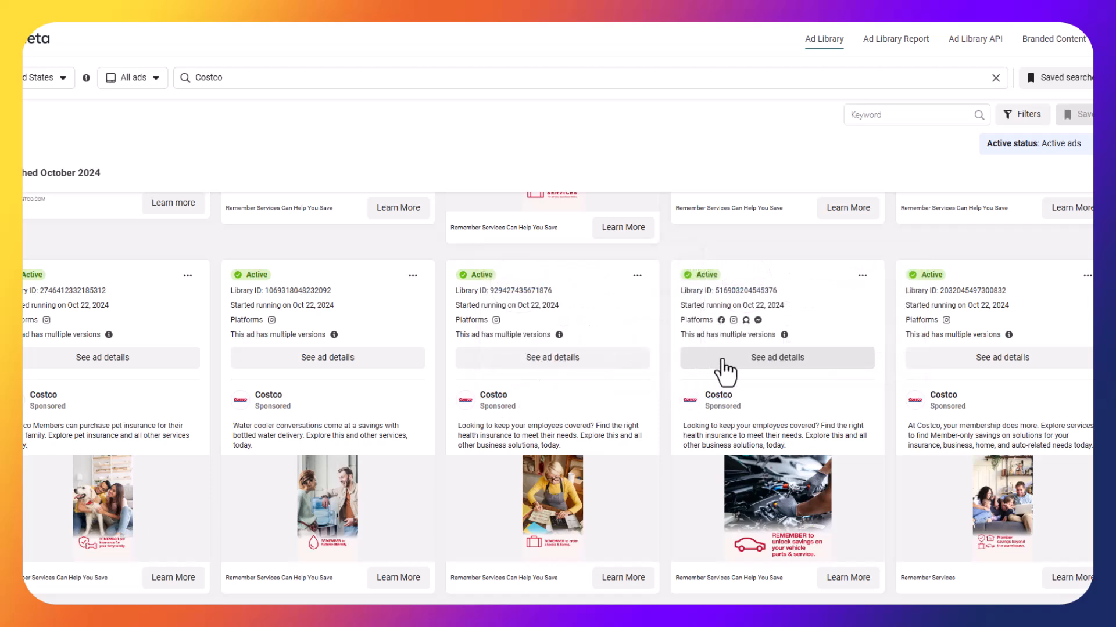
# - View the Costco vehicle parts and service ad details and its REMEMBER Services page
pyautogui.click(776, 358)
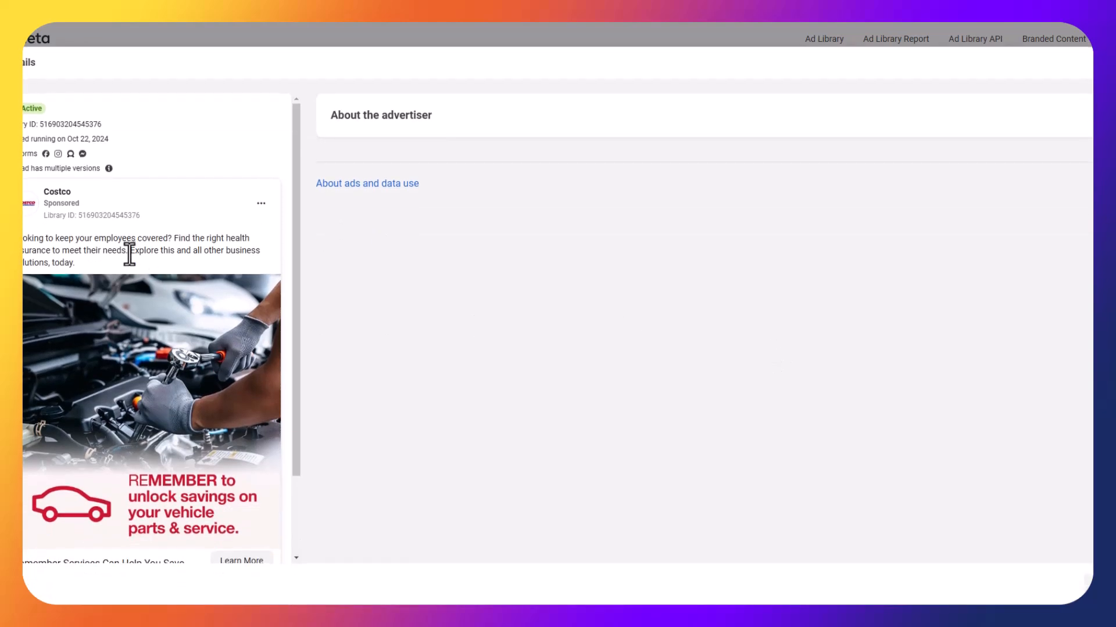
pyautogui.scroll(-3)
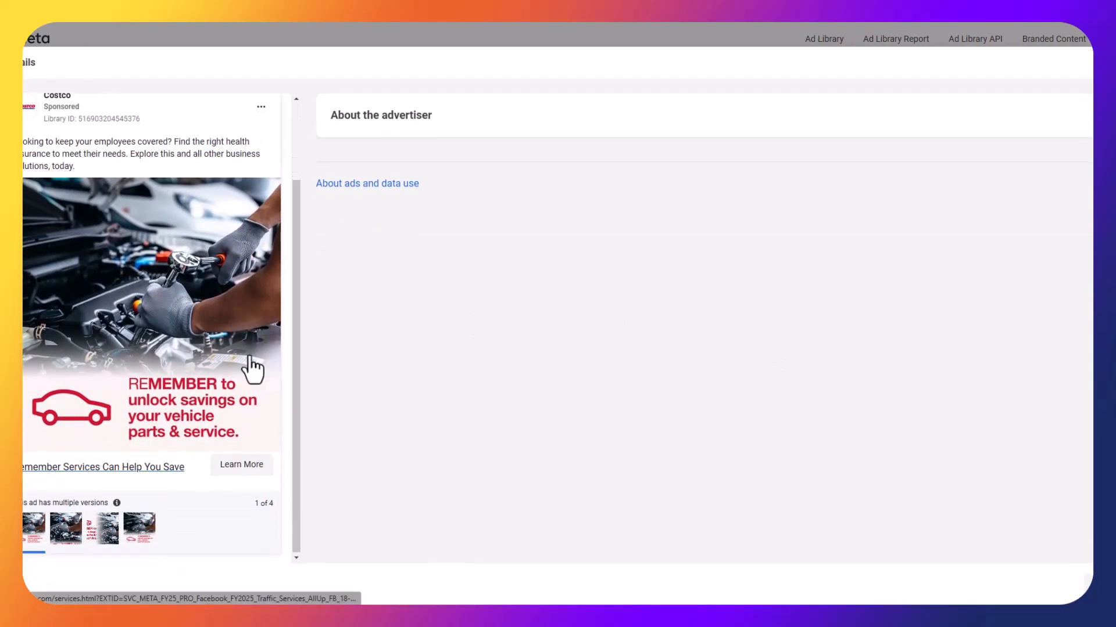
pyautogui.click(241, 465)
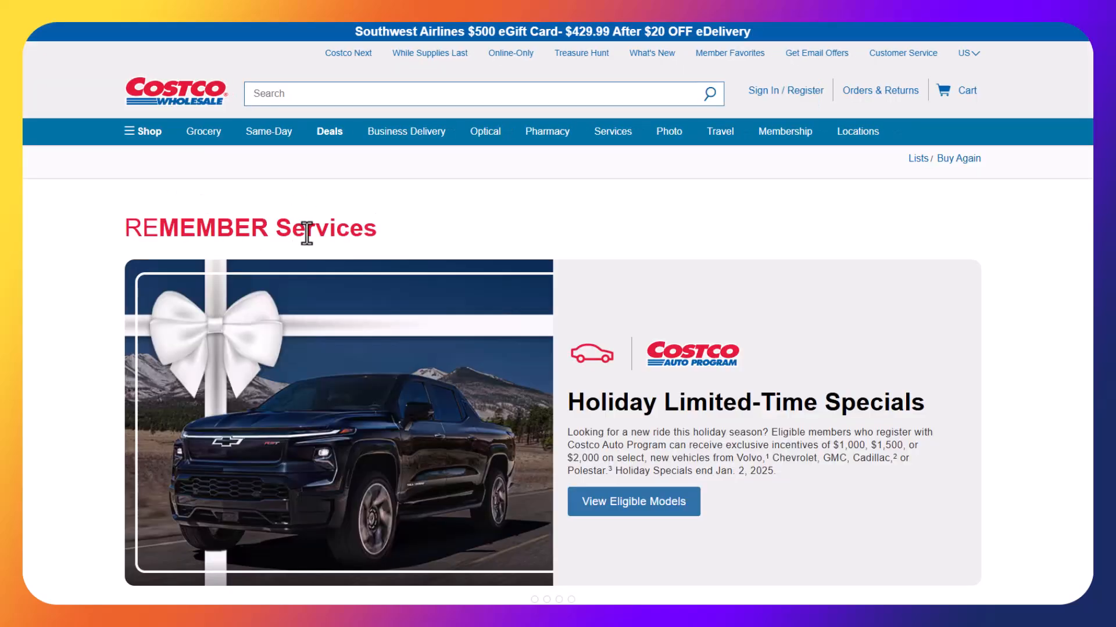
pyautogui.scroll(-3)
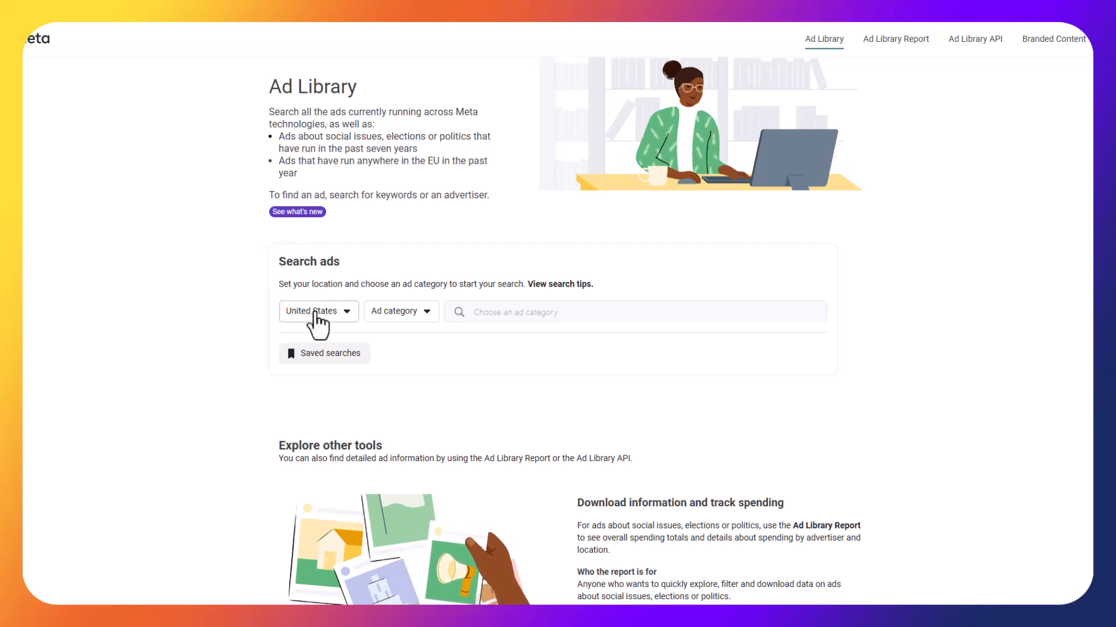
# - Search for 'dental' and return to the Ad Library home page
pyautogui.click(399, 311)
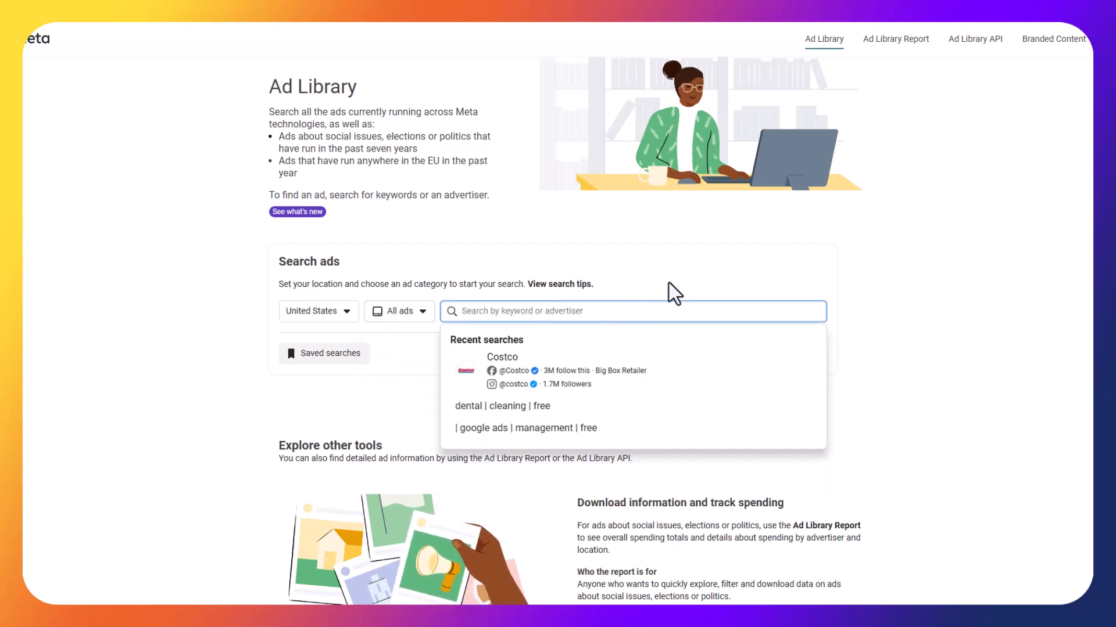
pyautogui.moveTo(985, 266)
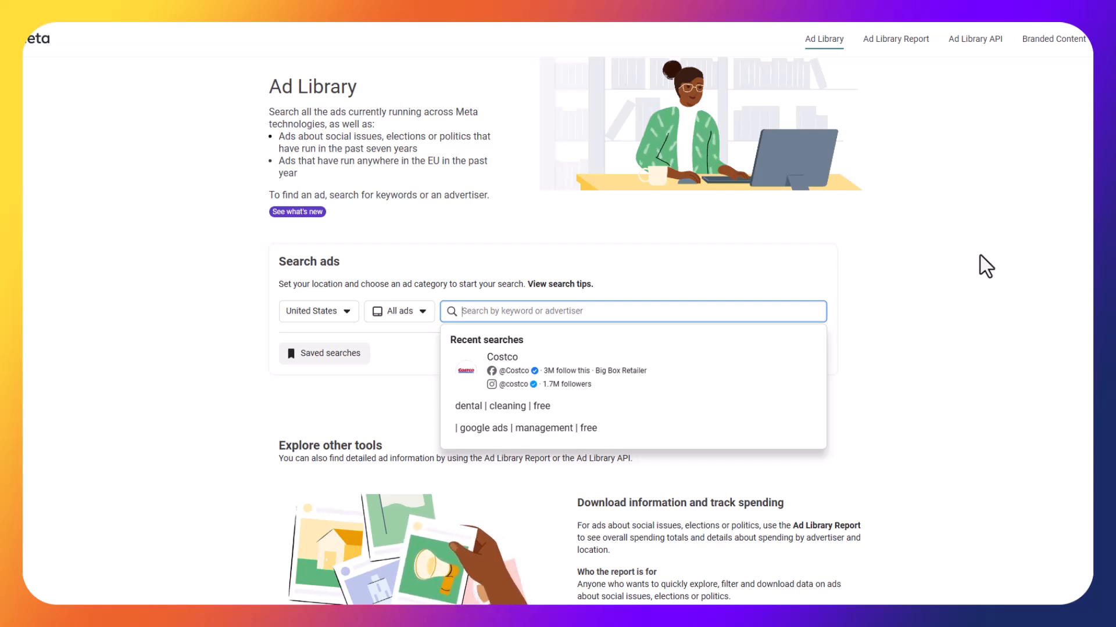
pyautogui.moveTo(494, 416)
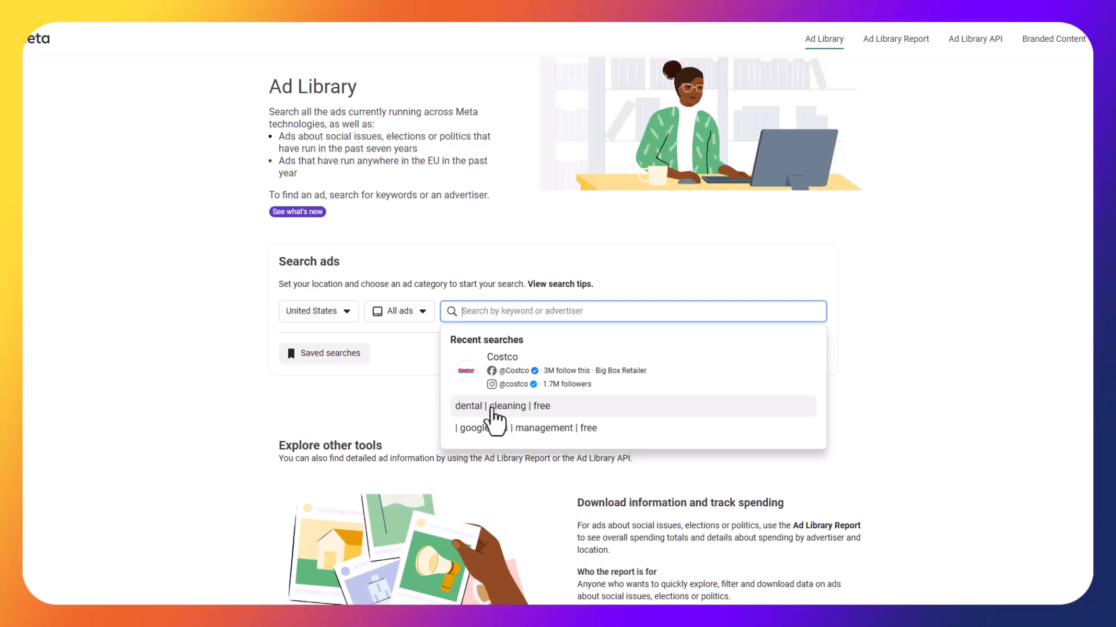
pyautogui.moveTo(75, 320)
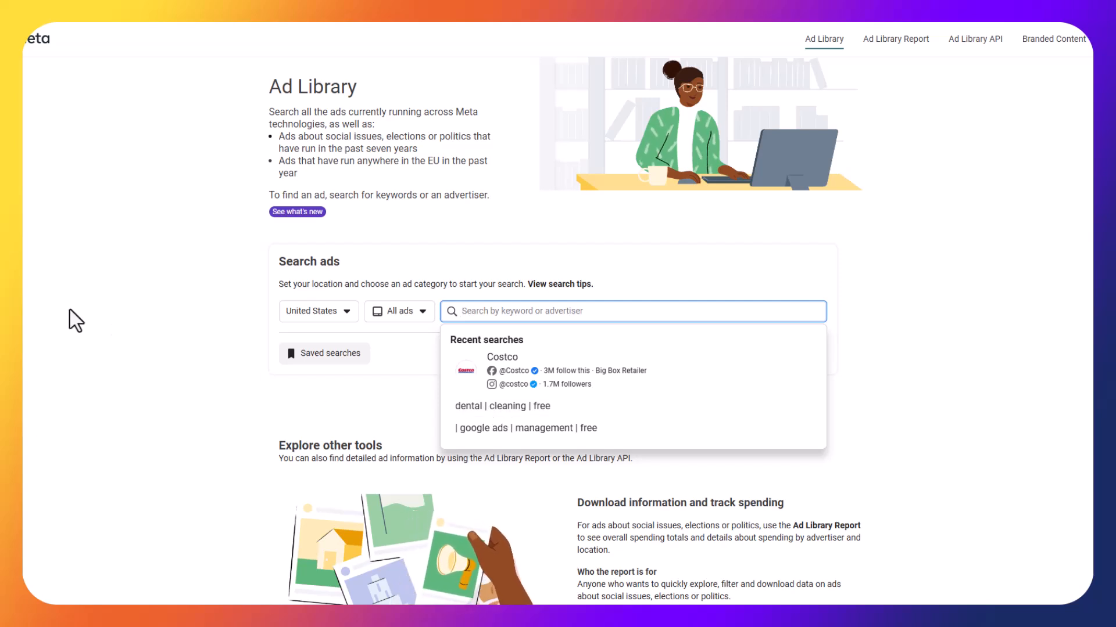
pyautogui.write('dental')
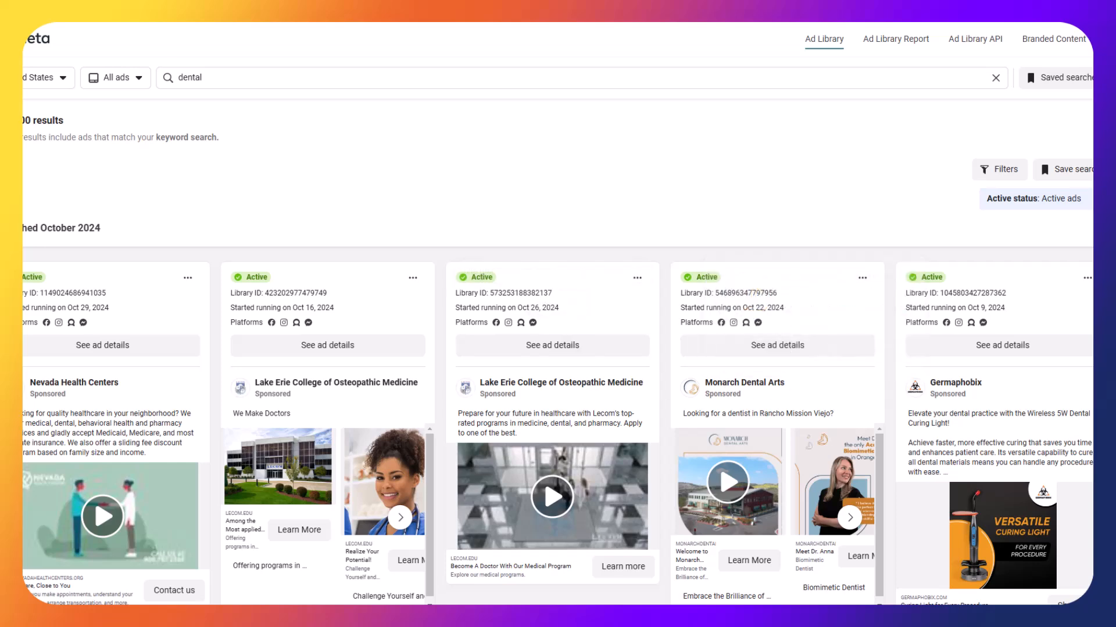
pyautogui.click(995, 77)
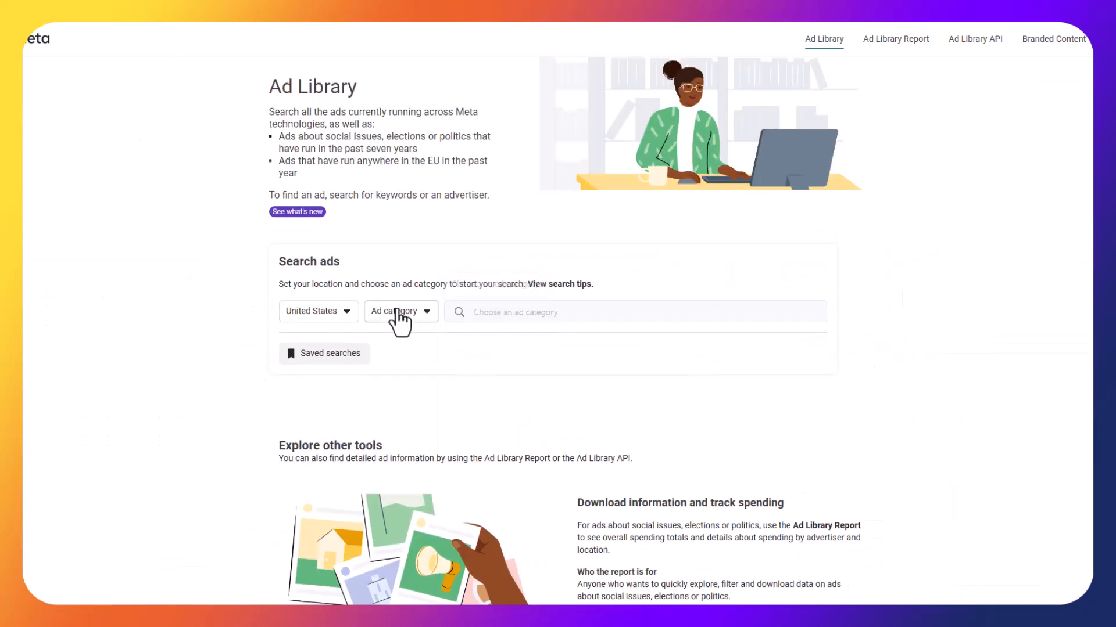
# - Start typing 'dental' again in the search box, then delete it
pyautogui.click(396, 312)
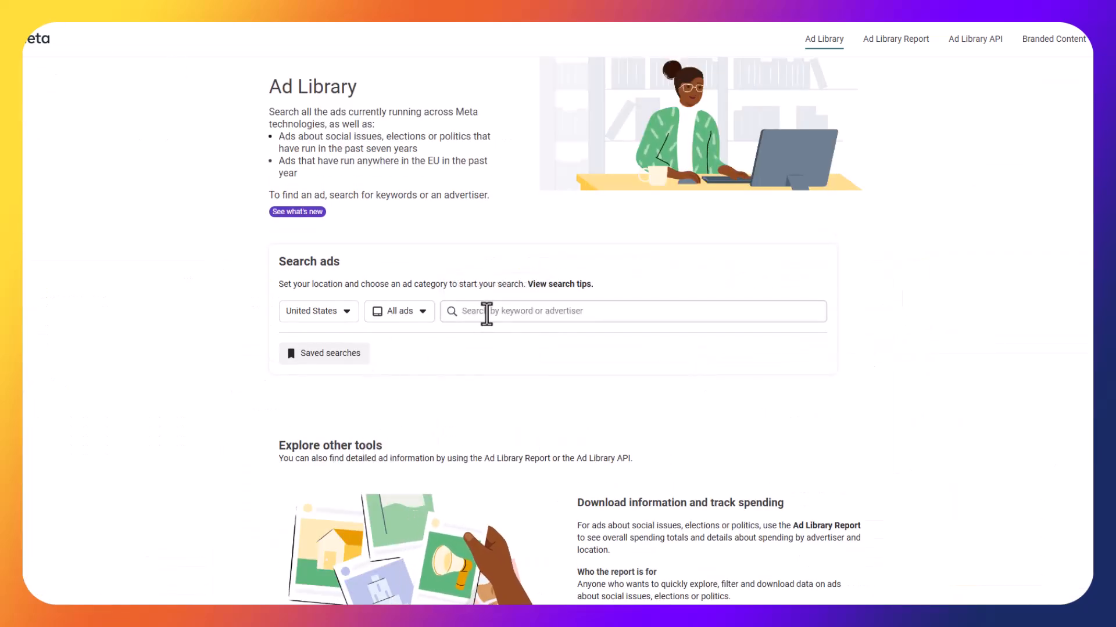
pyautogui.write('dental |')
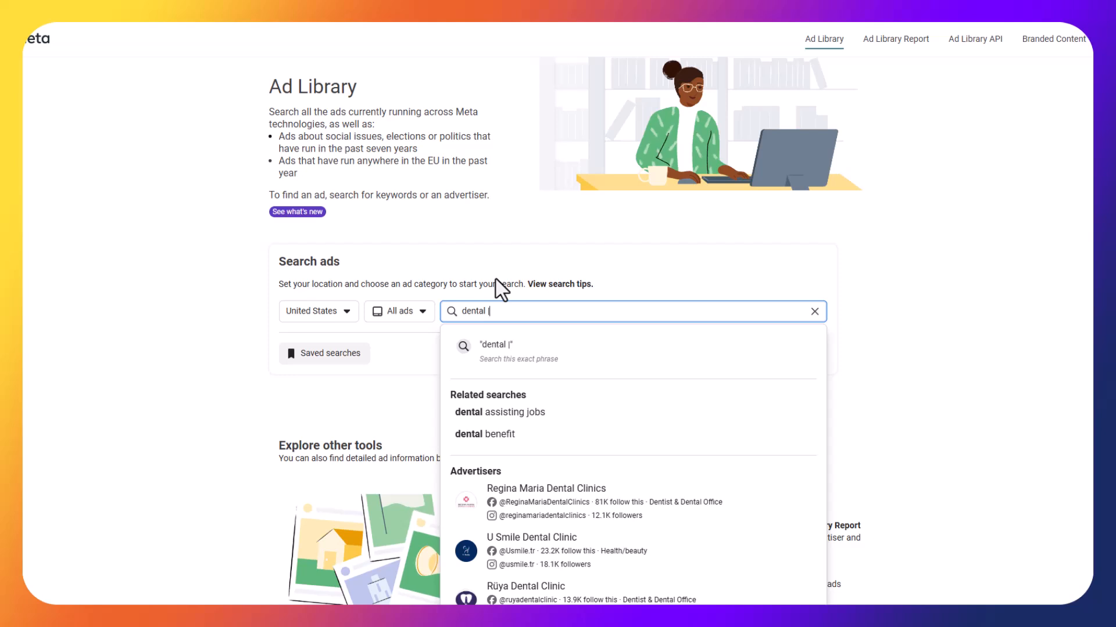
pyautogui.press('Backspace')
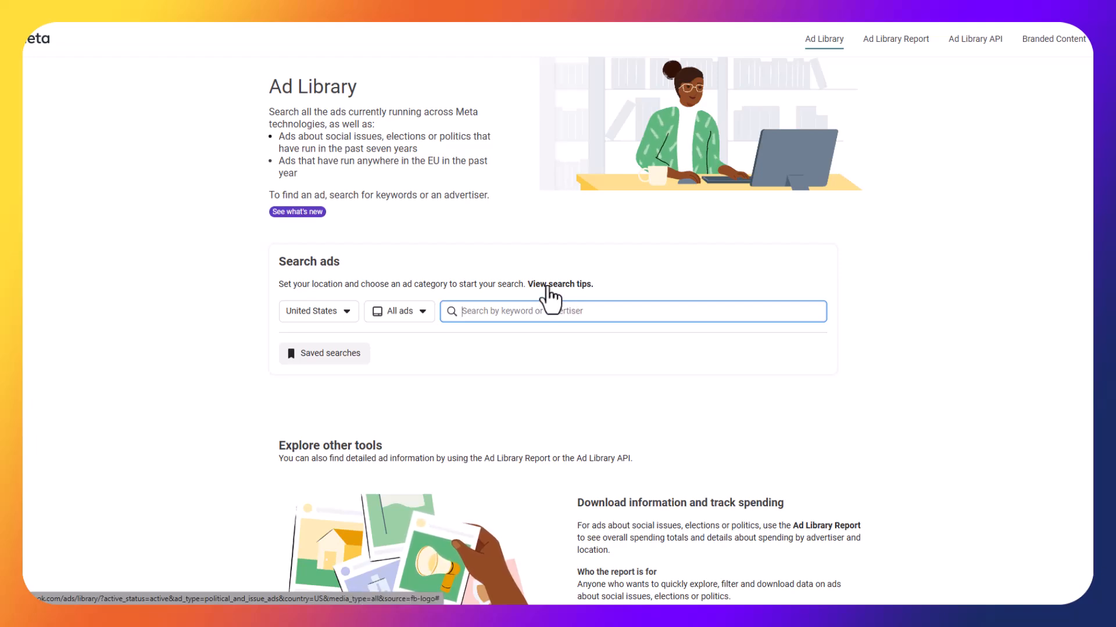
pyautogui.click(560, 284)
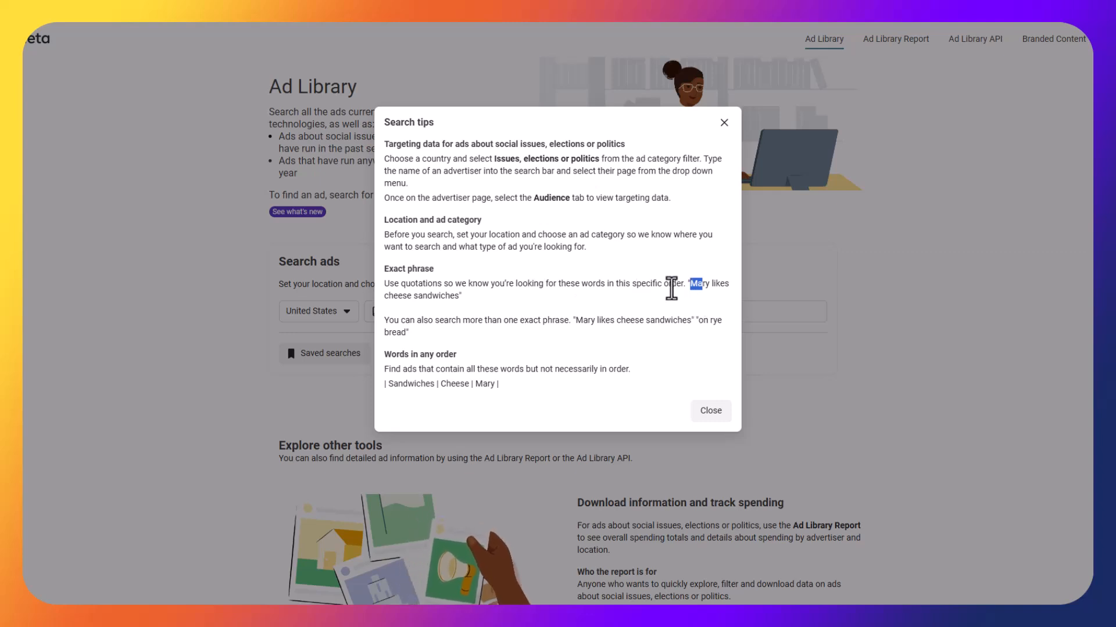
pyautogui.moveTo(480, 308)
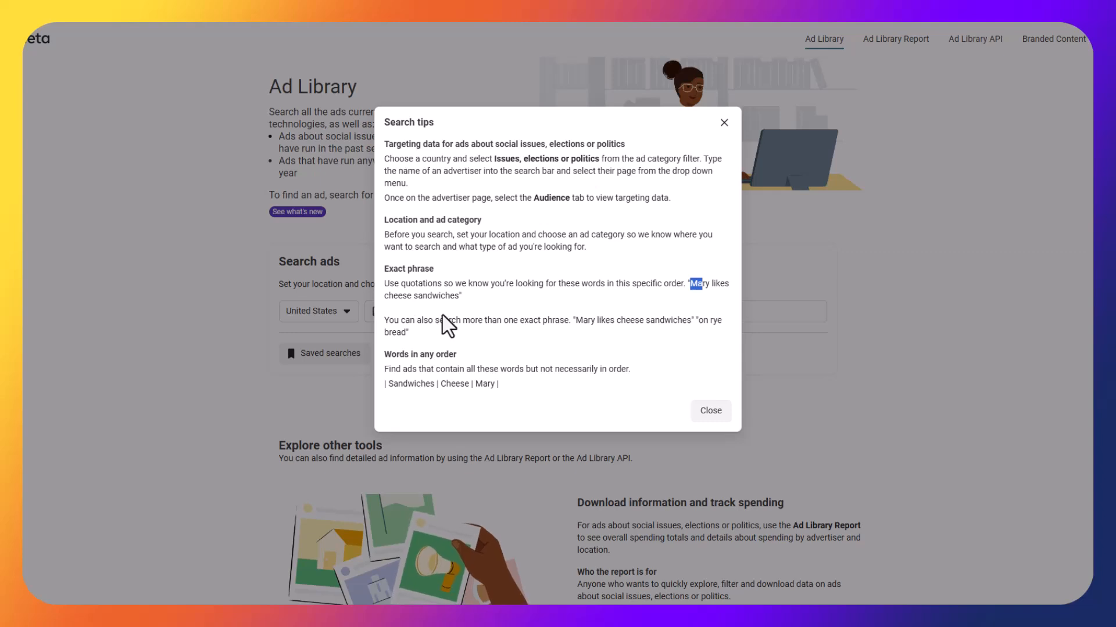
pyautogui.moveTo(694, 272)
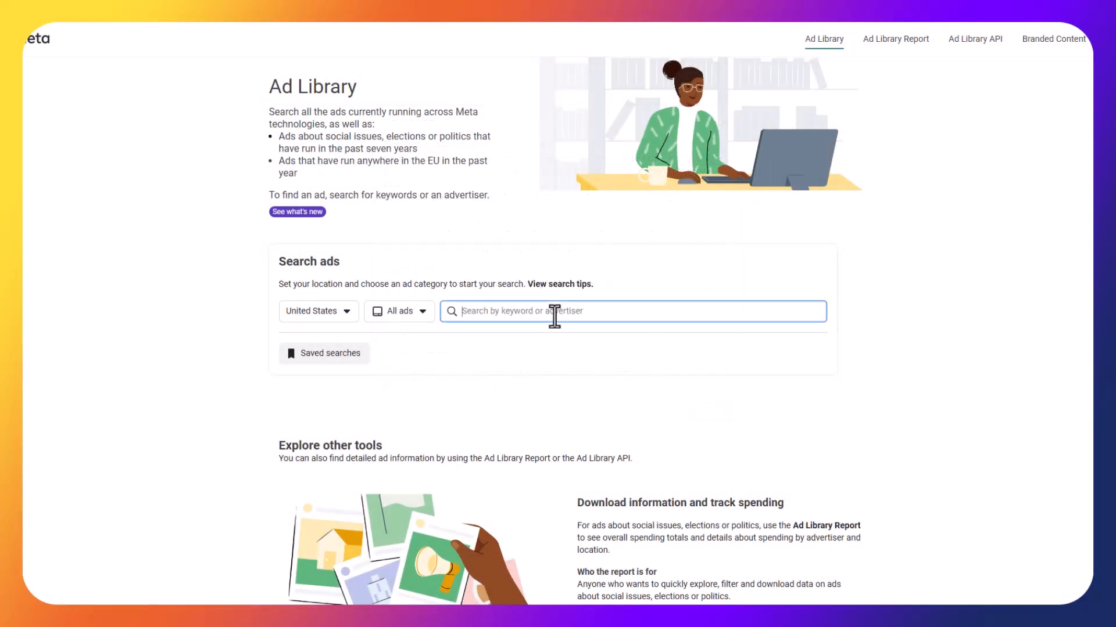
# - Rerun the 'dental | cleaning | free' search and scroll to Allen Dental Lounge's whitening ad
pyautogui.click(632, 311)
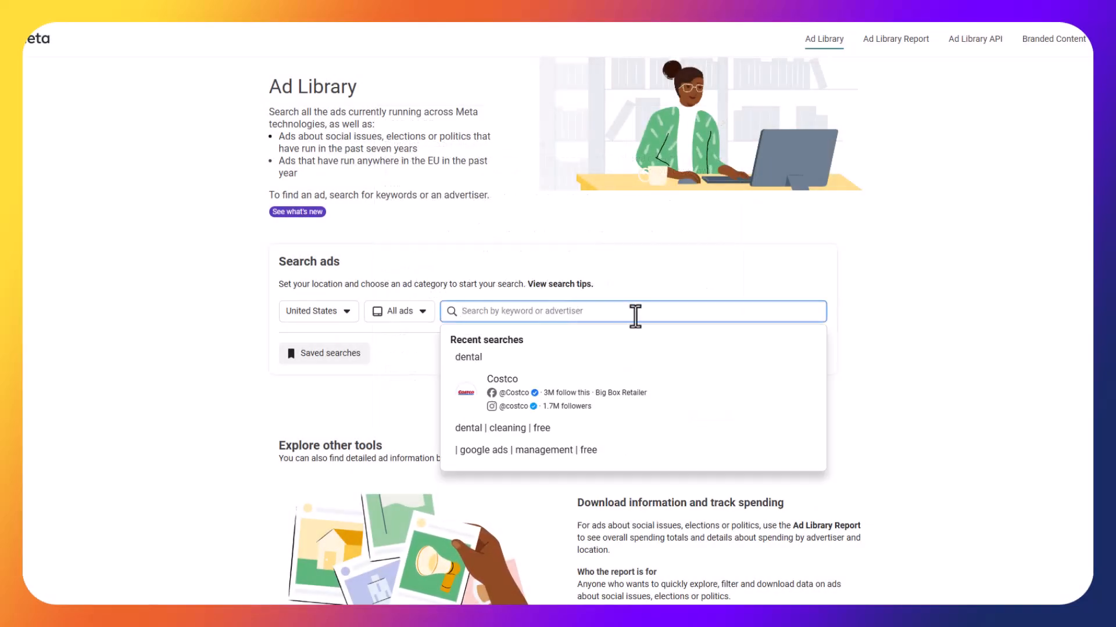
pyautogui.write('dental | cleaning | free |')
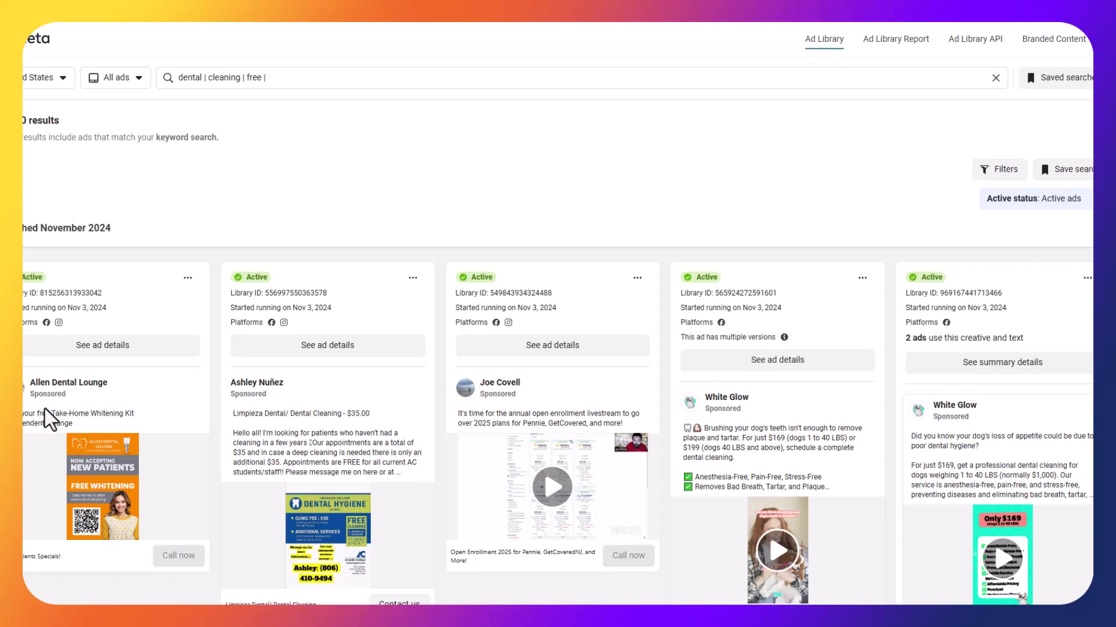
pyautogui.scroll(-3)
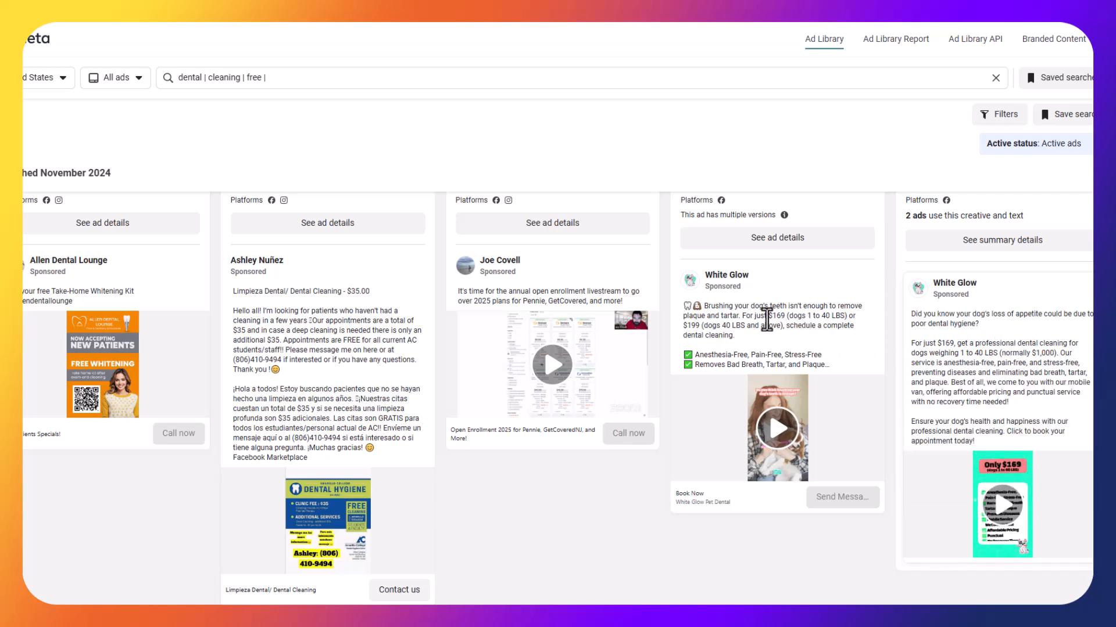
pyautogui.scroll(-3)
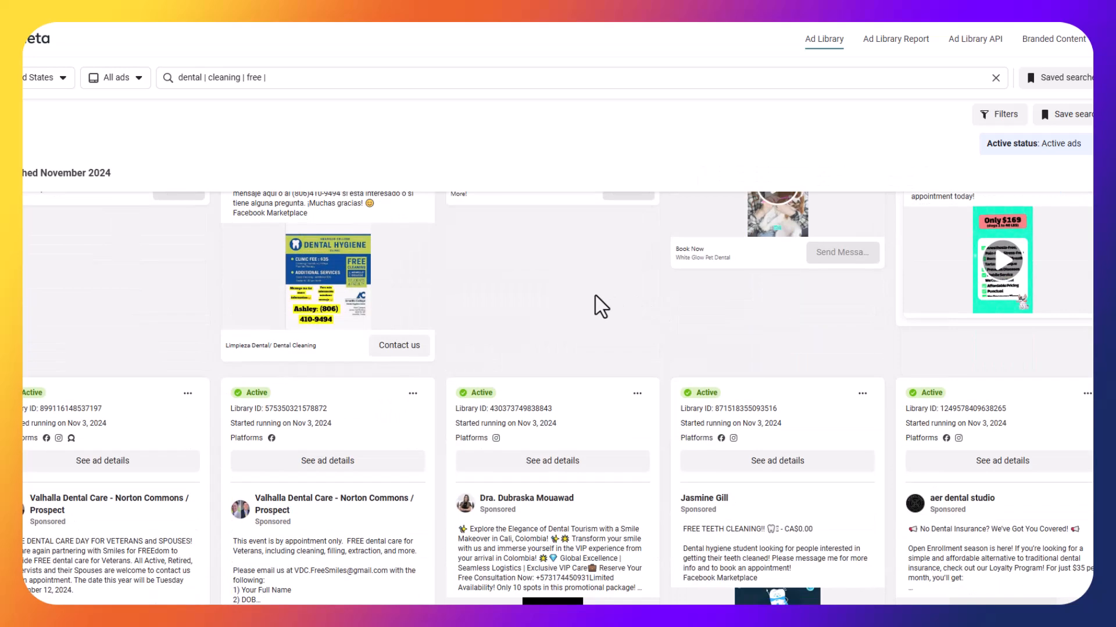
pyautogui.scroll(-3)
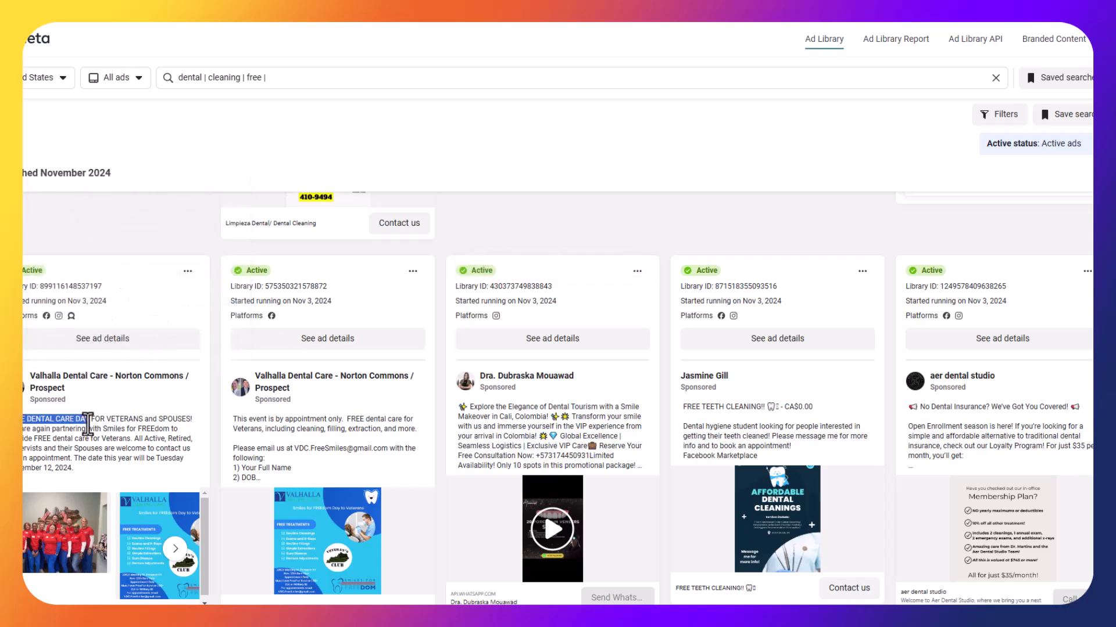
pyautogui.scroll(-3)
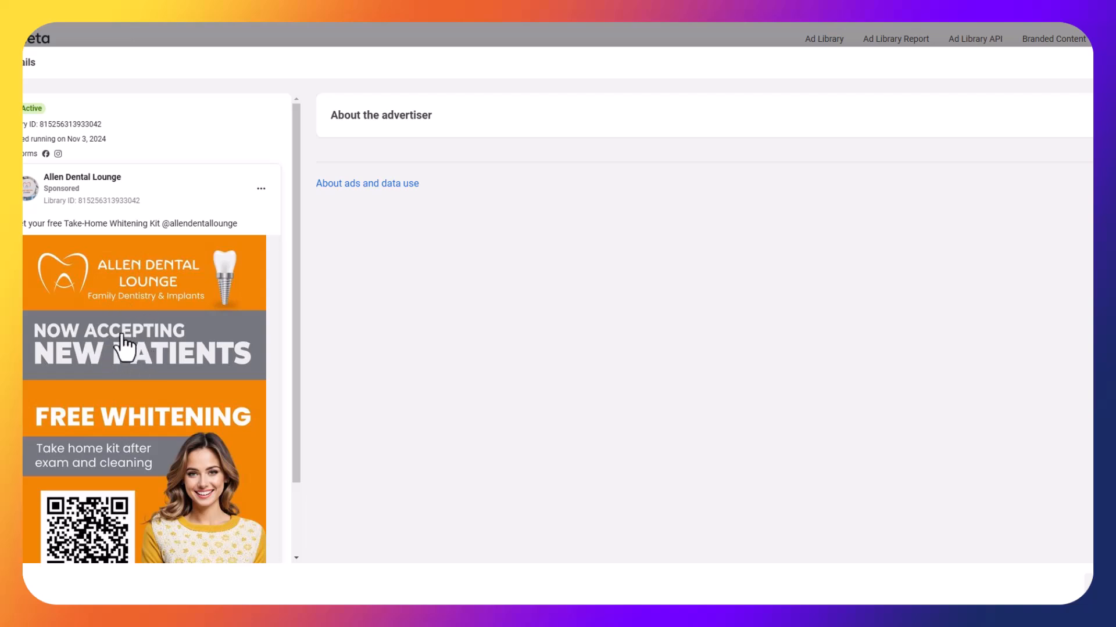
# - Scroll the Allen Dental Lounge ad details to its New Patients Specials caption
pyautogui.scroll(-3)
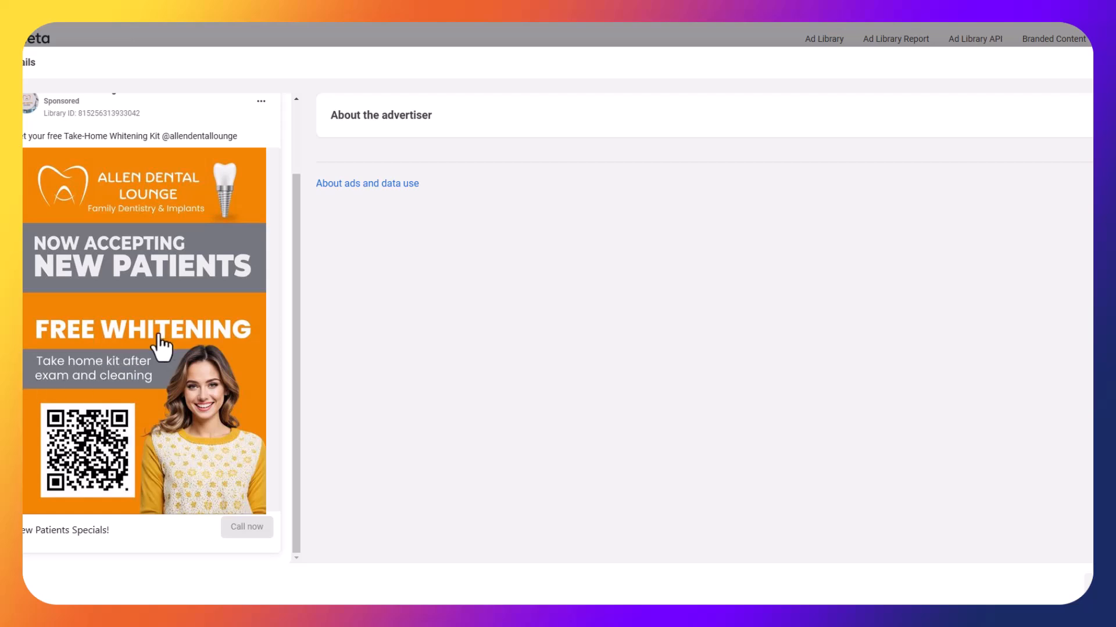
pyautogui.moveTo(267, 526)
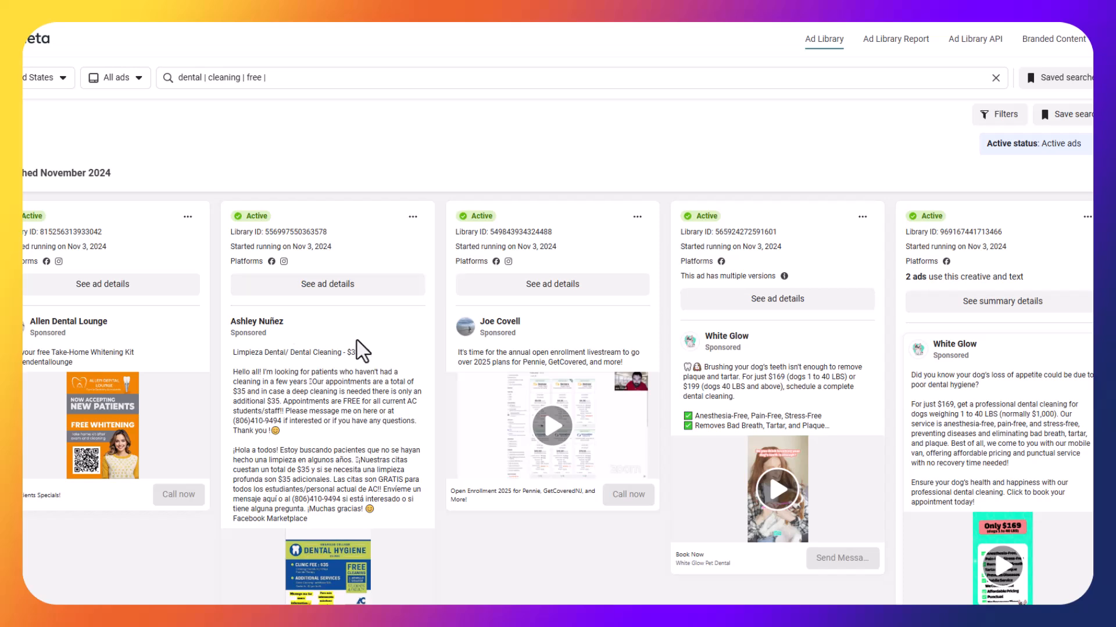
pyautogui.scroll(-3)
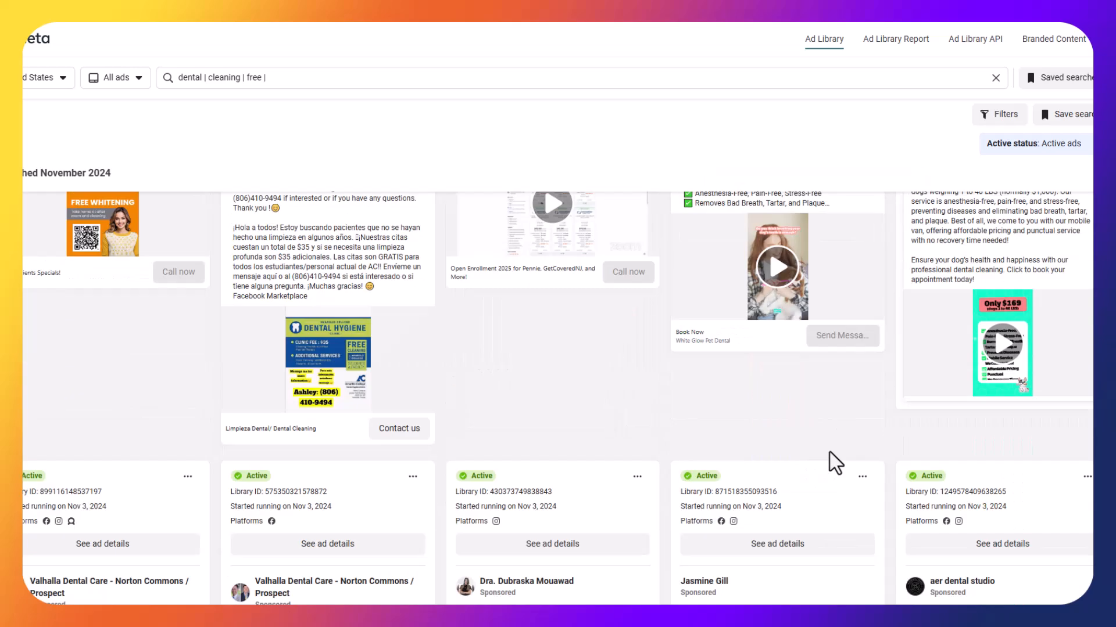
pyautogui.scroll(-3)
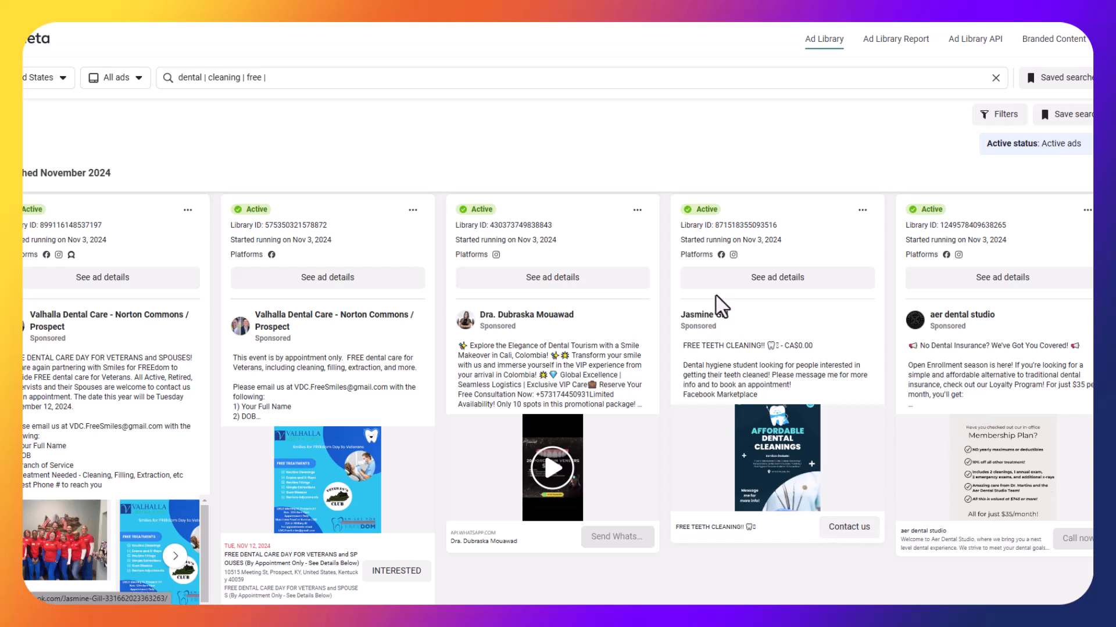
pyautogui.moveTo(847, 527)
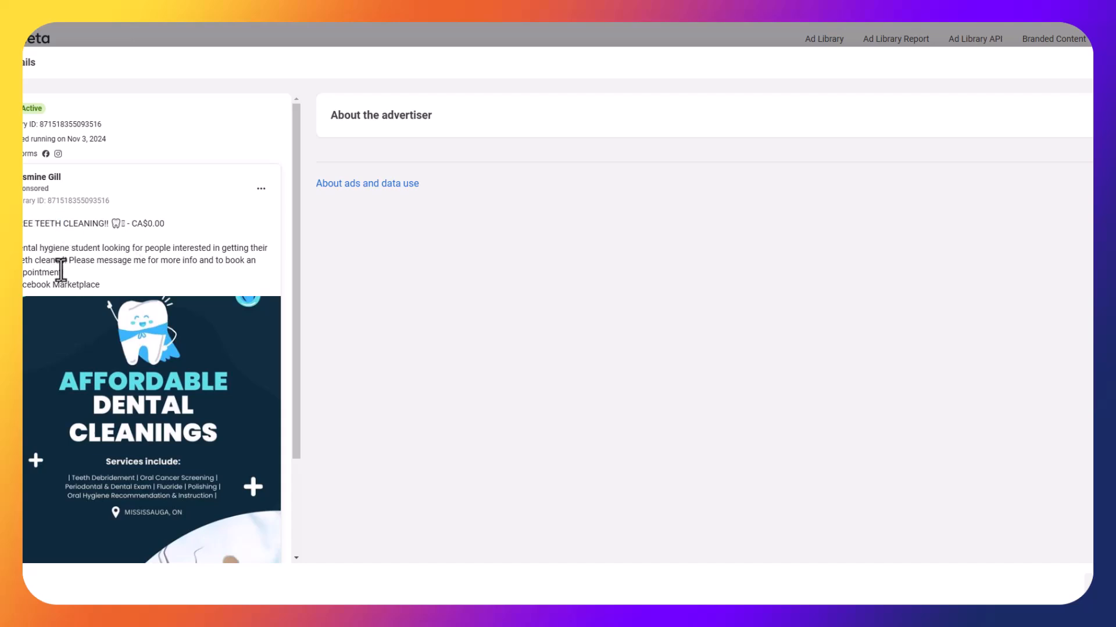
pyautogui.scroll(-3)
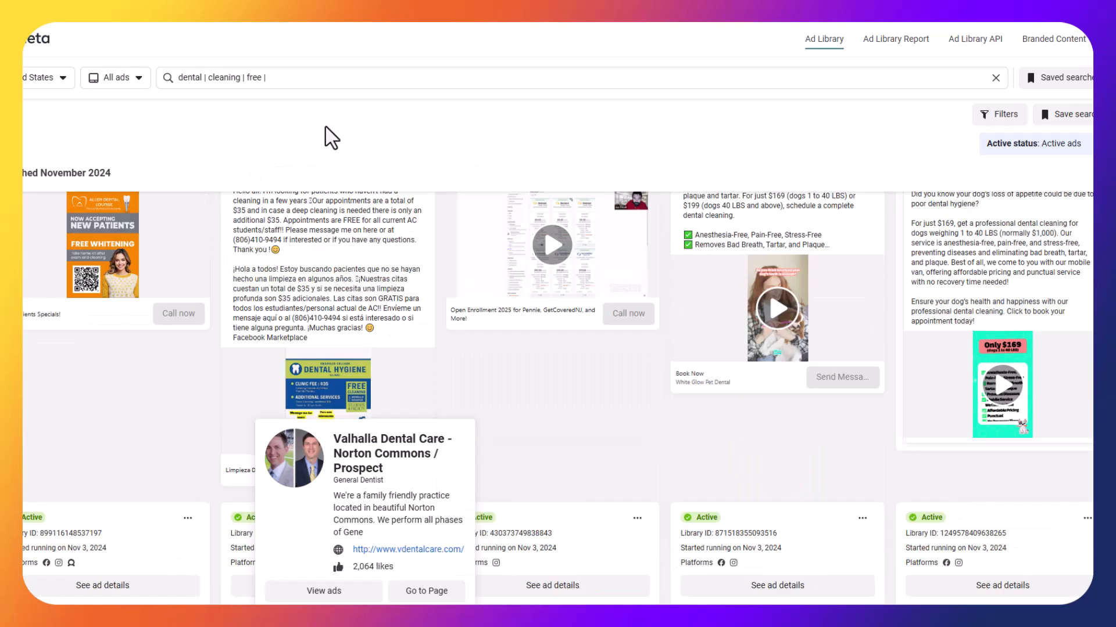
# - Type 'google' to begin the 'google ads | free | consult' search
pyautogui.write('google ads | free | consult |')
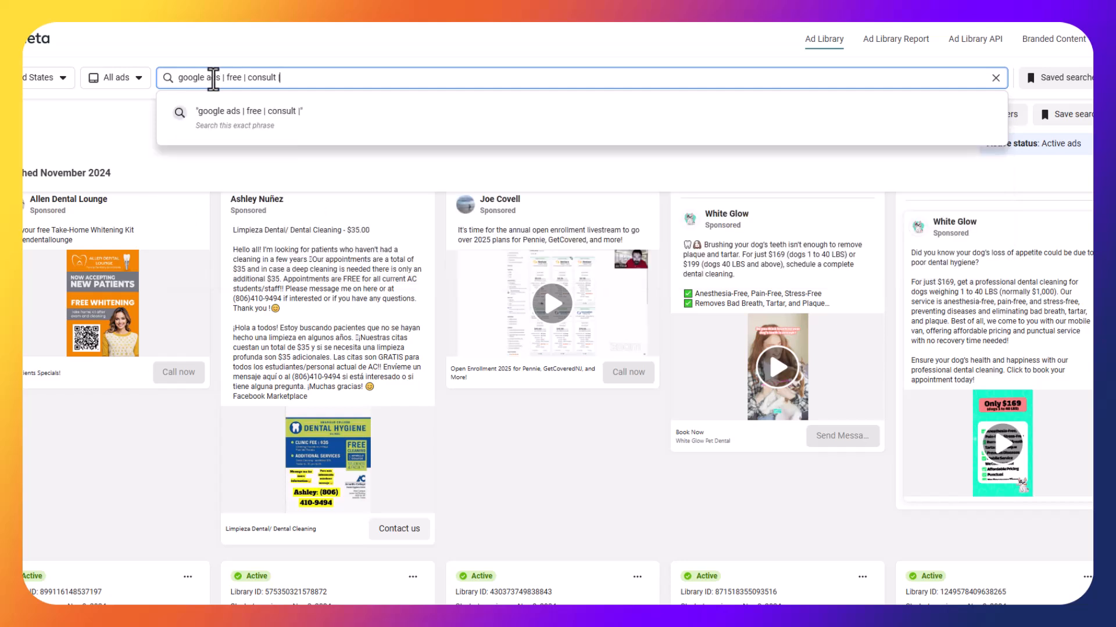
pyautogui.moveTo(359, 79)
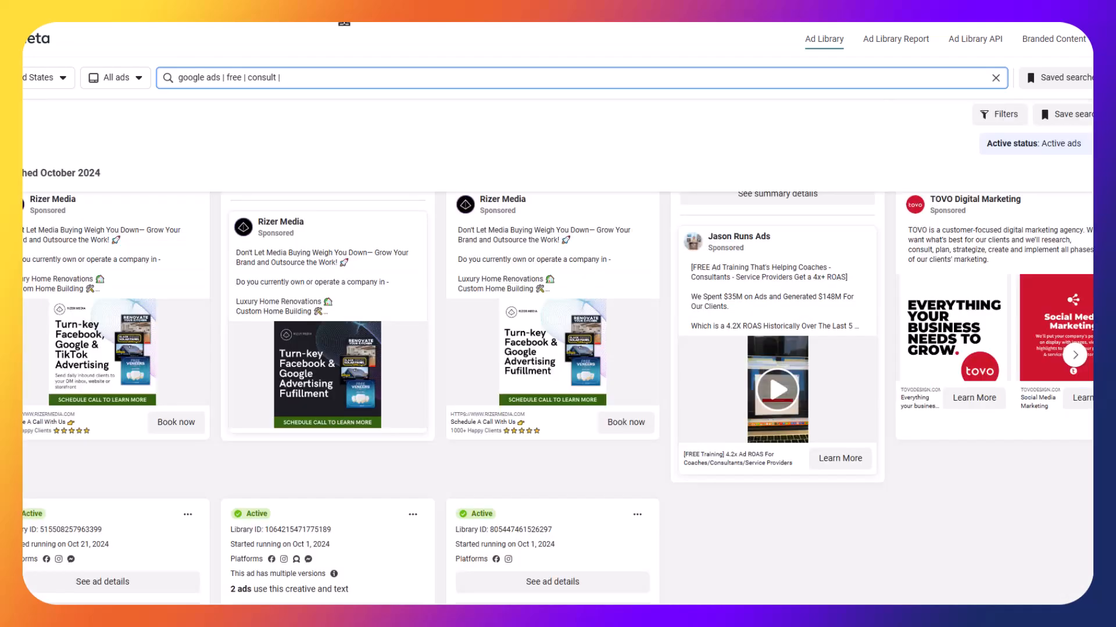
pyautogui.moveTo(365, 101)
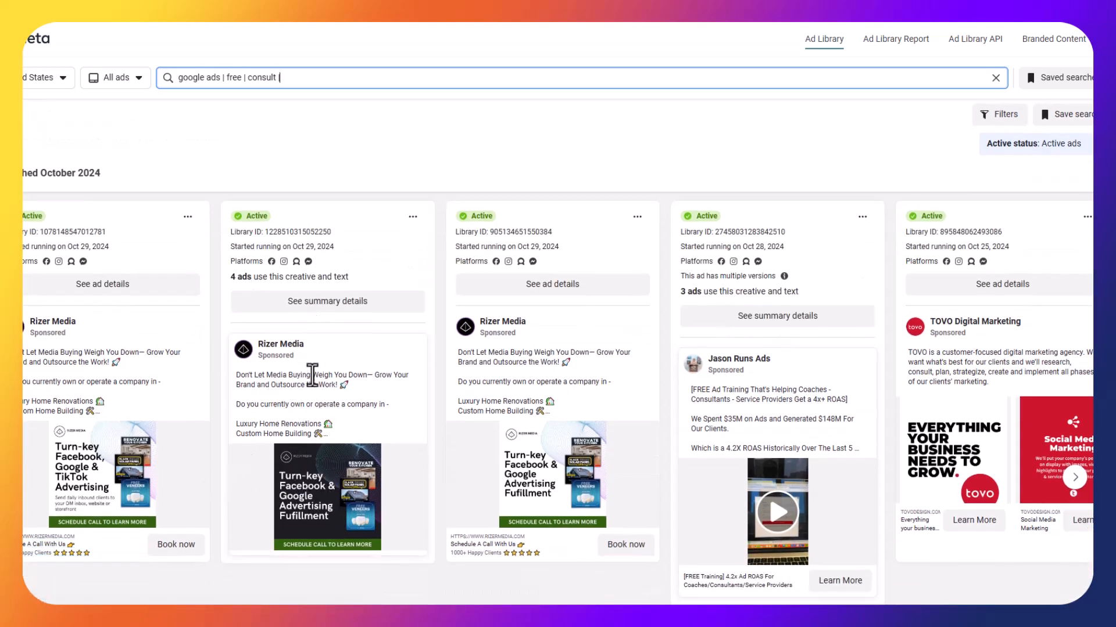
# - Scroll the results and flip forward and back through the TOVO Digital Marketing carousel
pyautogui.scroll(-3)
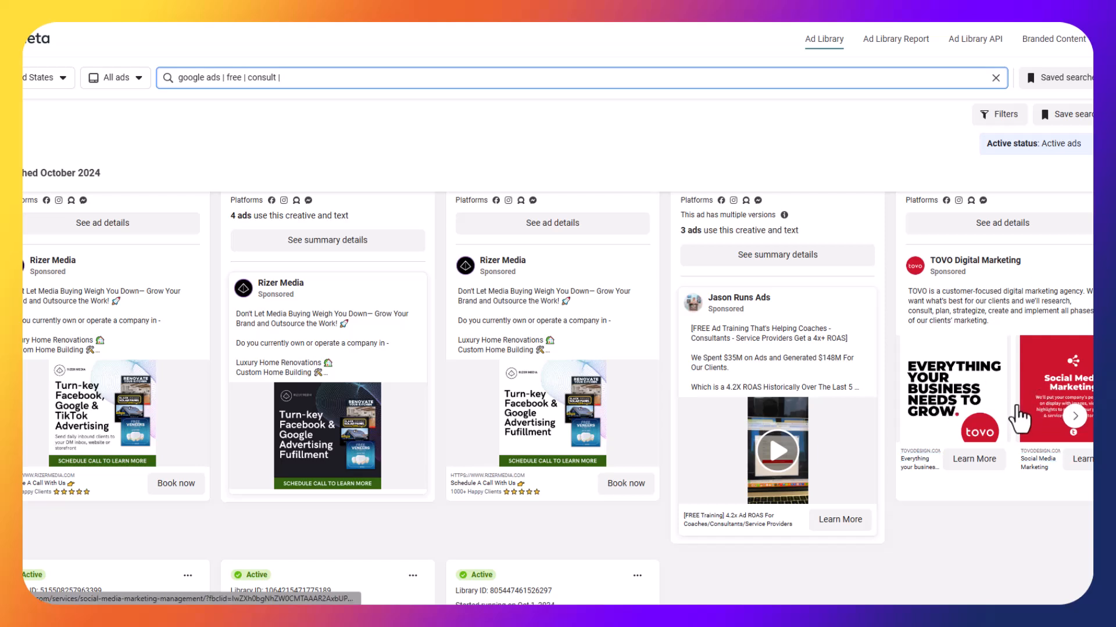
pyautogui.click(1074, 415)
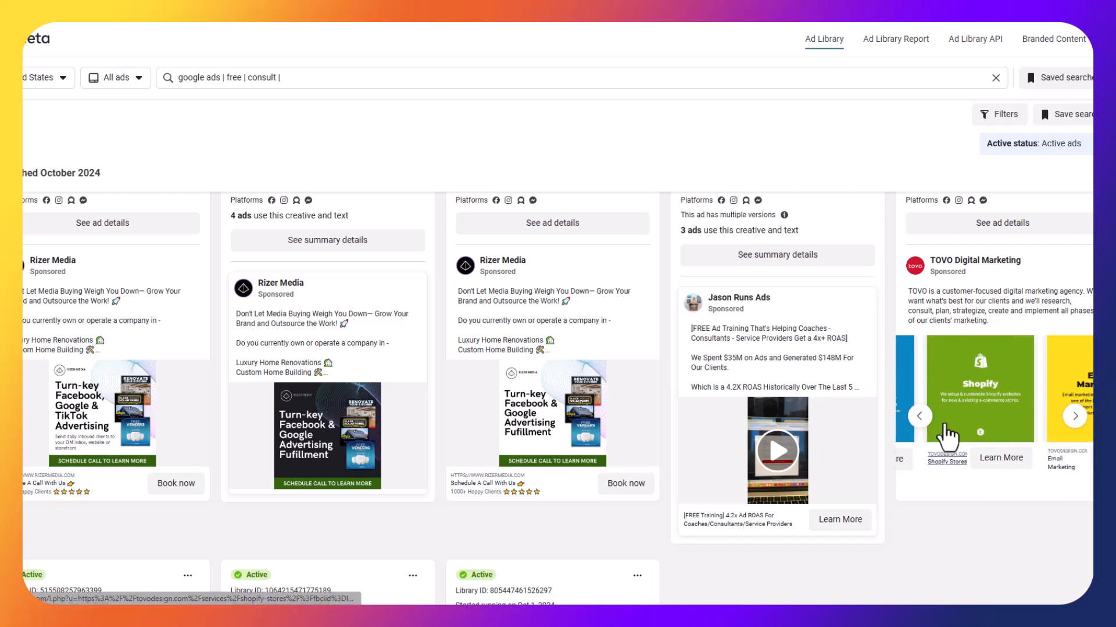
pyautogui.click(920, 416)
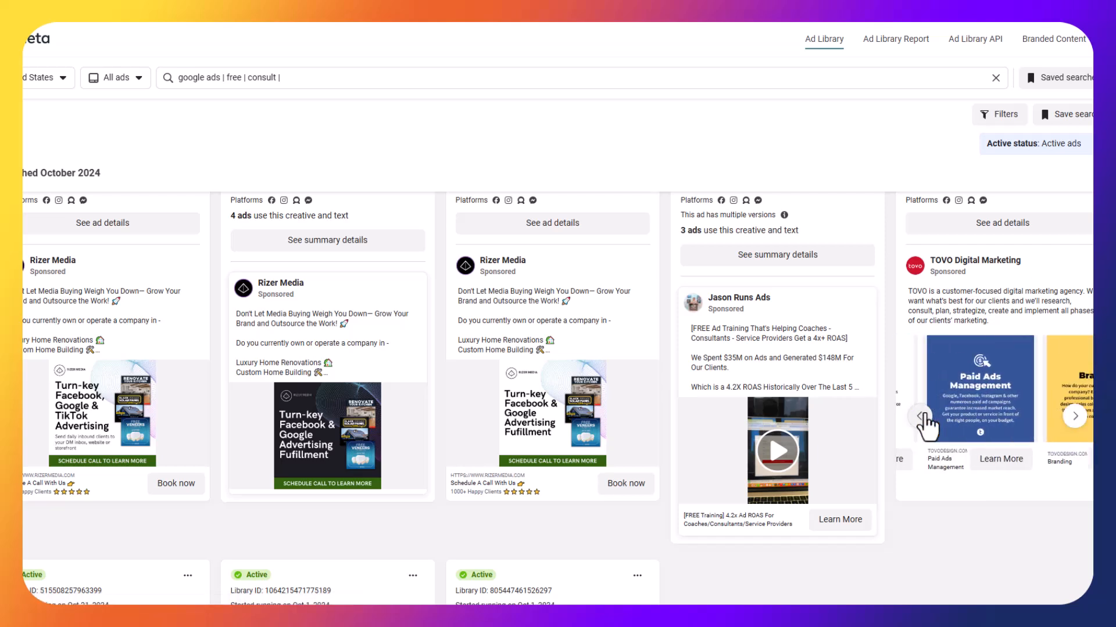
pyautogui.click(917, 416)
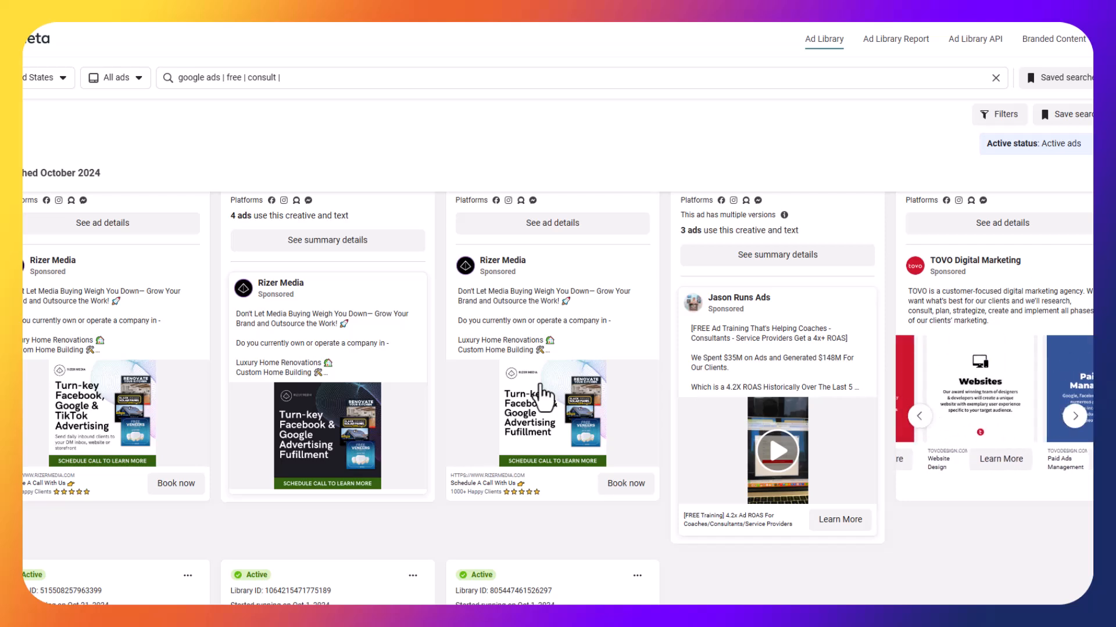
pyautogui.moveTo(124, 420)
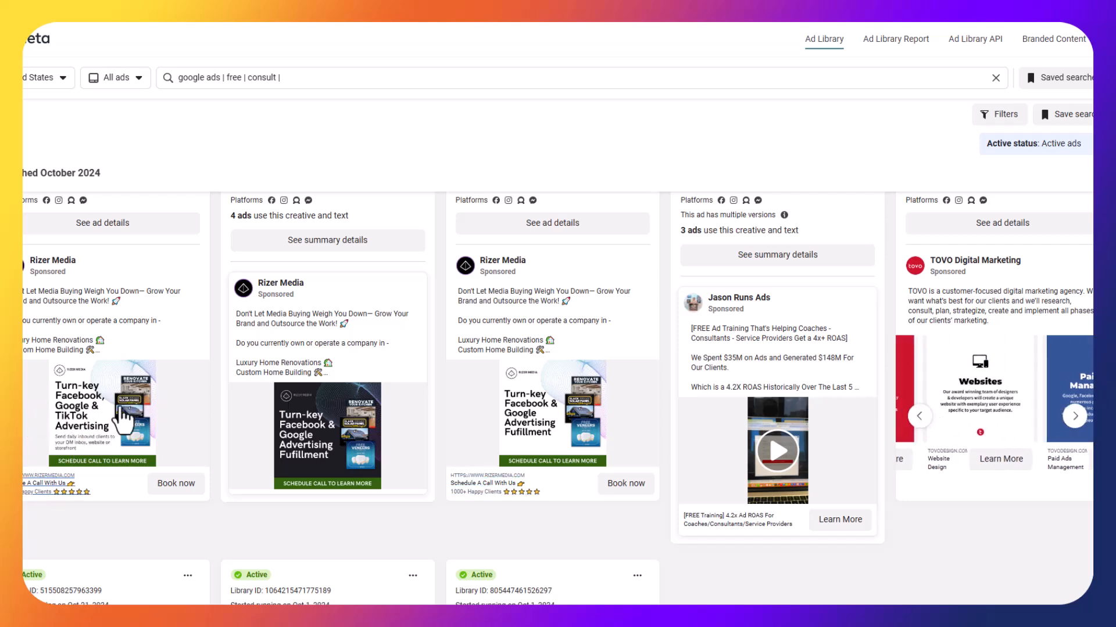
pyautogui.moveTo(75, 430)
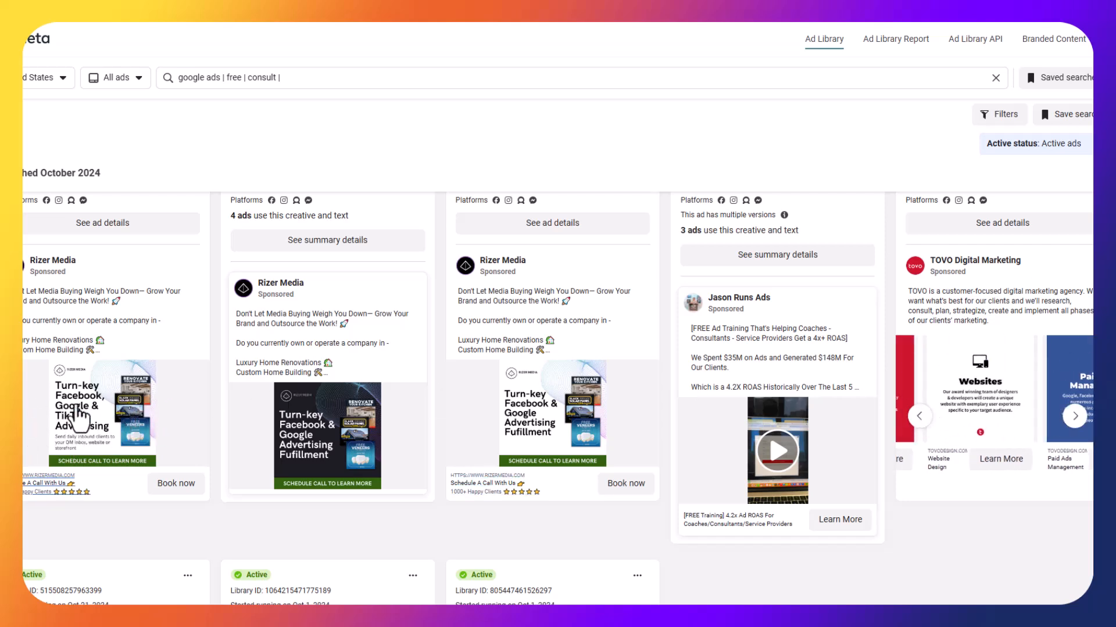
pyautogui.moveTo(804, 455)
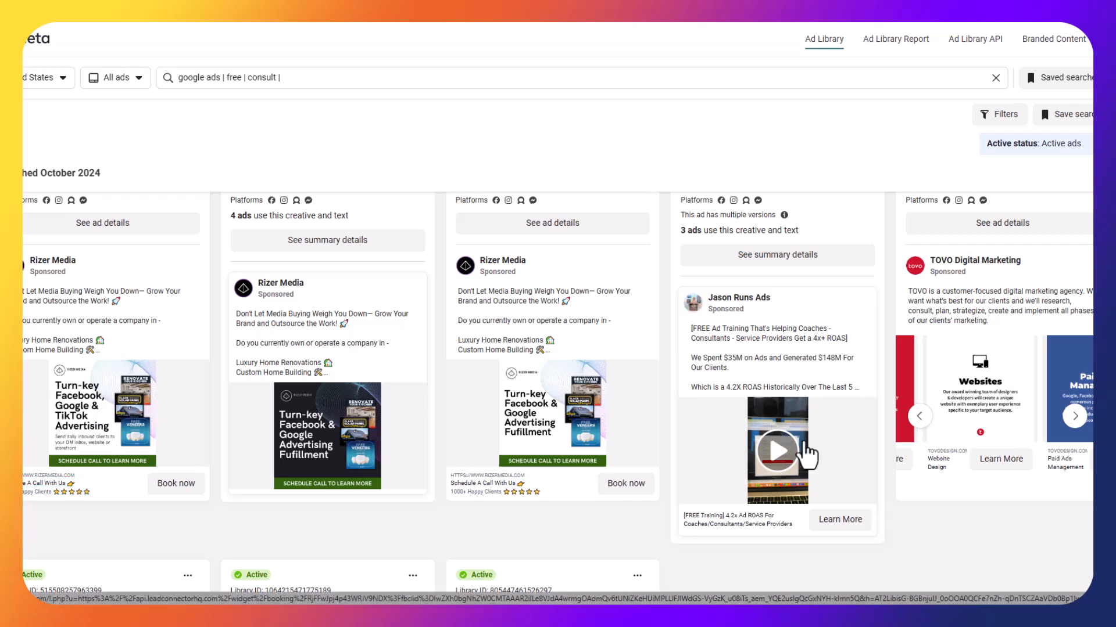
# - Scroll further down the 'google ads | free | consult' results toward September 2024 ads
pyautogui.click(918, 416)
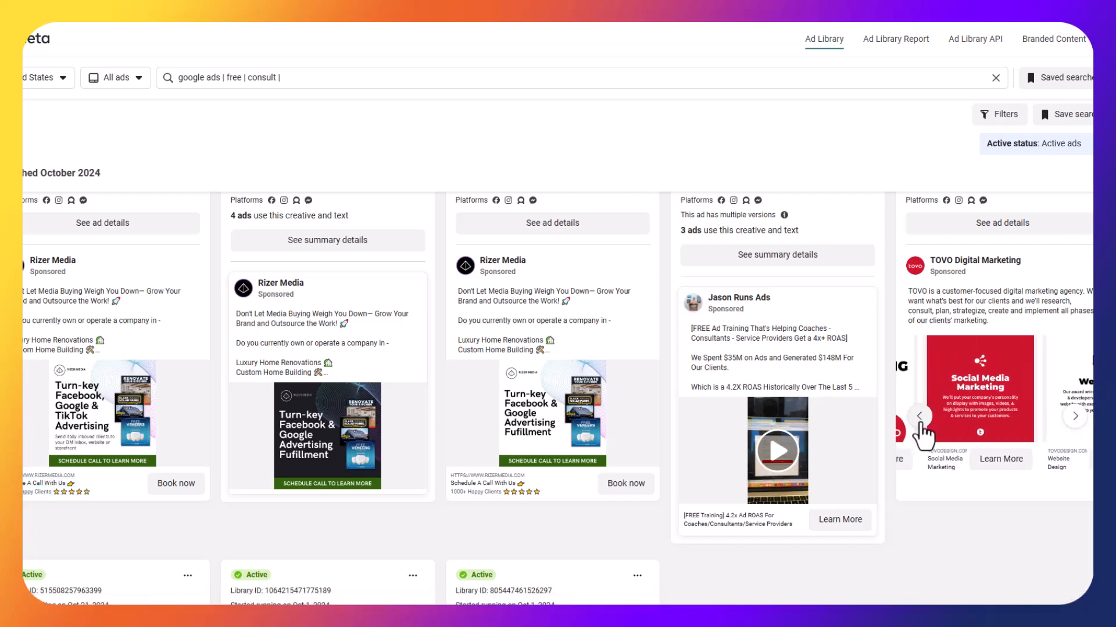
pyautogui.scroll(-3)
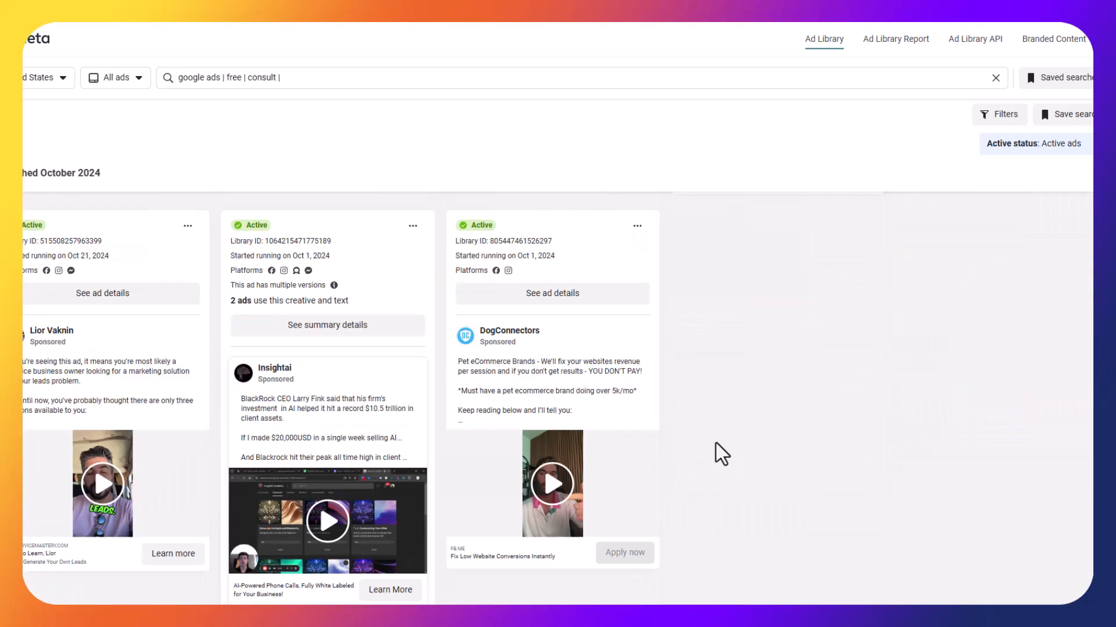
pyautogui.scroll(-3)
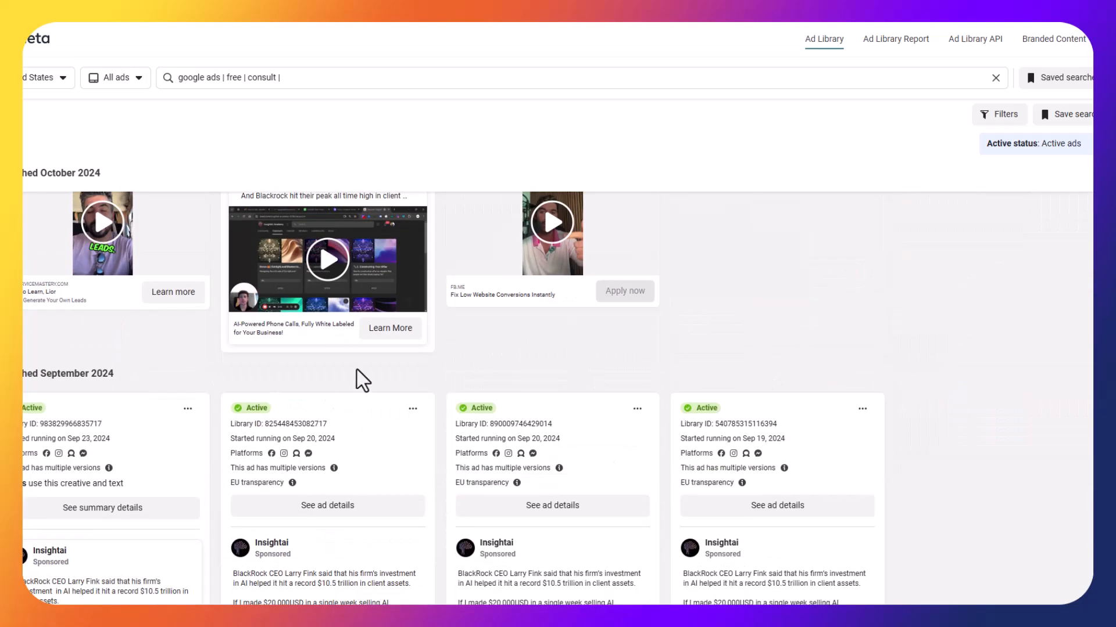
pyautogui.scroll(-3)
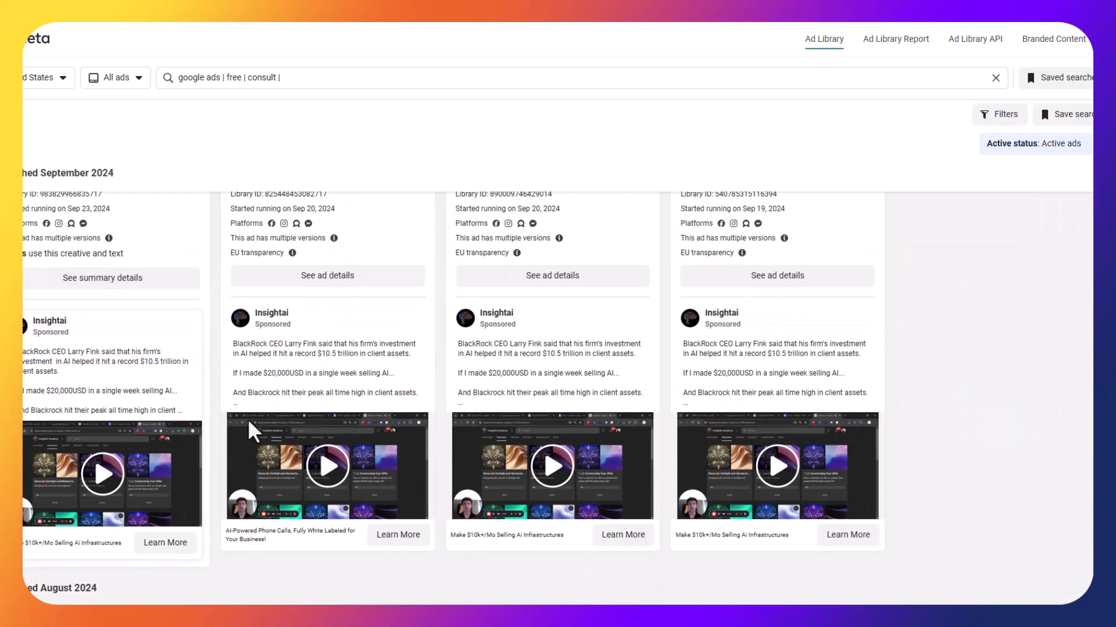
pyautogui.scroll(-3)
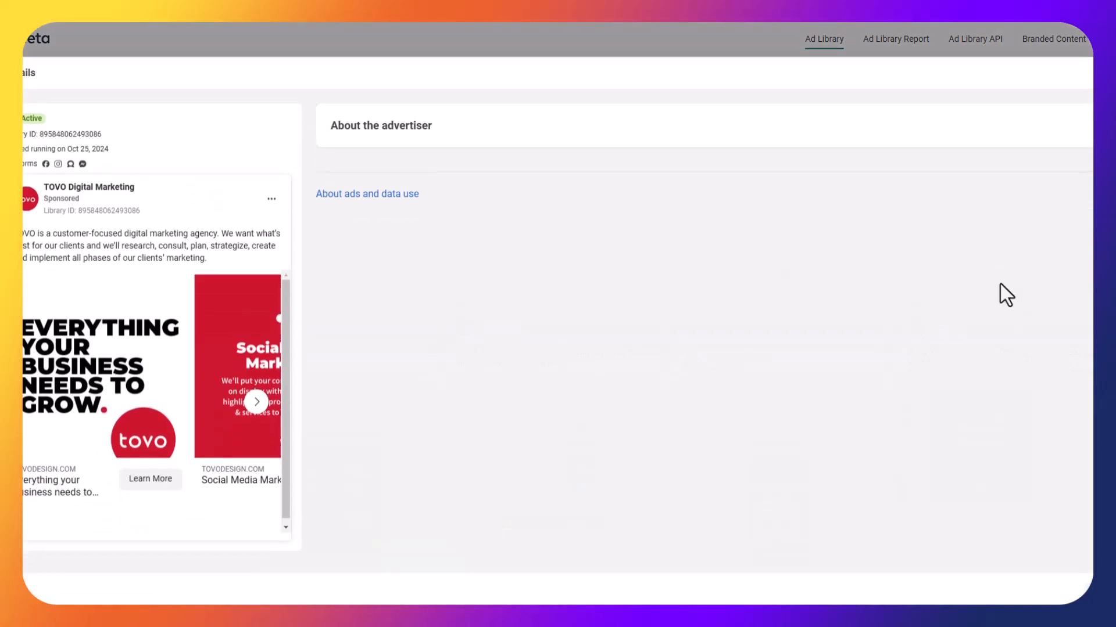
# - View the TOVO carousel cards (Websites, Branding, Wordpress Management) and open Social Media Marketing's page
pyautogui.scroll(-3)
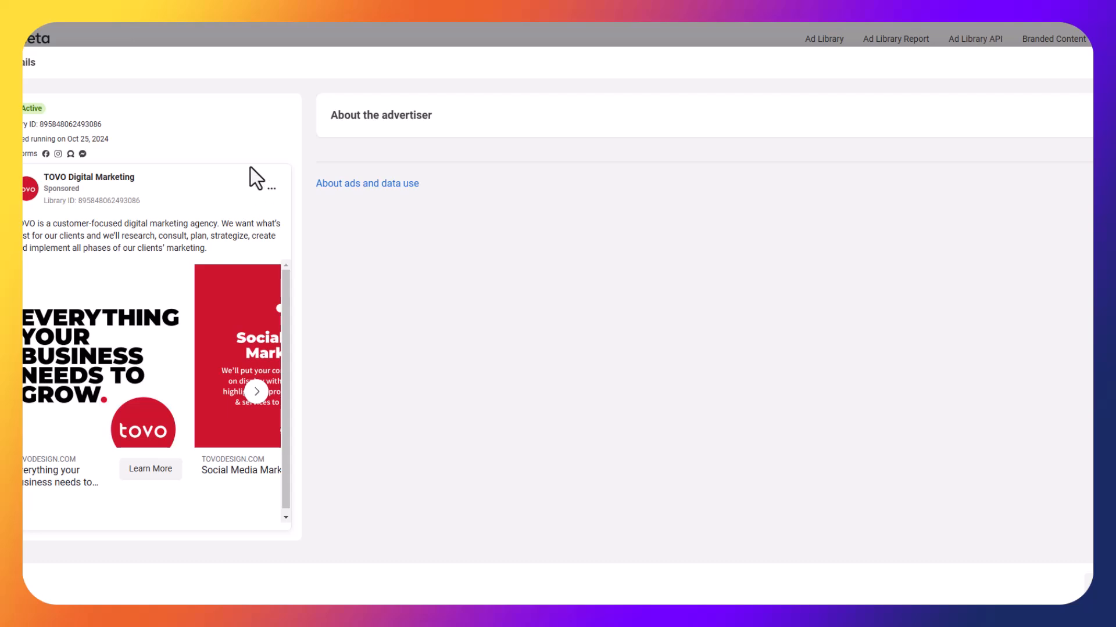
pyautogui.moveTo(197, 212)
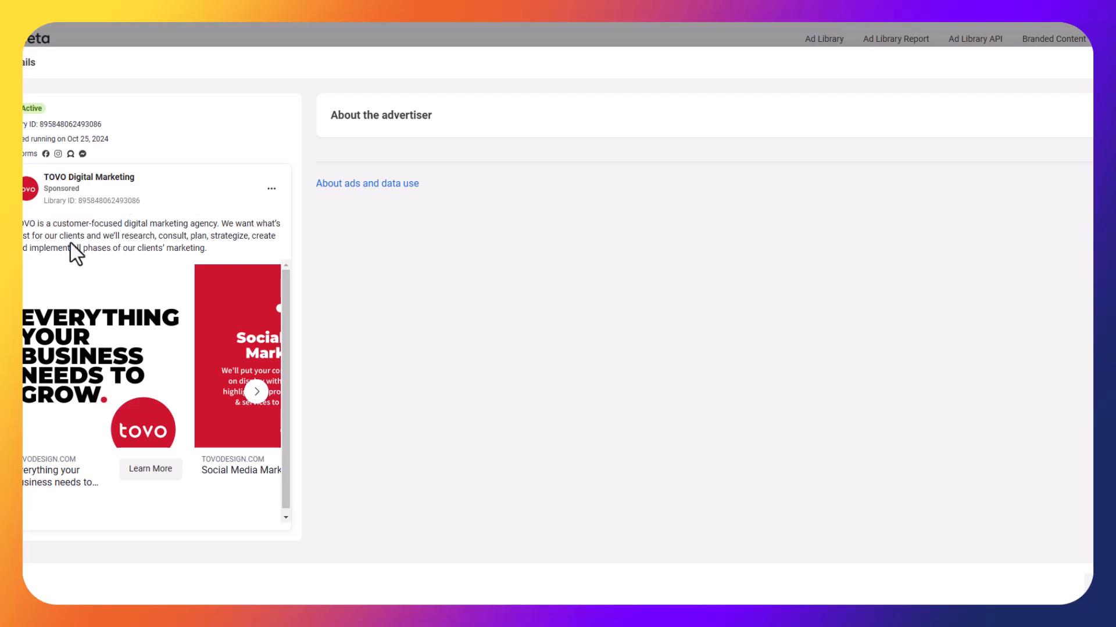
pyautogui.moveTo(184, 311)
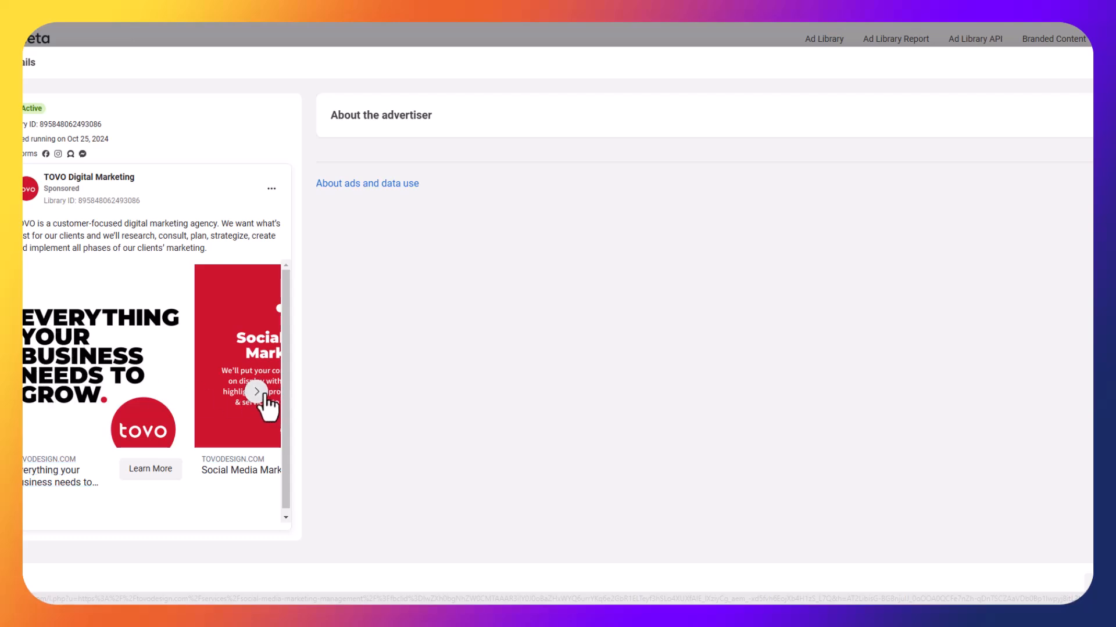
pyautogui.click(257, 392)
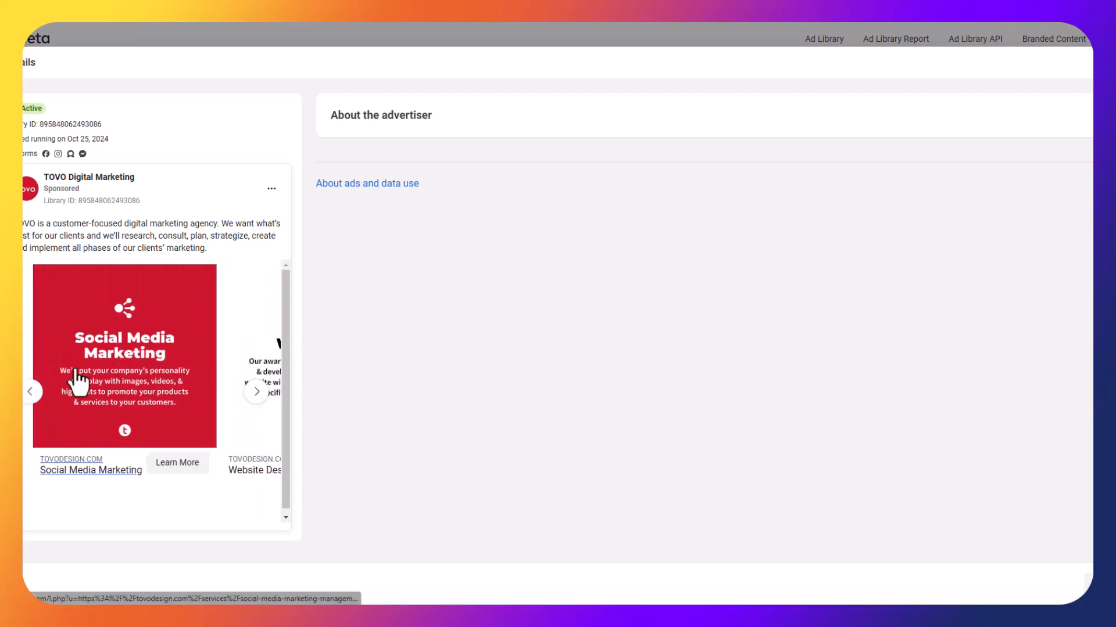
pyautogui.click(256, 391)
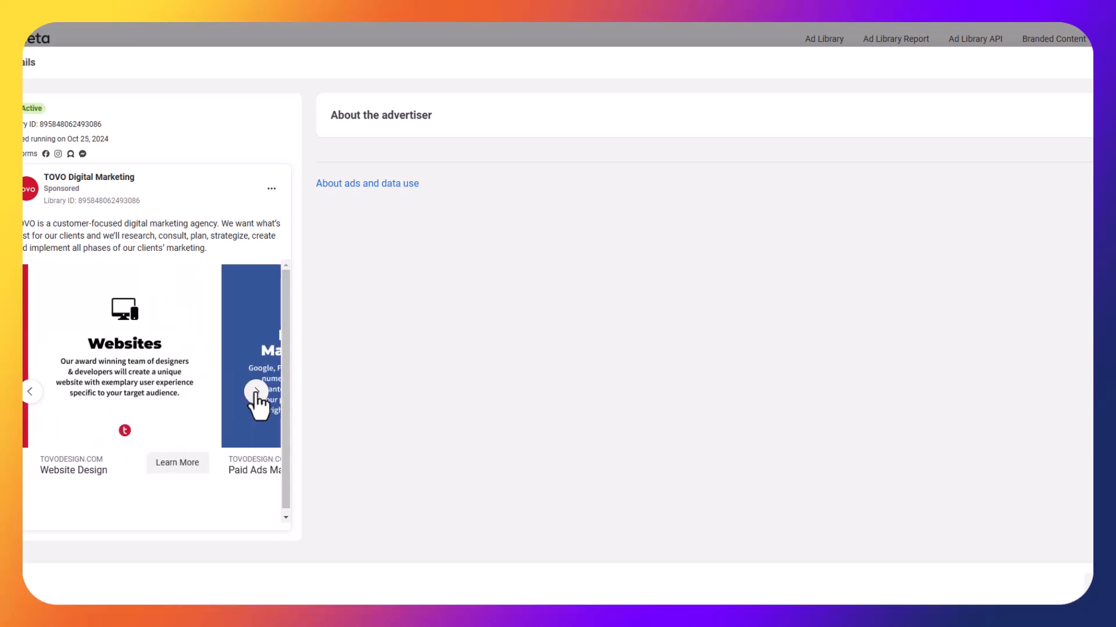
pyautogui.click(256, 392)
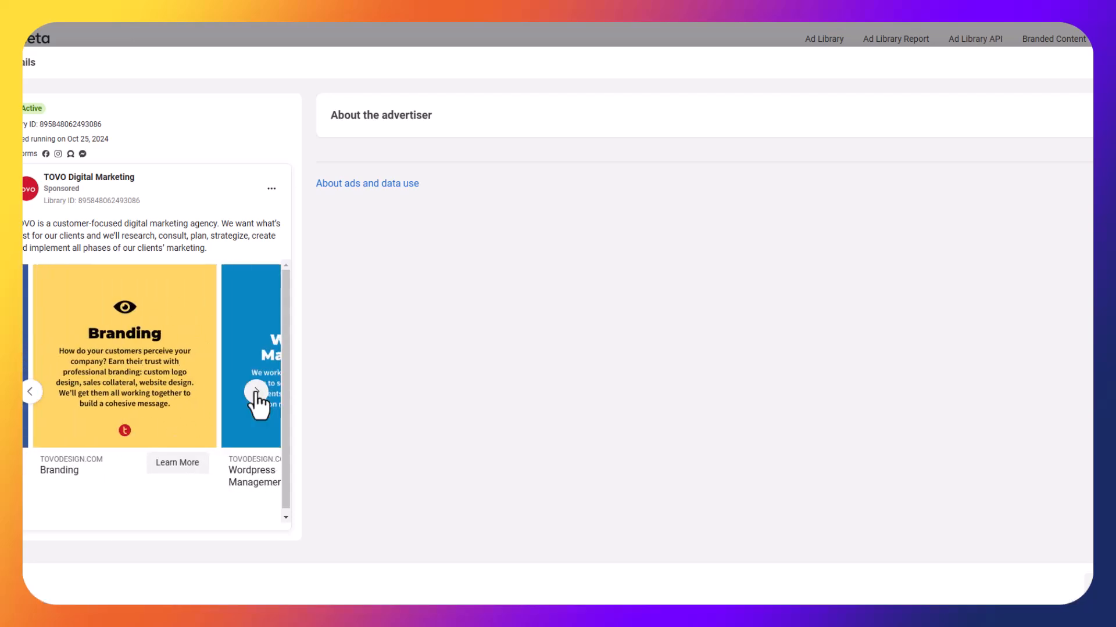
pyautogui.click(256, 391)
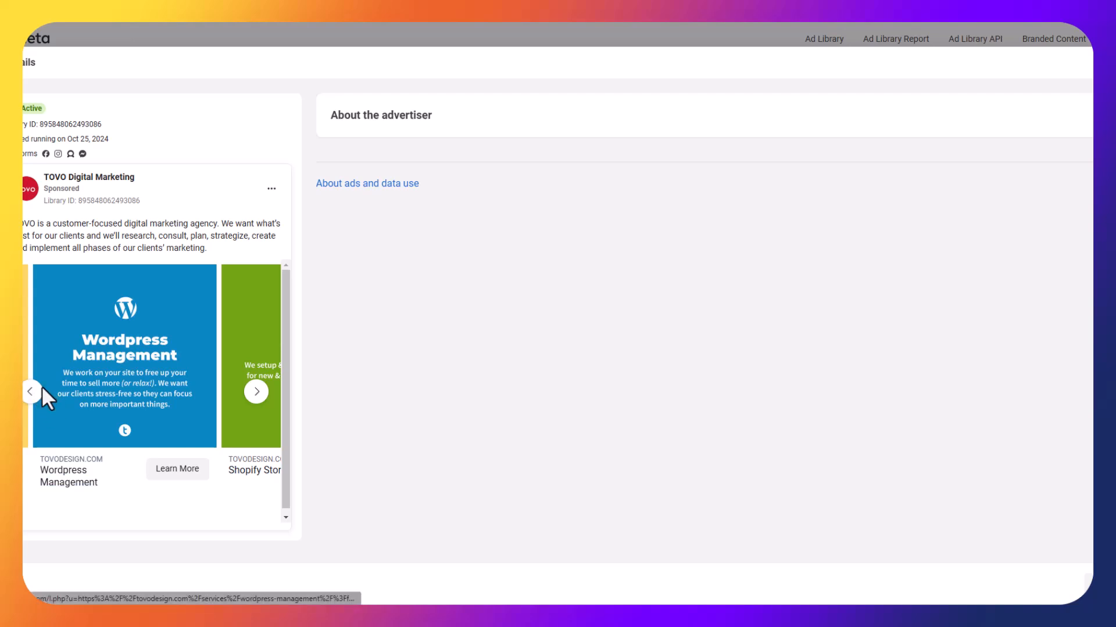
pyautogui.click(30, 391)
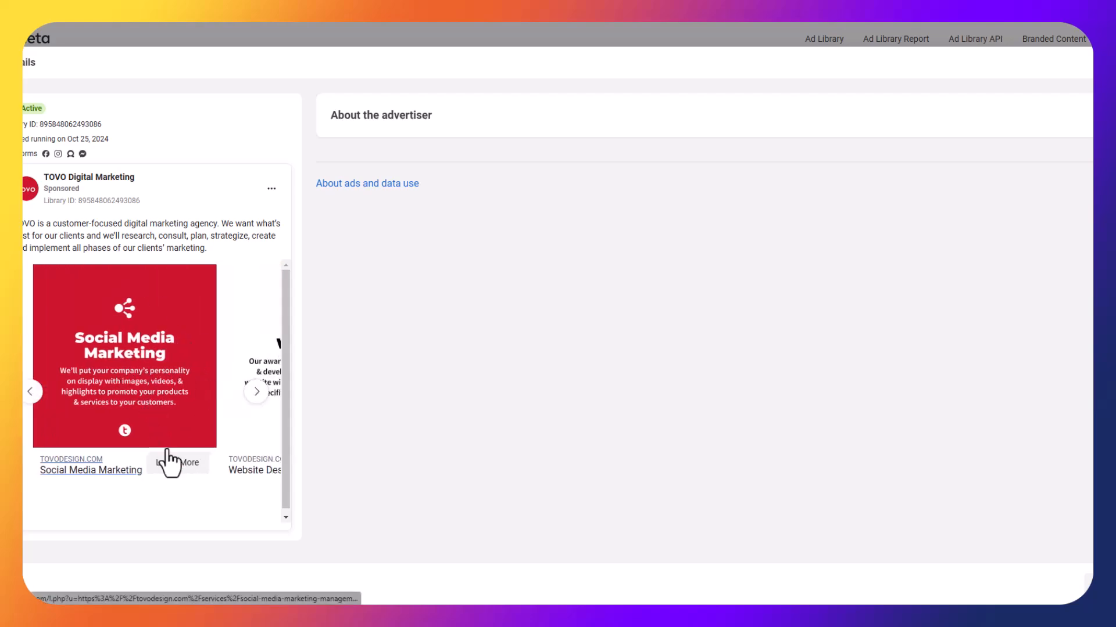
pyautogui.click(178, 462)
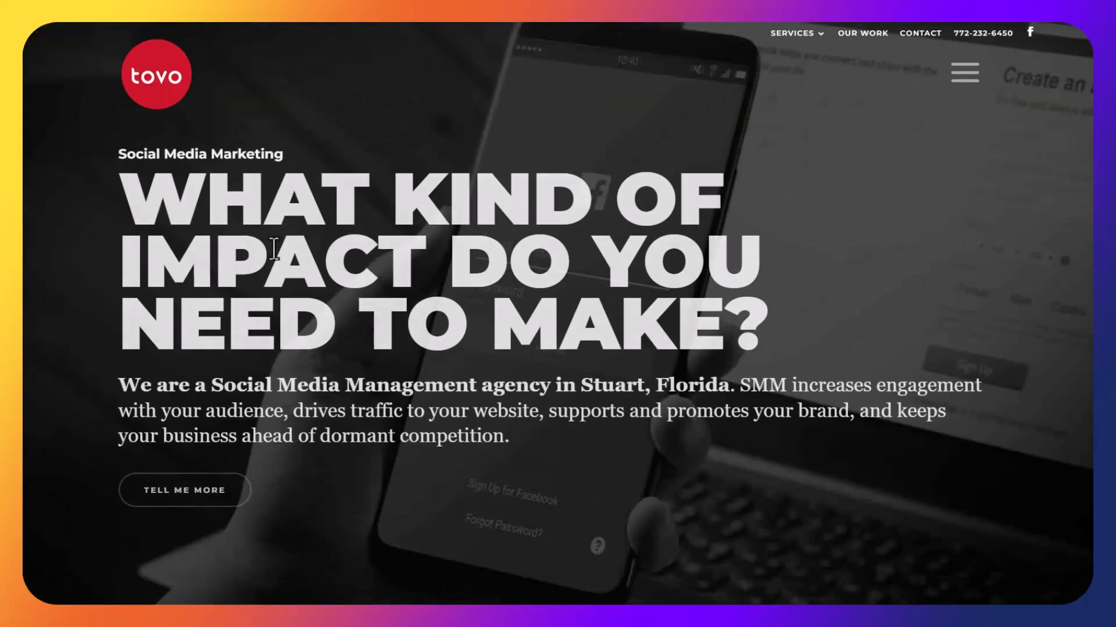
# - Return from TOVO's Social Media Marketing page to the Ad Library ad details
pyautogui.scroll(-3)
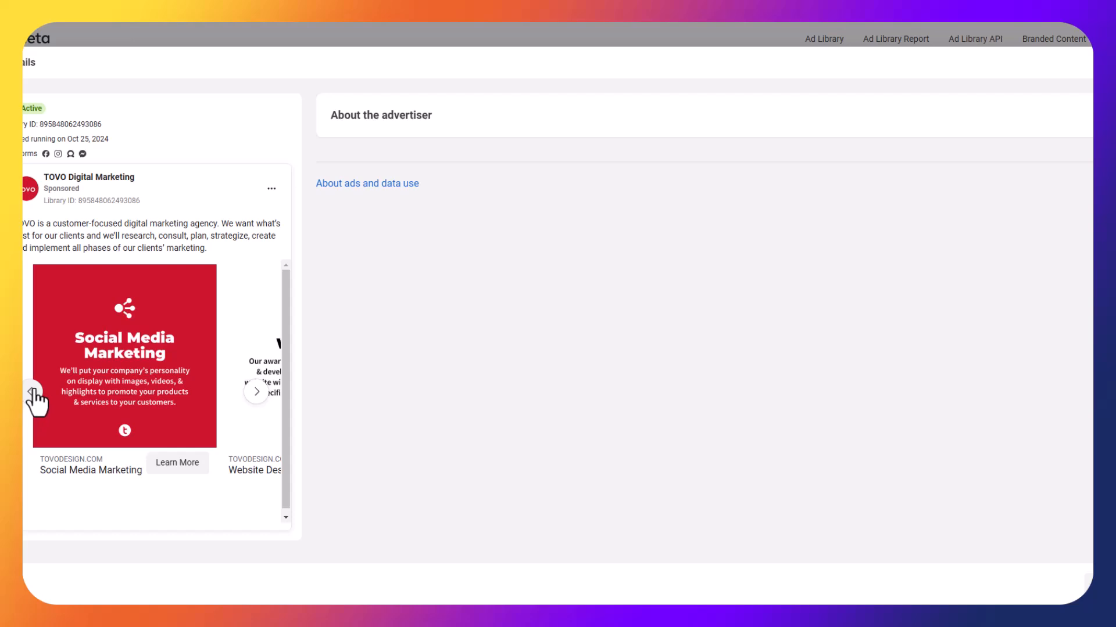
pyautogui.moveTo(89, 217)
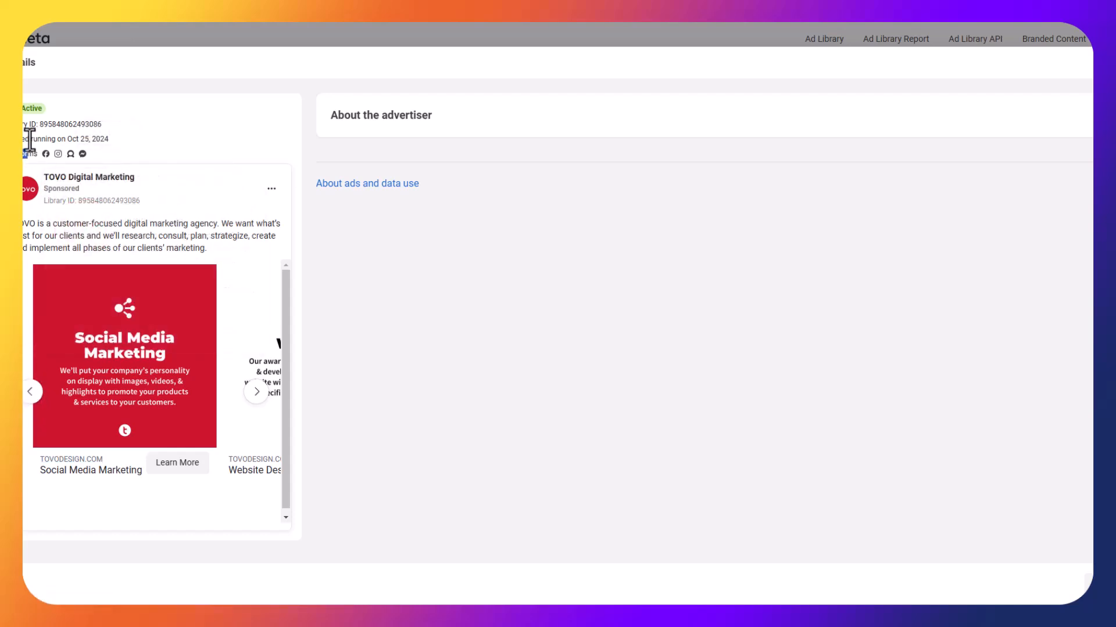
# - Highlight the TOVO ad's start date, running since Oct 25, 2024
pyautogui.moveTo(12, 139); pyautogui.dragTo(85, 139)
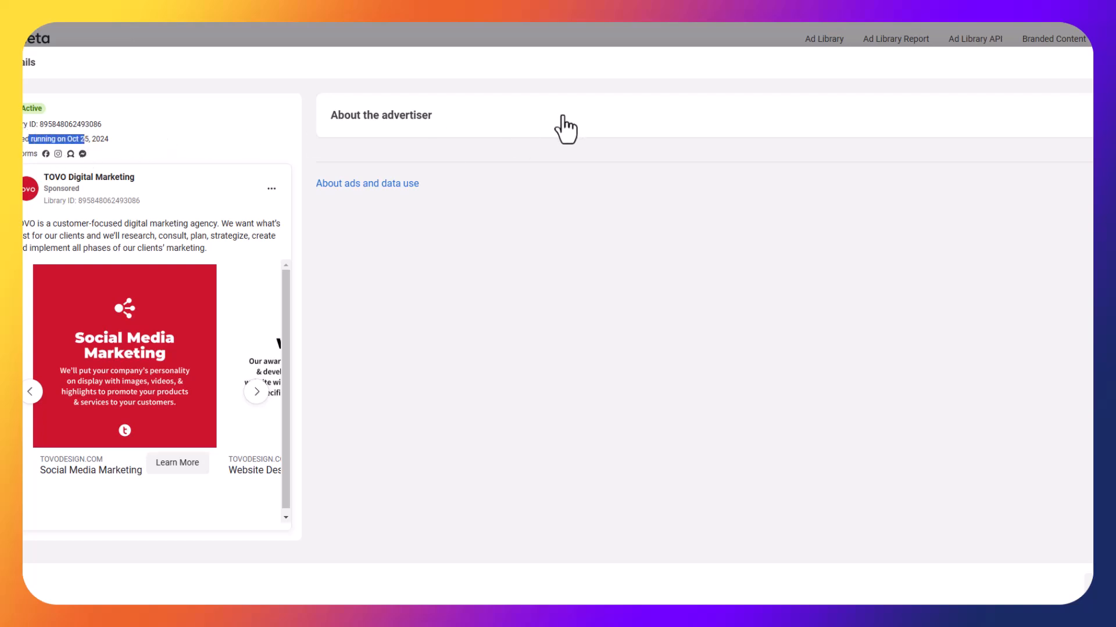
pyautogui.moveTo(182, 162)
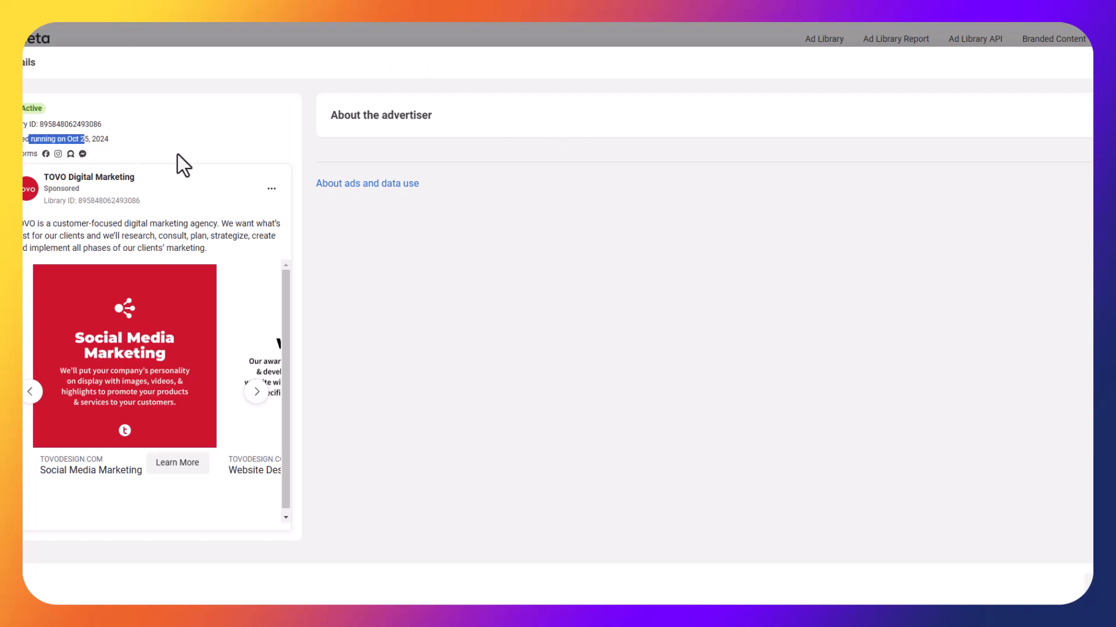
pyautogui.moveTo(219, 170)
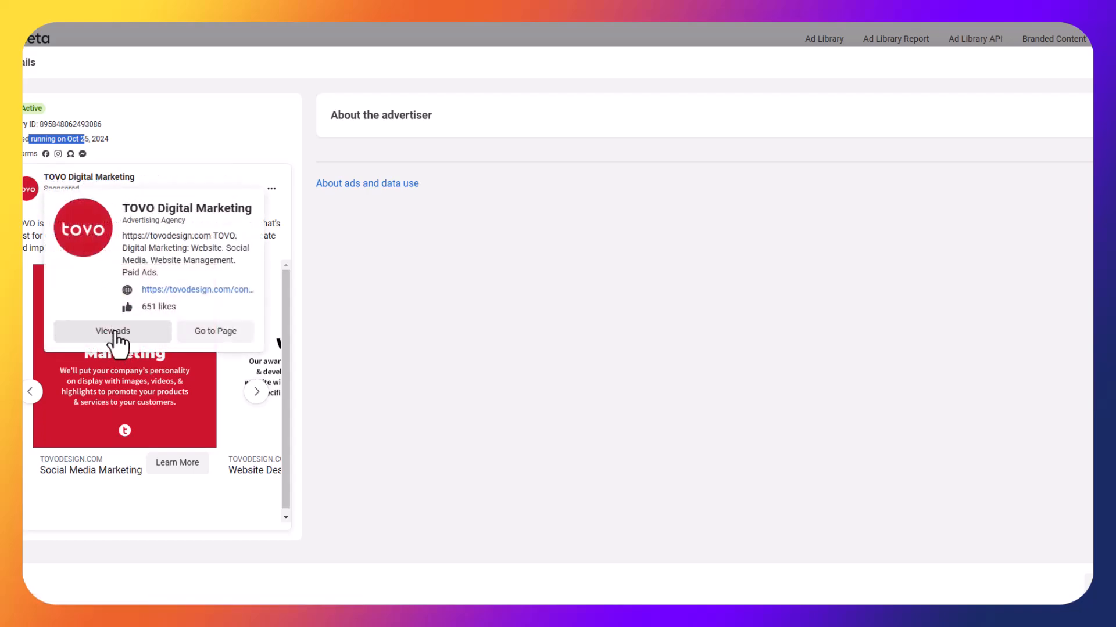
# - List every ad from TOVO Digital Marketing and scroll through the advertiser's results
pyautogui.click(111, 330)
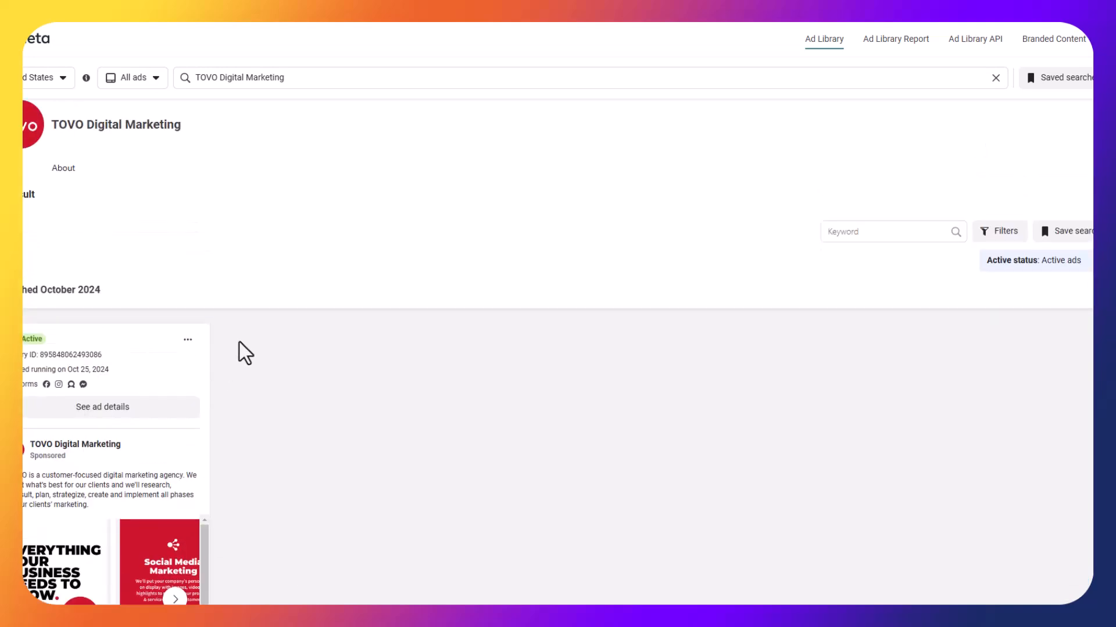
pyautogui.scroll(-3)
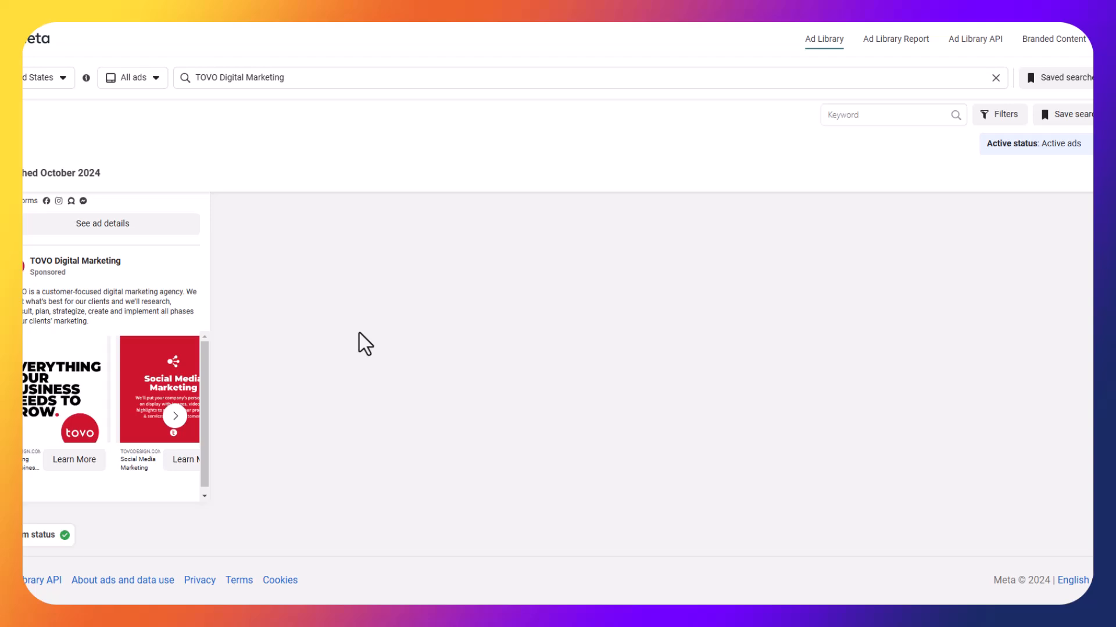
pyautogui.moveTo(262, 136)
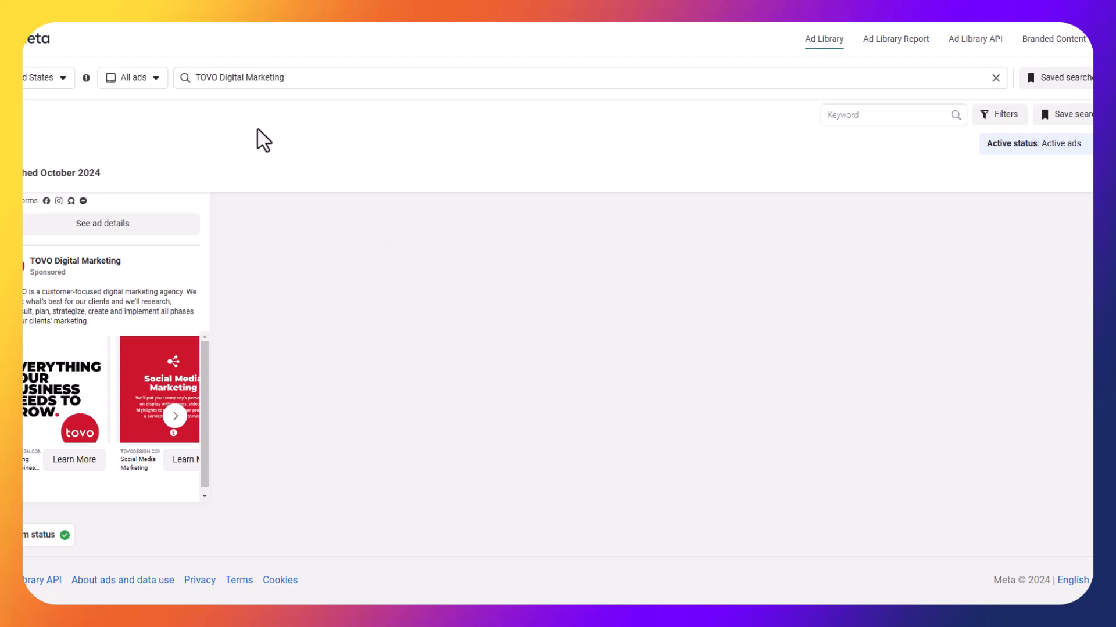
pyautogui.moveTo(71, 64)
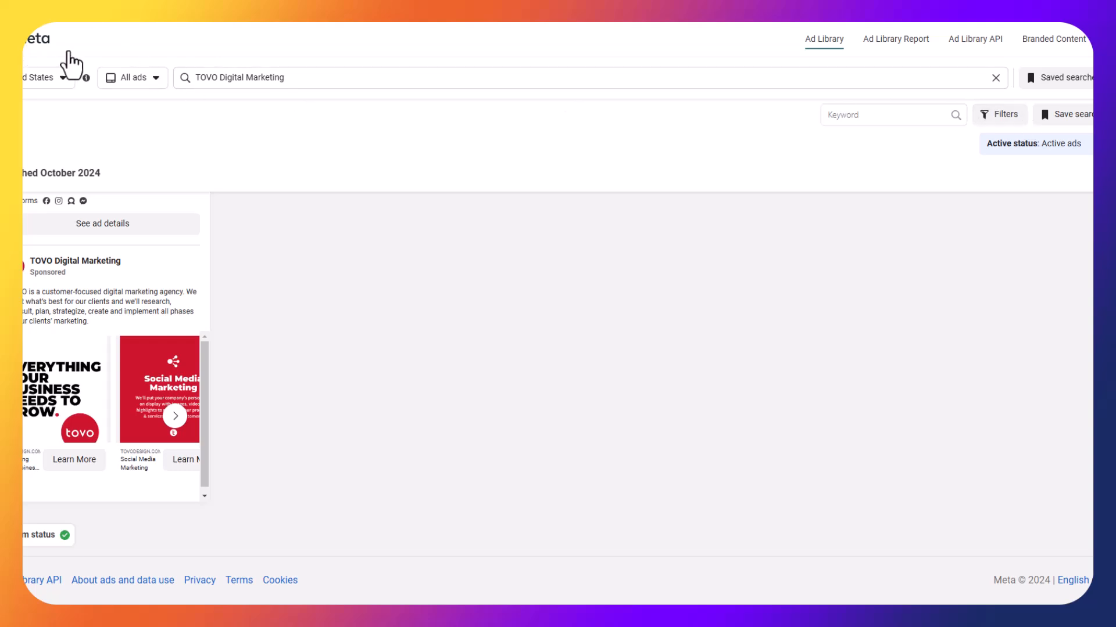
pyautogui.scroll(-3)
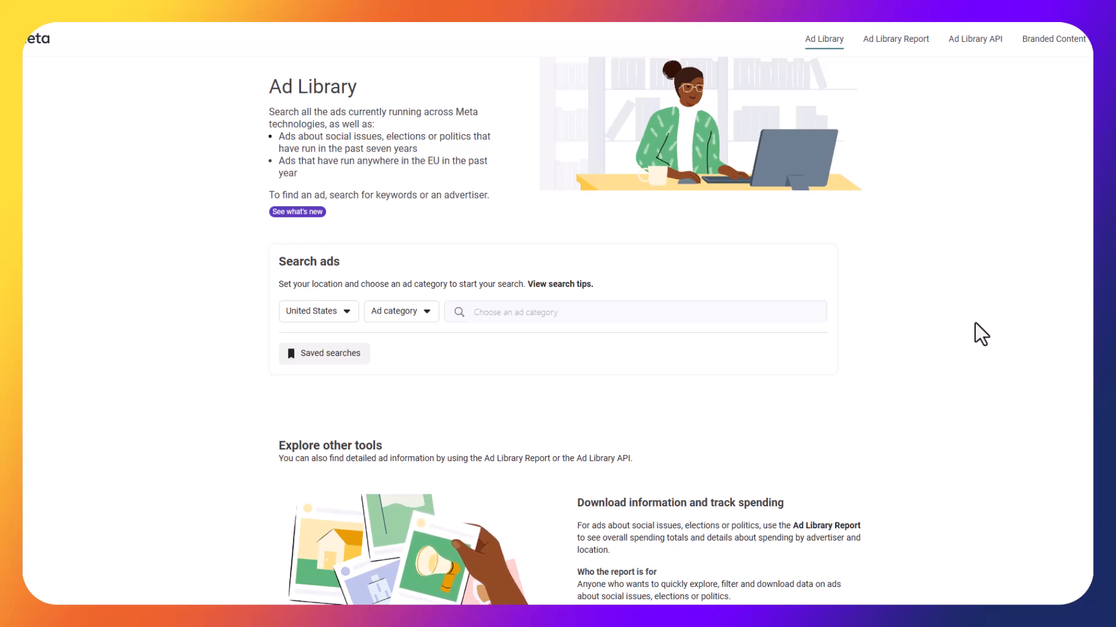
pyautogui.click(396, 311)
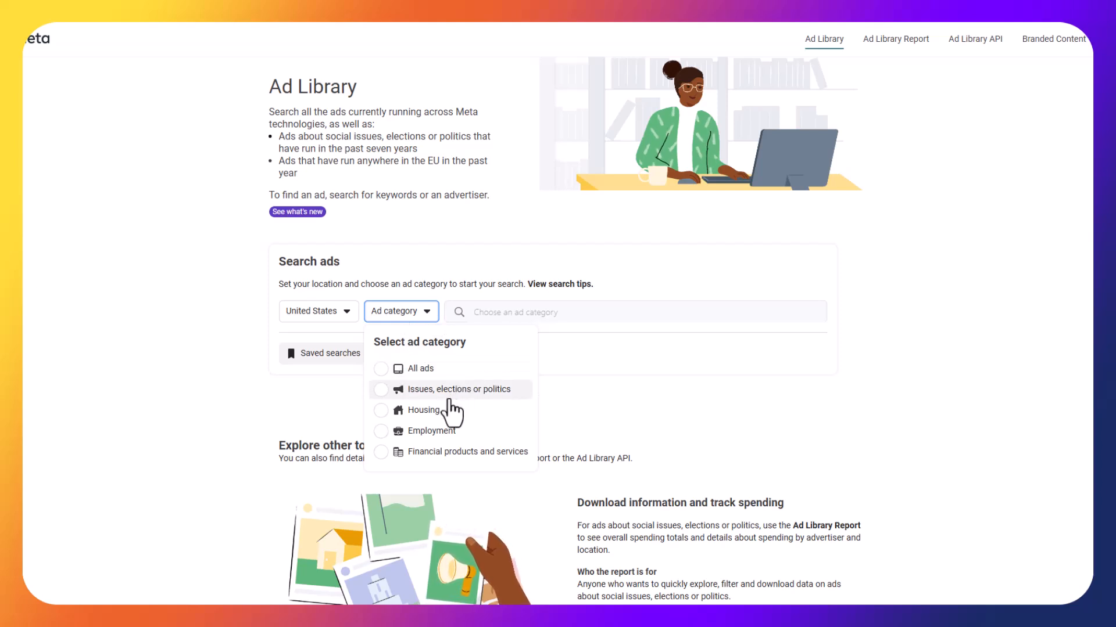
pyautogui.moveTo(412, 386)
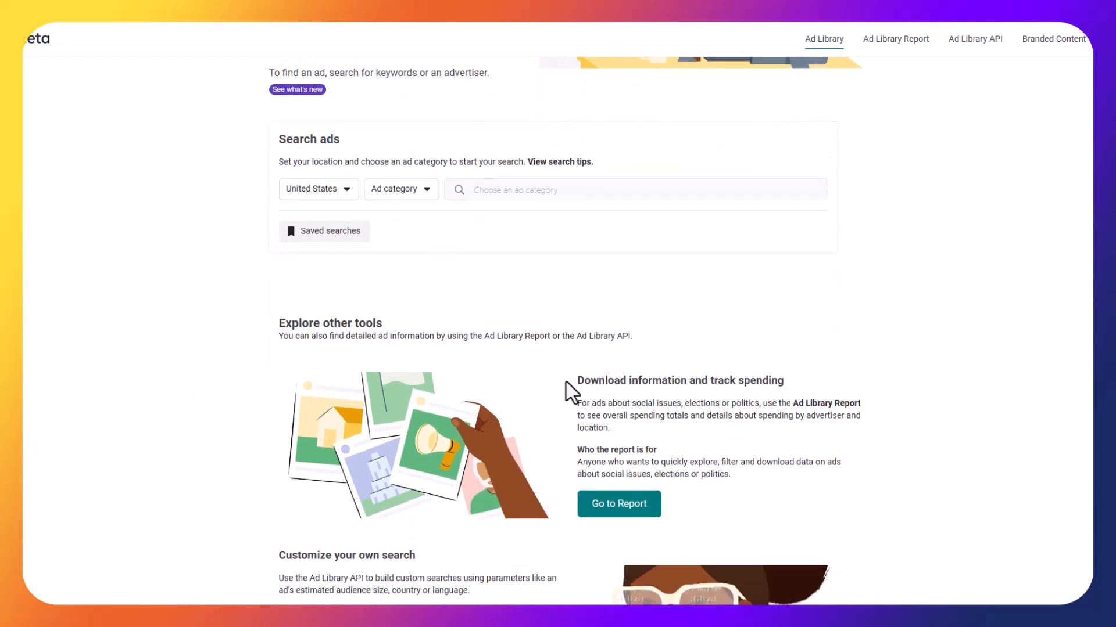
pyautogui.scroll(-3)
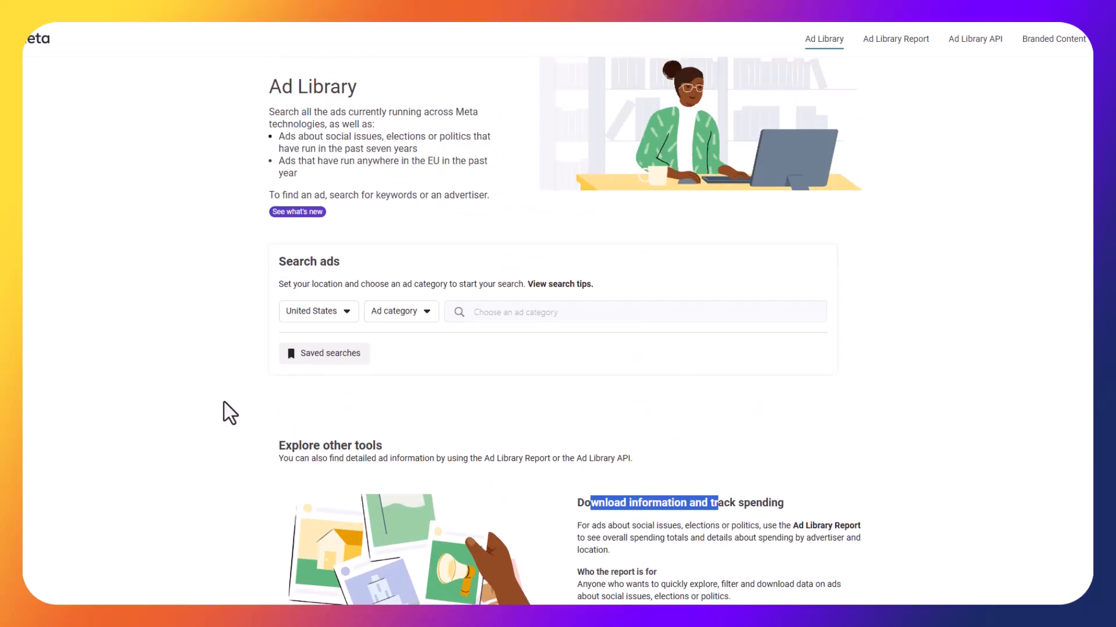
pyautogui.moveTo(157, 434)
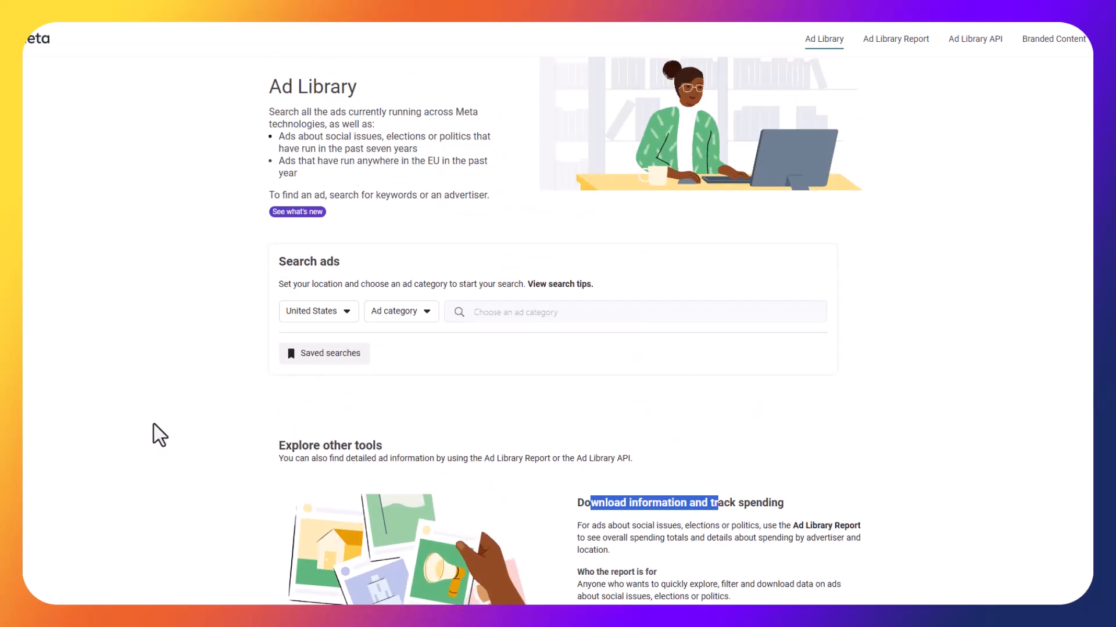